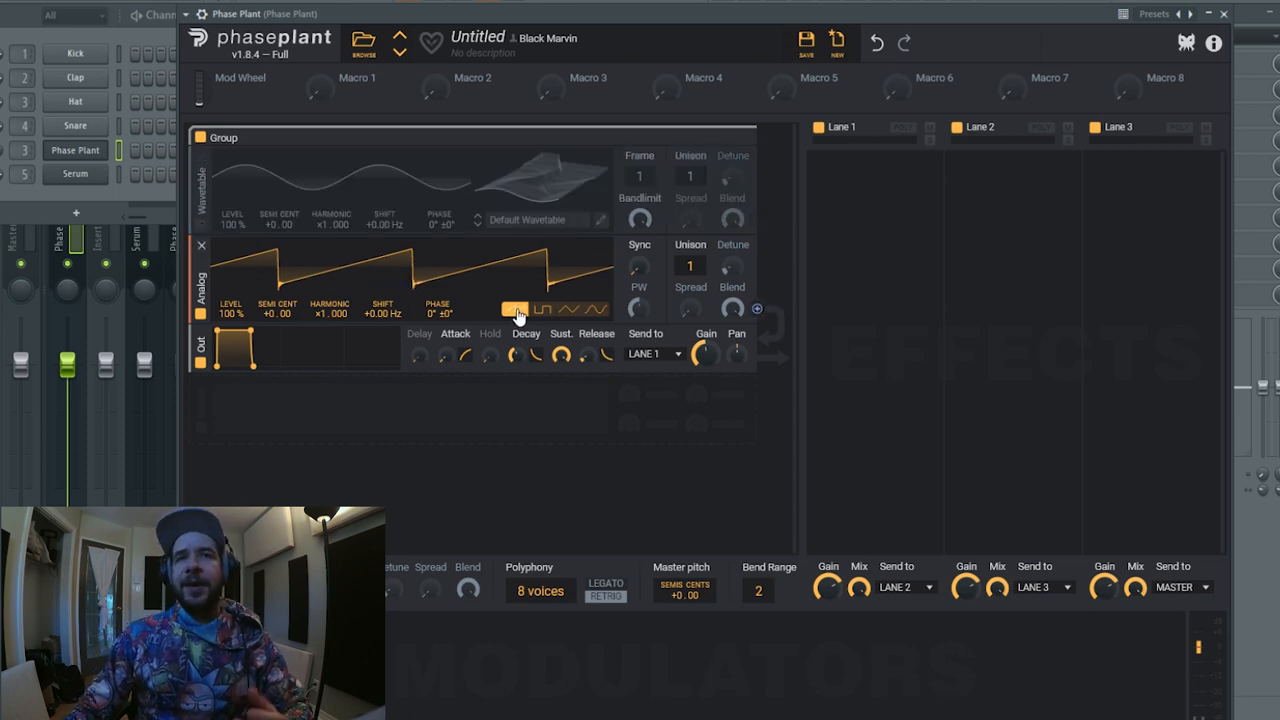
- Cycle the analog oscillator through square and triangle shapes and leave it on sine
click(540, 308)
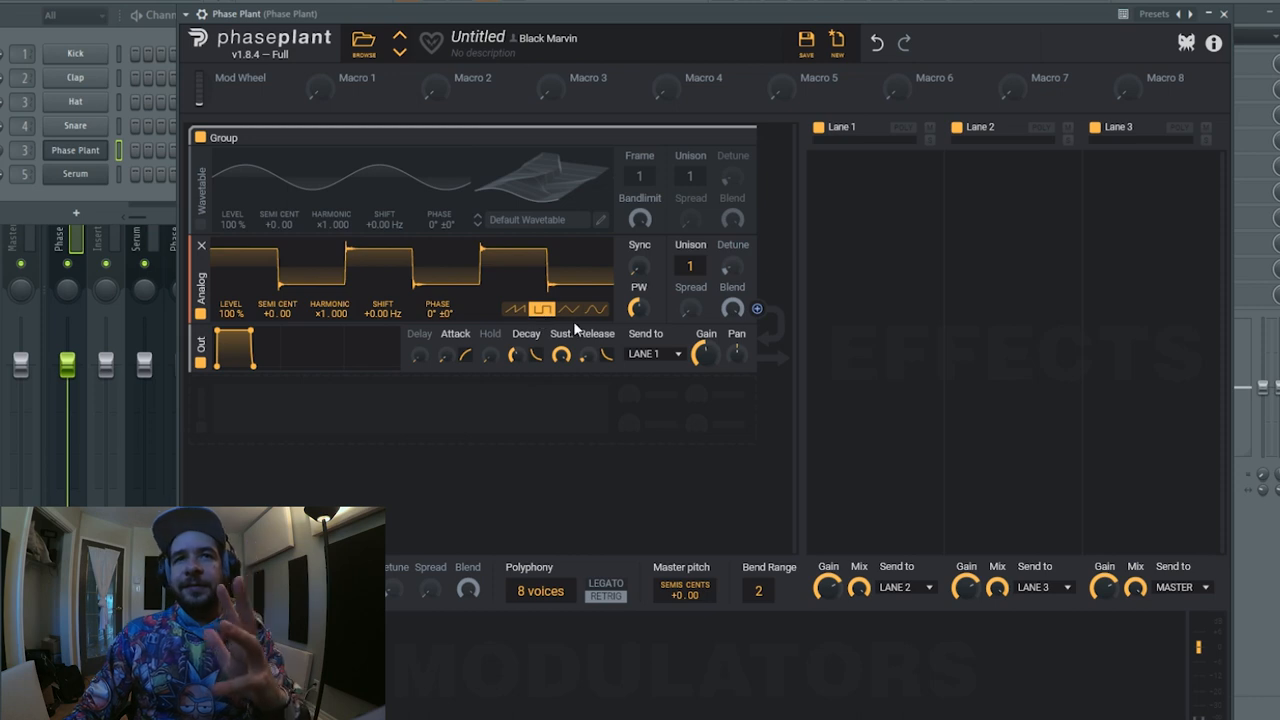
click(570, 308)
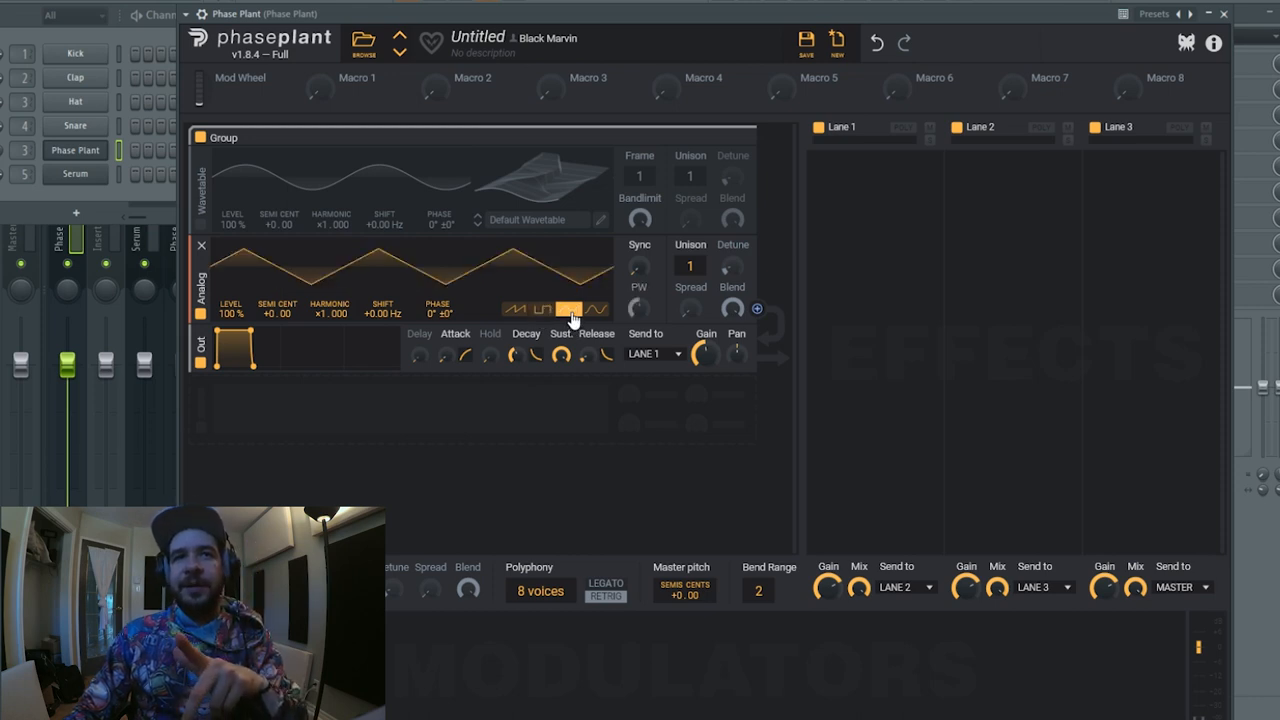
click(596, 308)
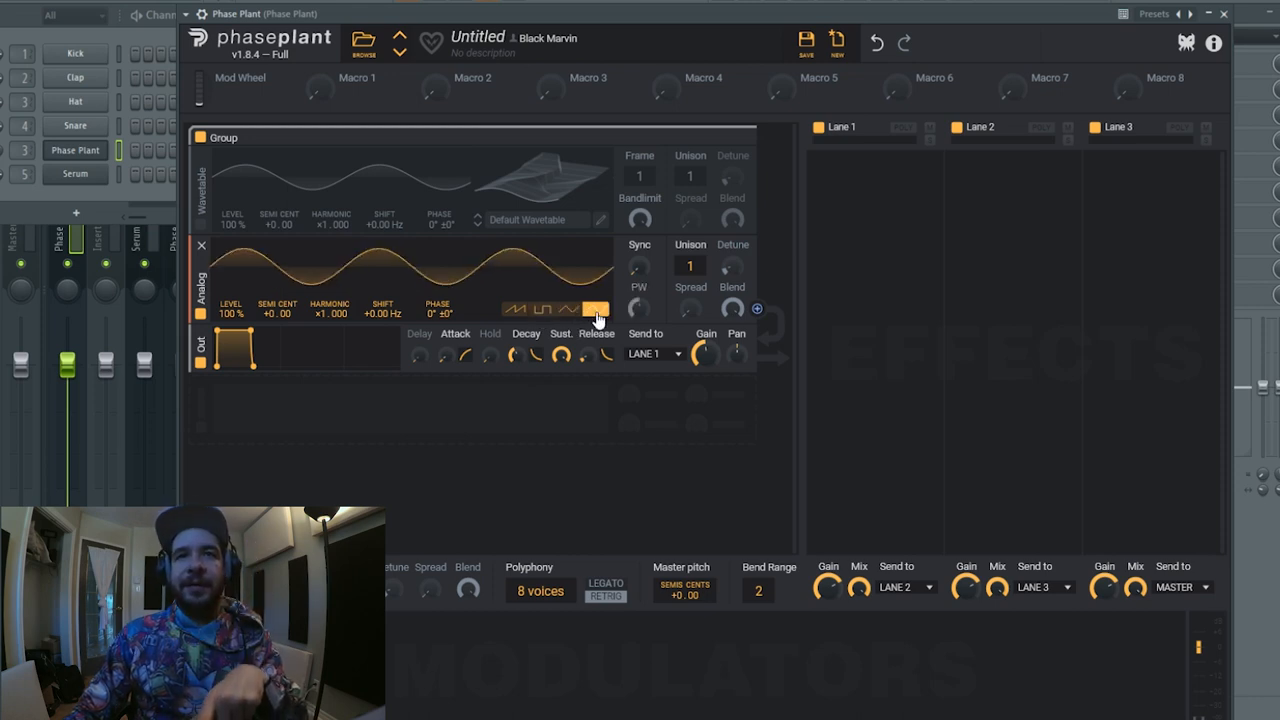
click(596, 308)
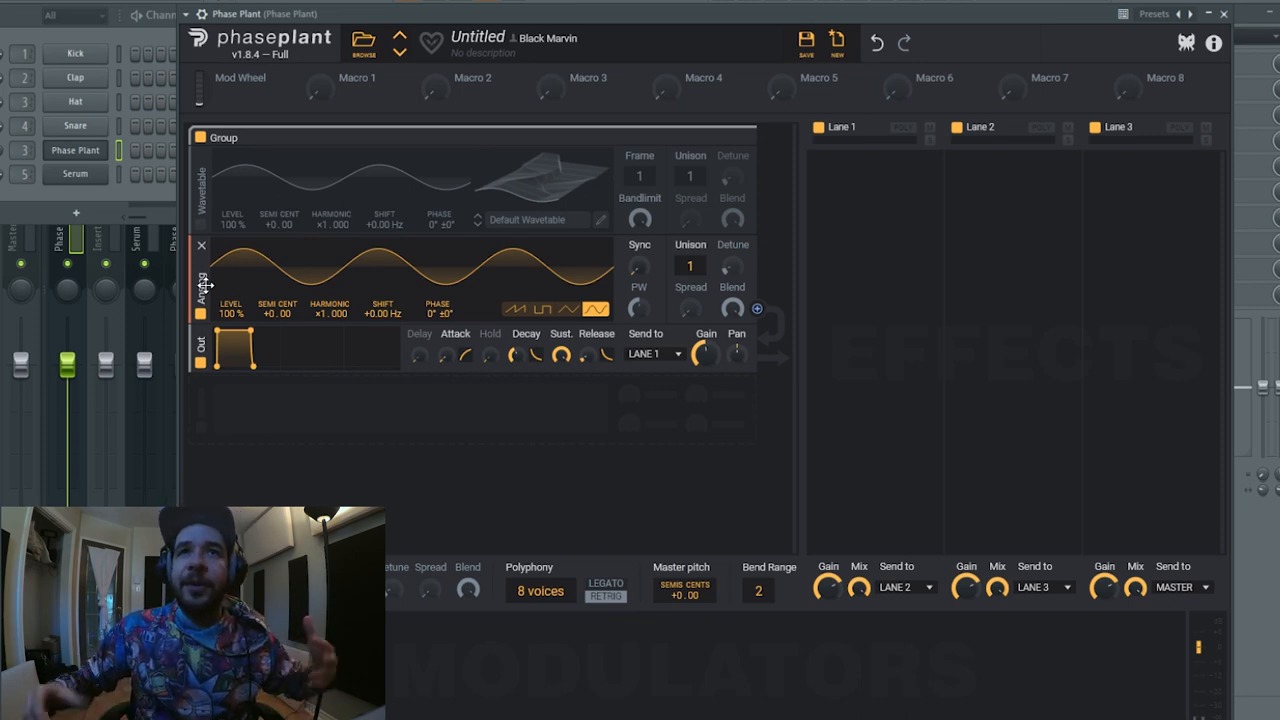
mouse_move(284, 324)
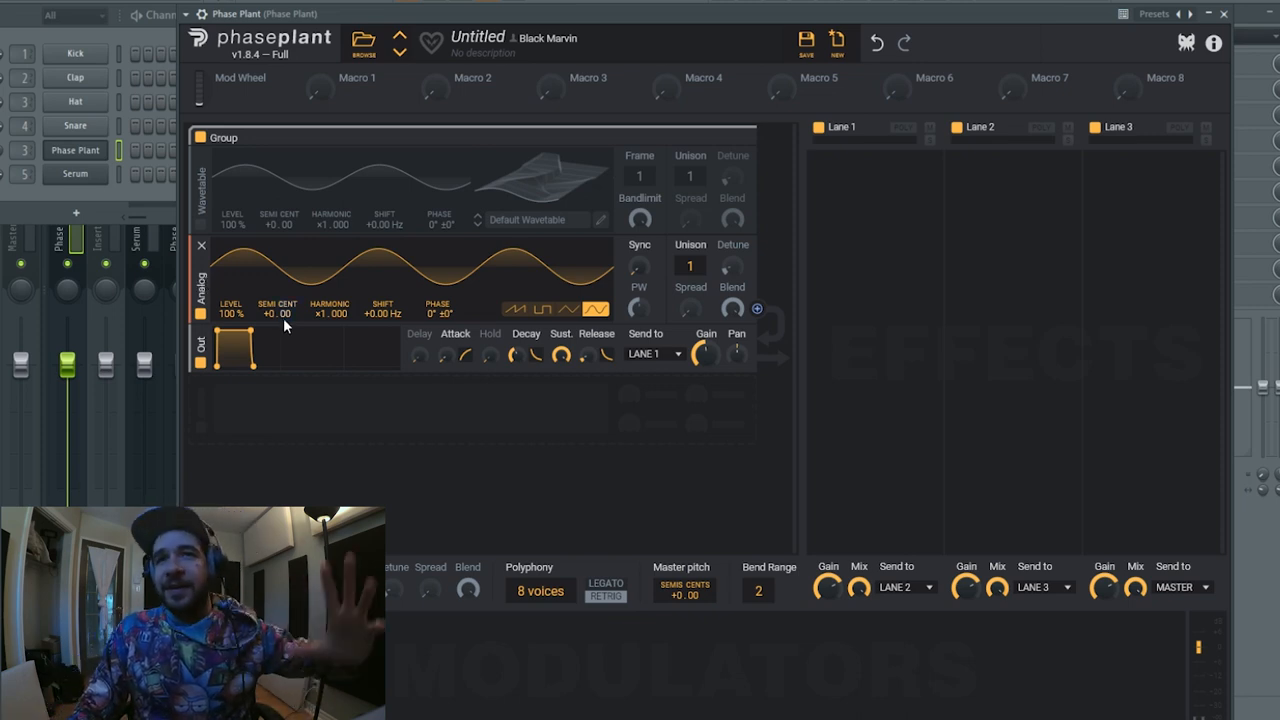
mouse_move(478, 320)
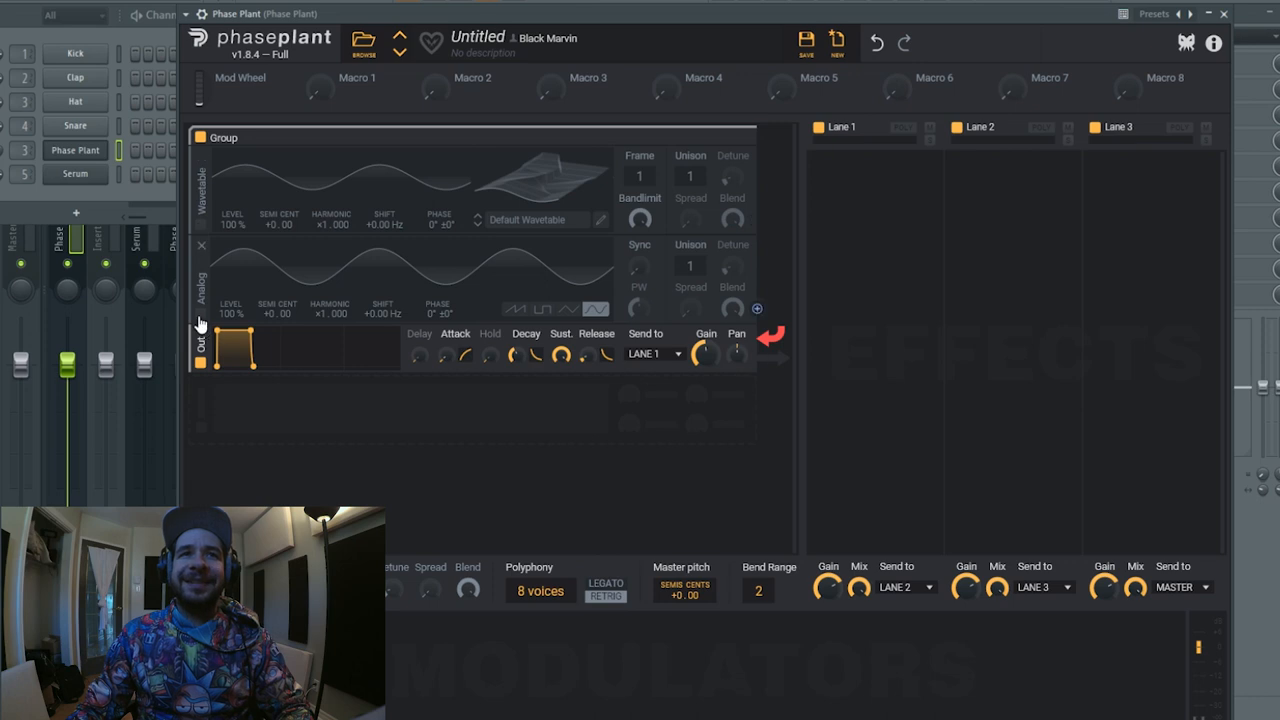
- Remove the analog oscillator and expand the Ghosthack Analog Wavetables folder in the browser
click(596, 308)
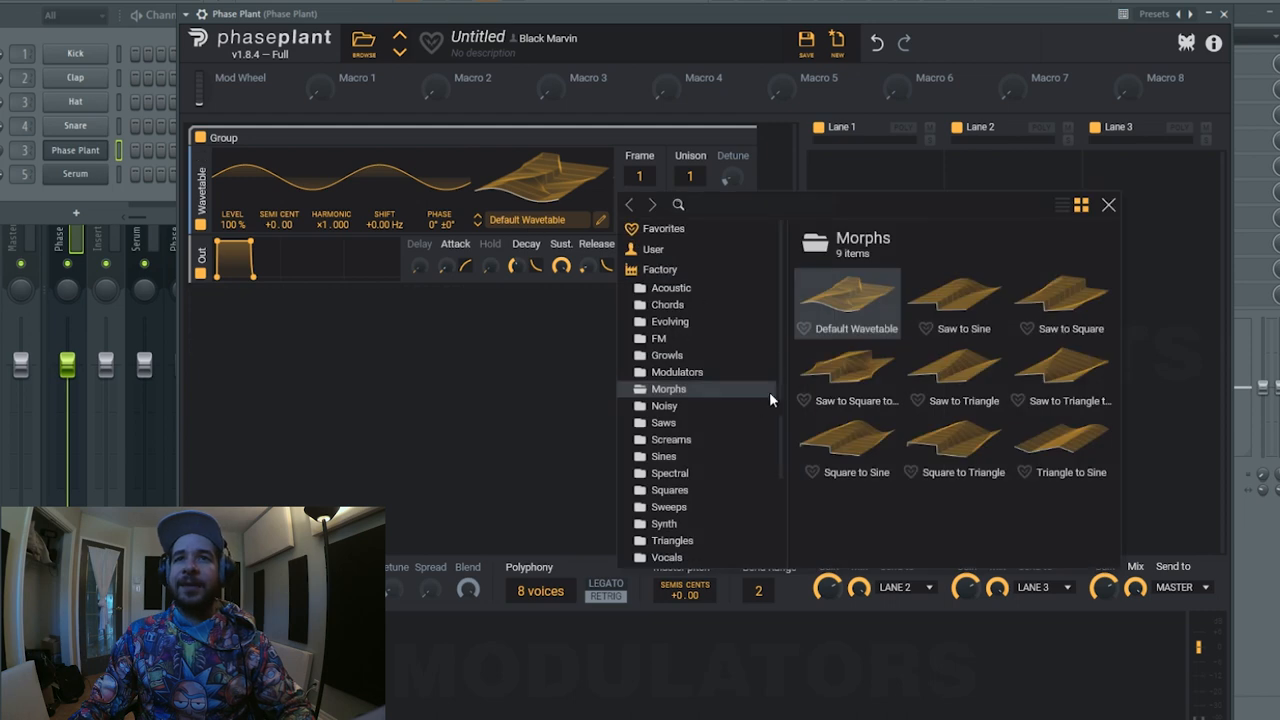
scroll(down, 3)
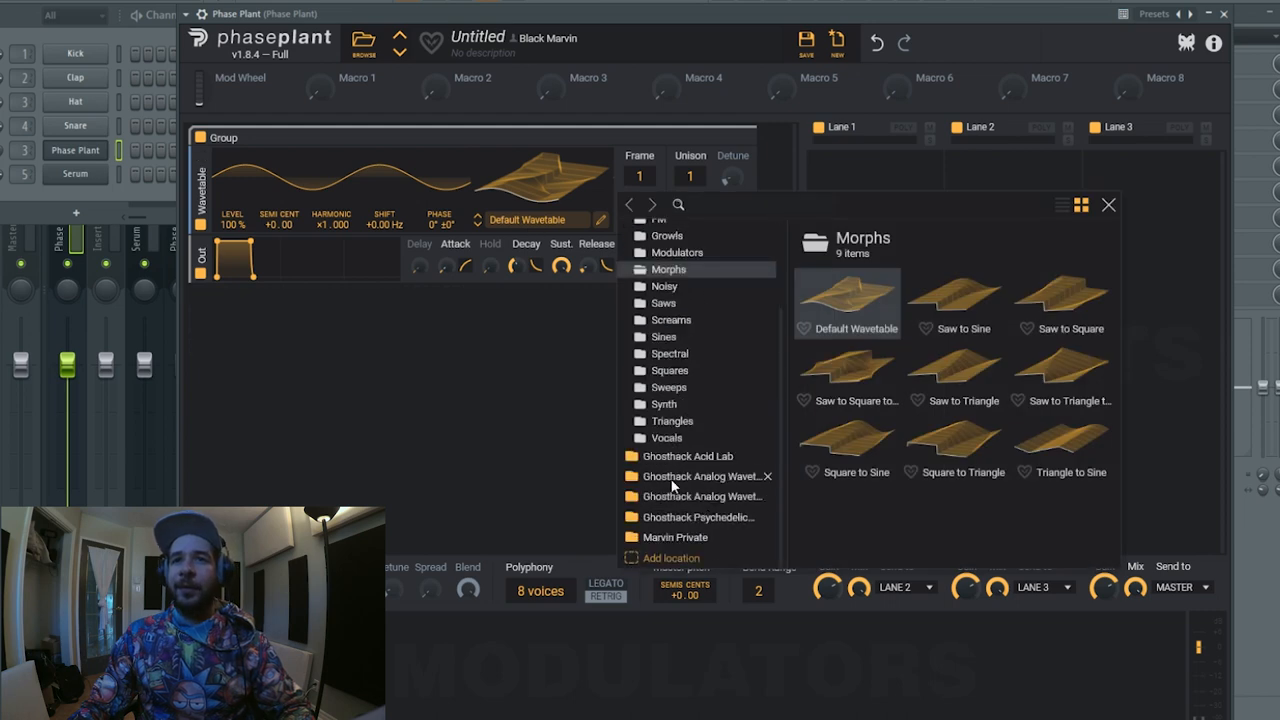
click(700, 476)
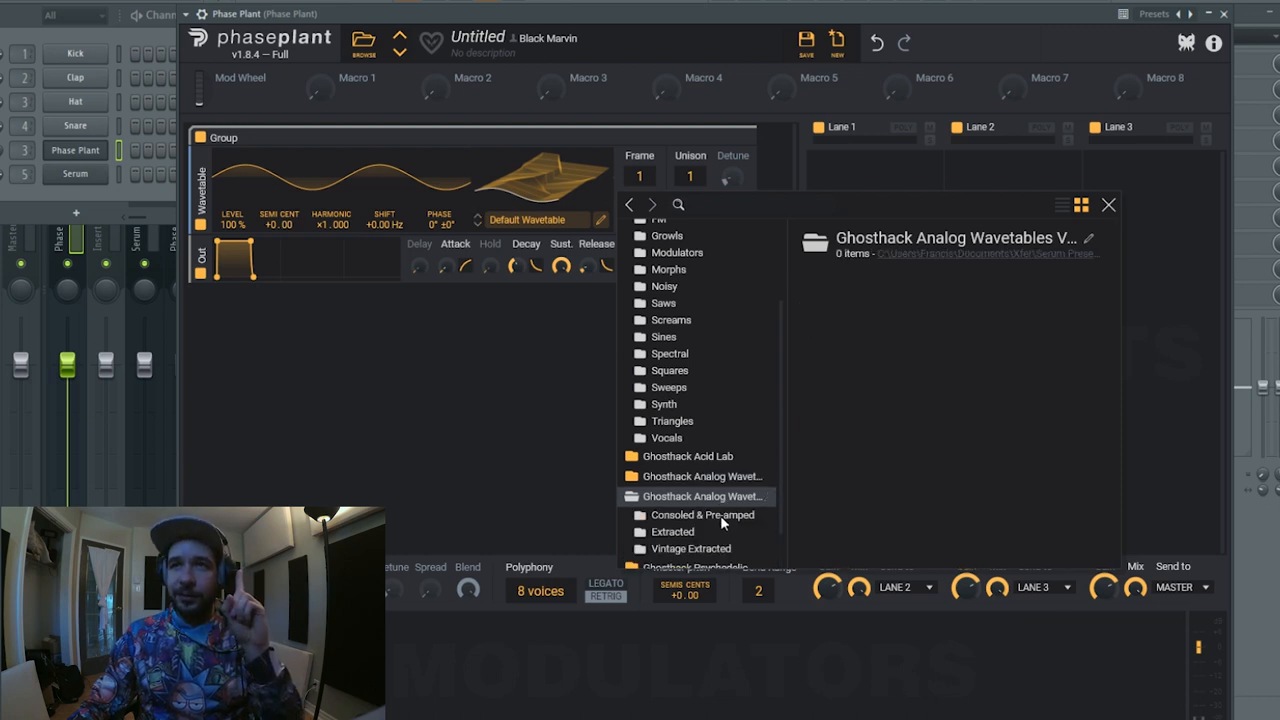
- Audition 108x, Analog Clipped, Cepheus, Cygnus and Saw Stew in Consoled & Pre-amped, then load 4001B
click(702, 514)
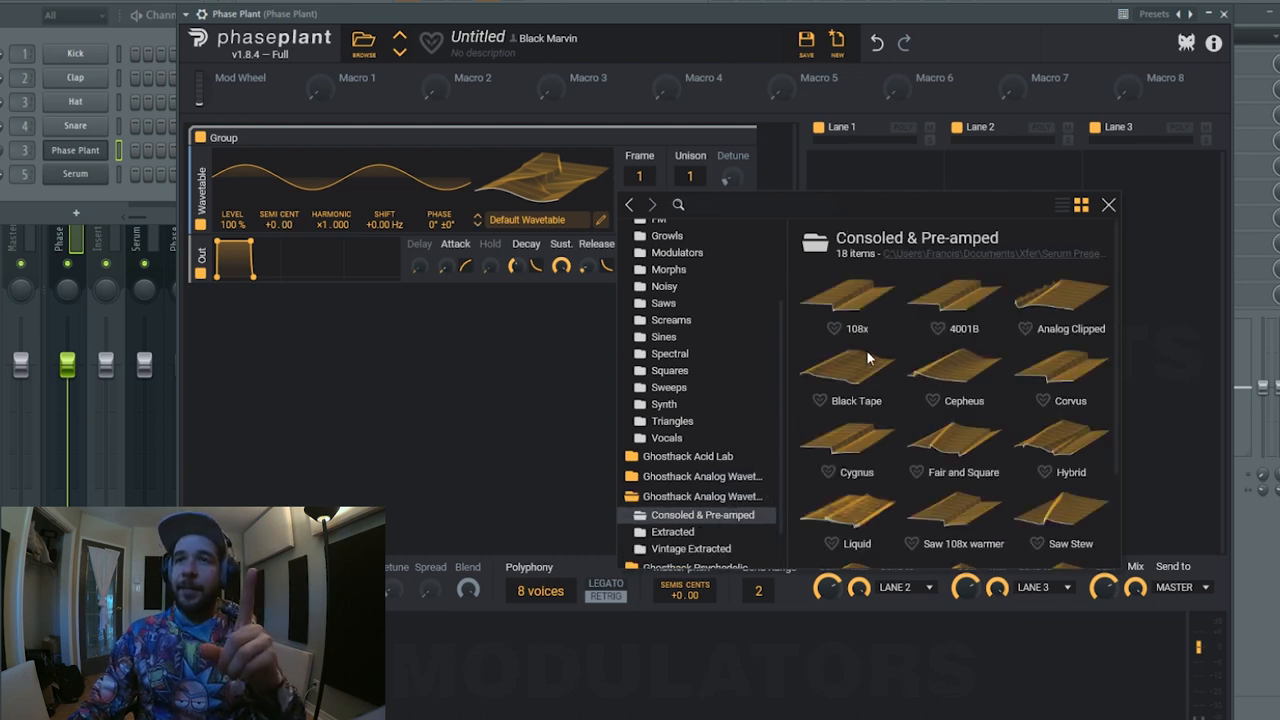
mouse_move(872, 326)
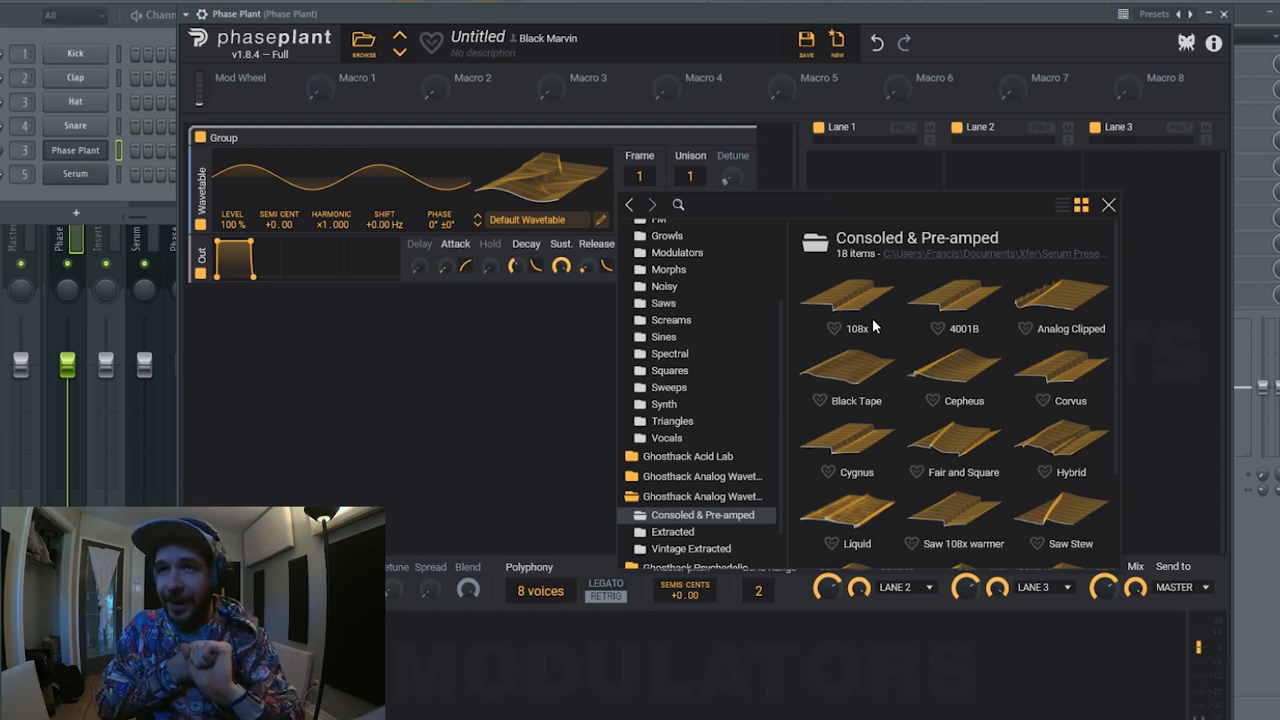
click(846, 300)
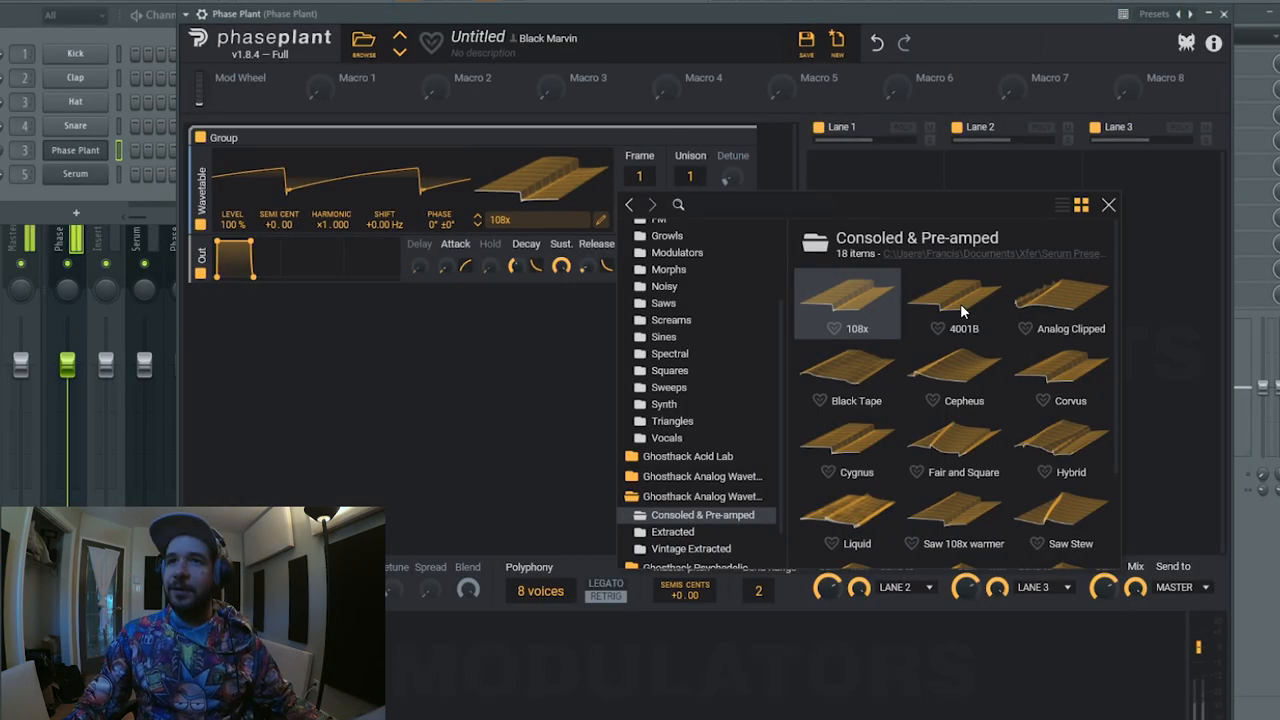
click(1060, 304)
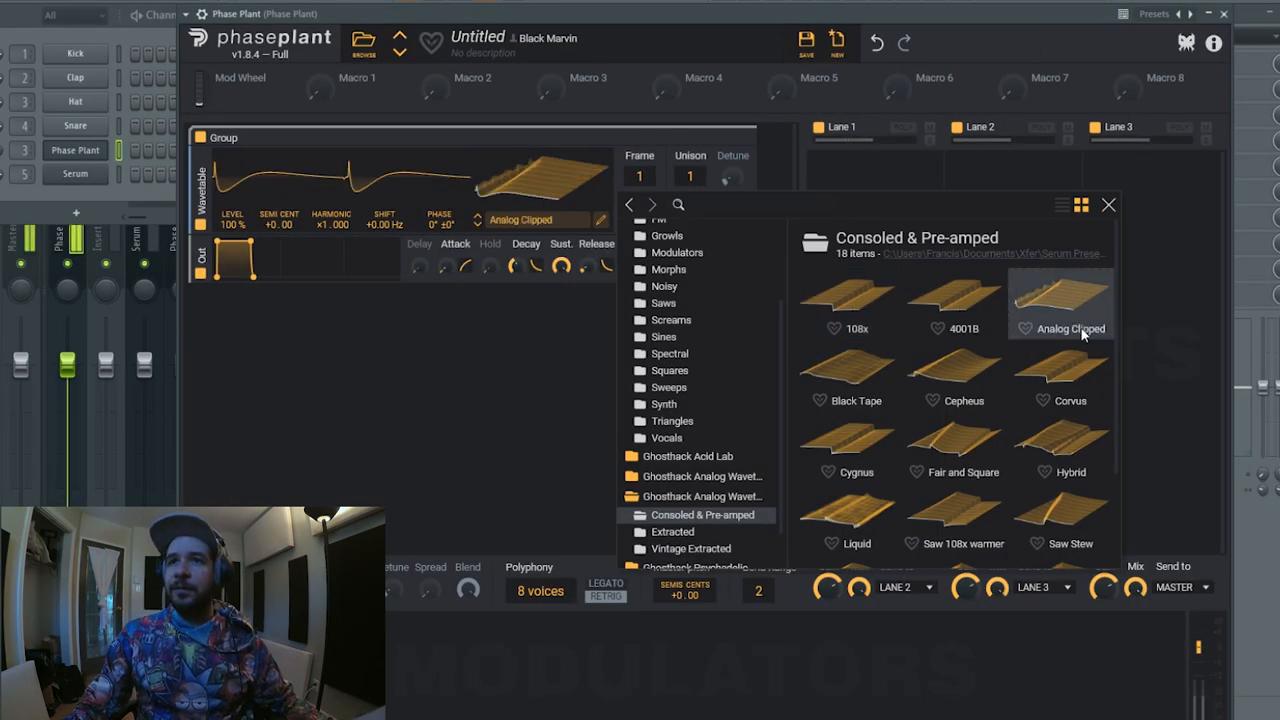
click(954, 376)
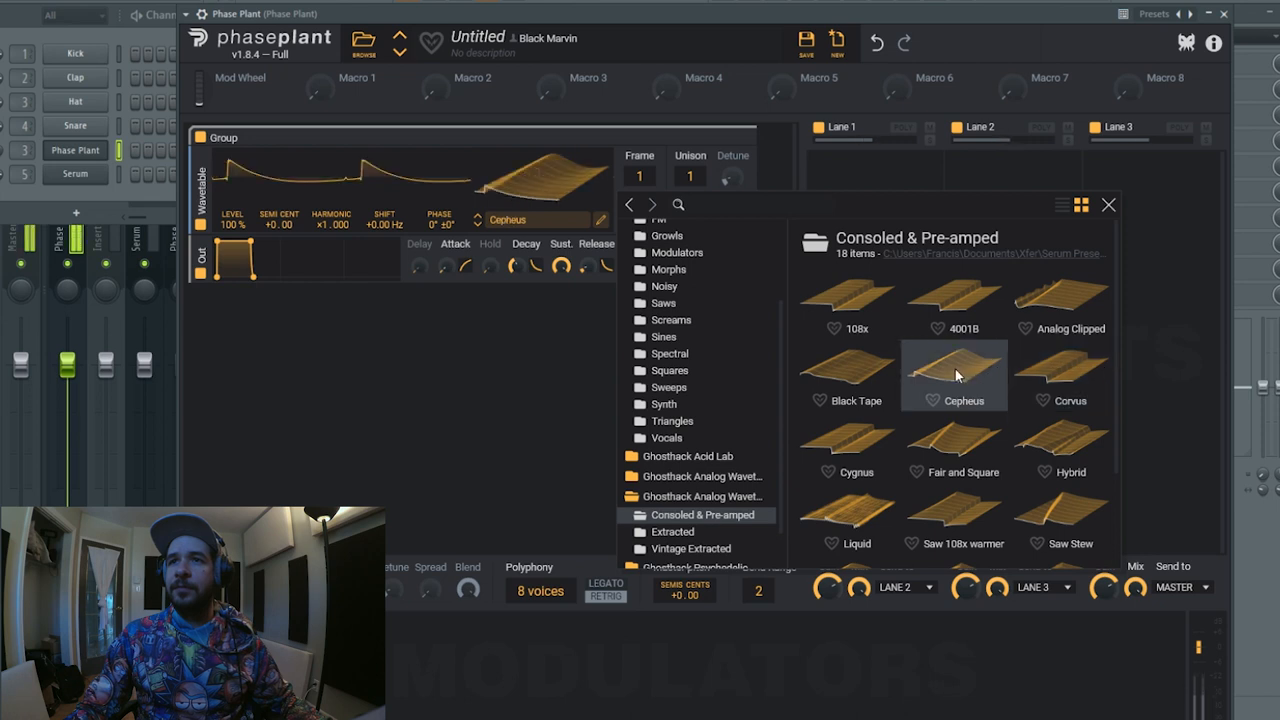
click(846, 448)
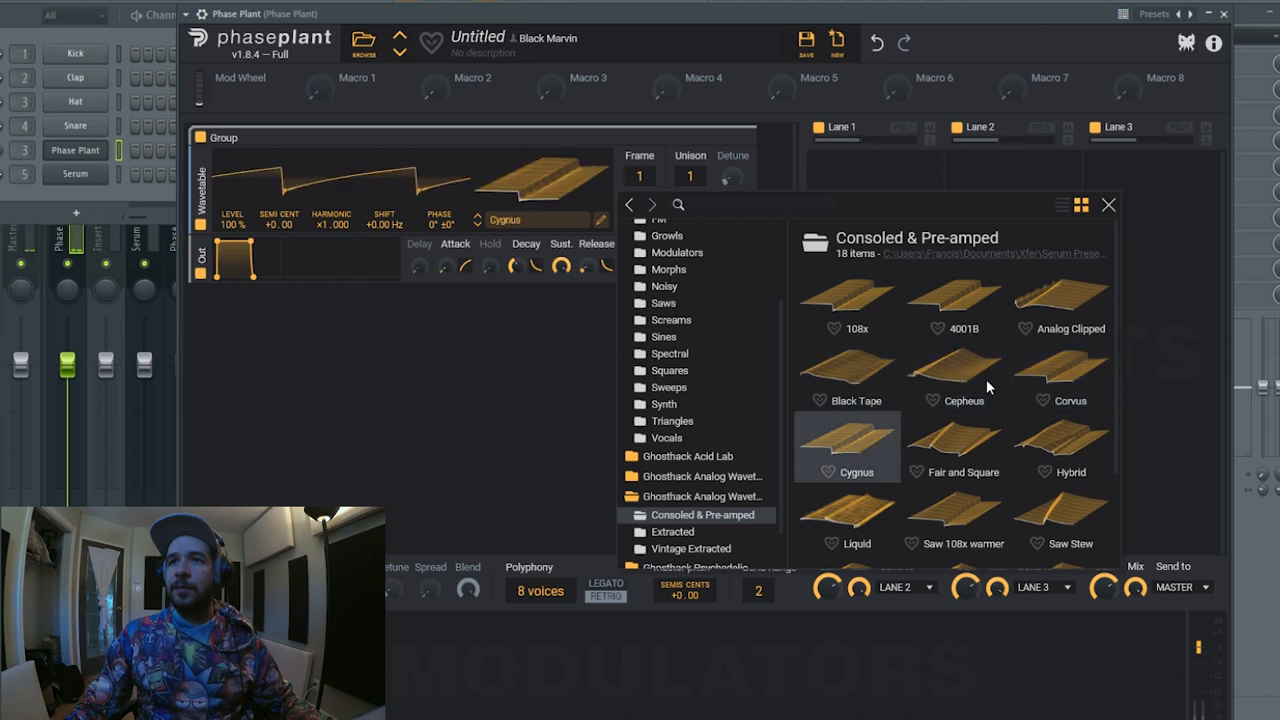
click(1060, 376)
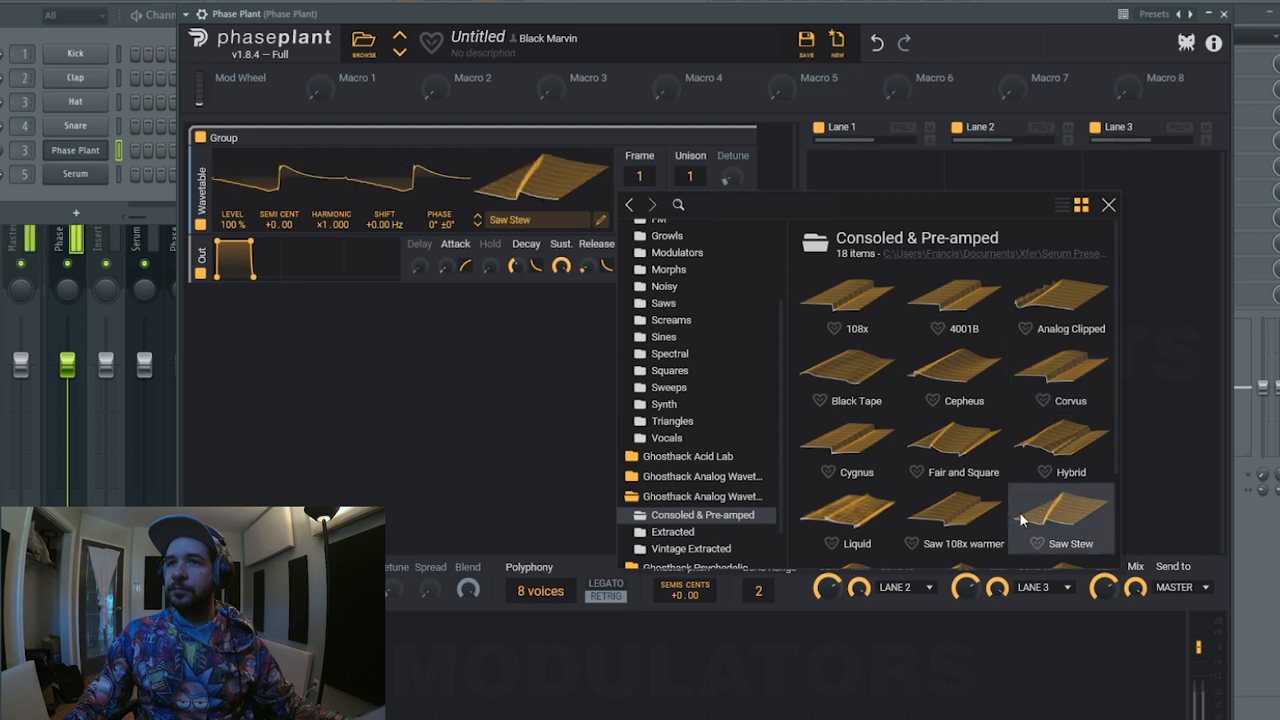
click(954, 300)
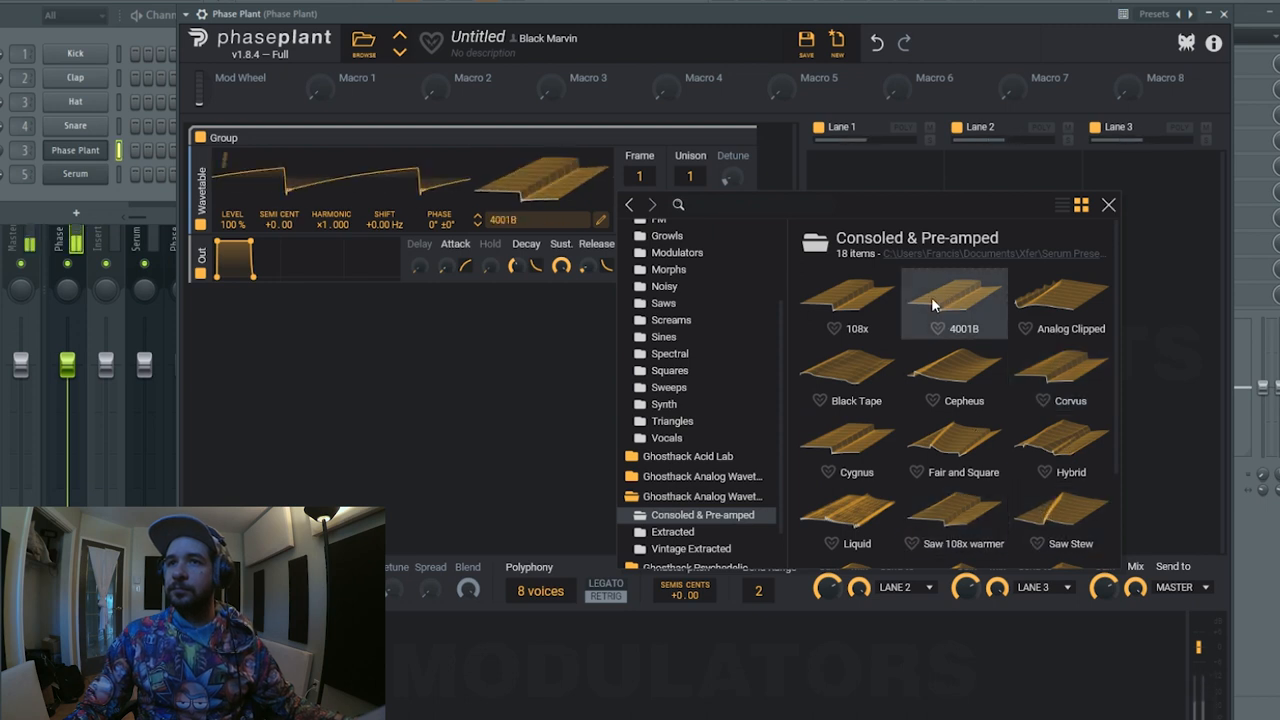
scroll(down, 3)
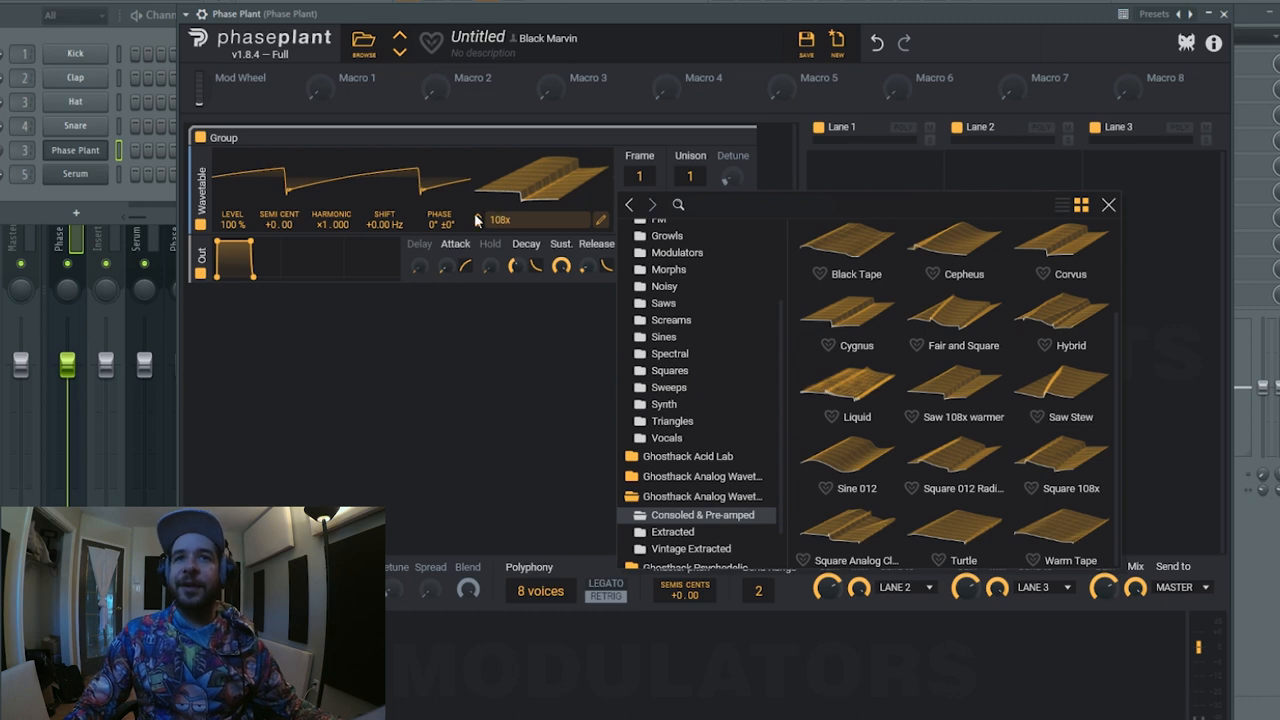
mouse_move(958, 330)
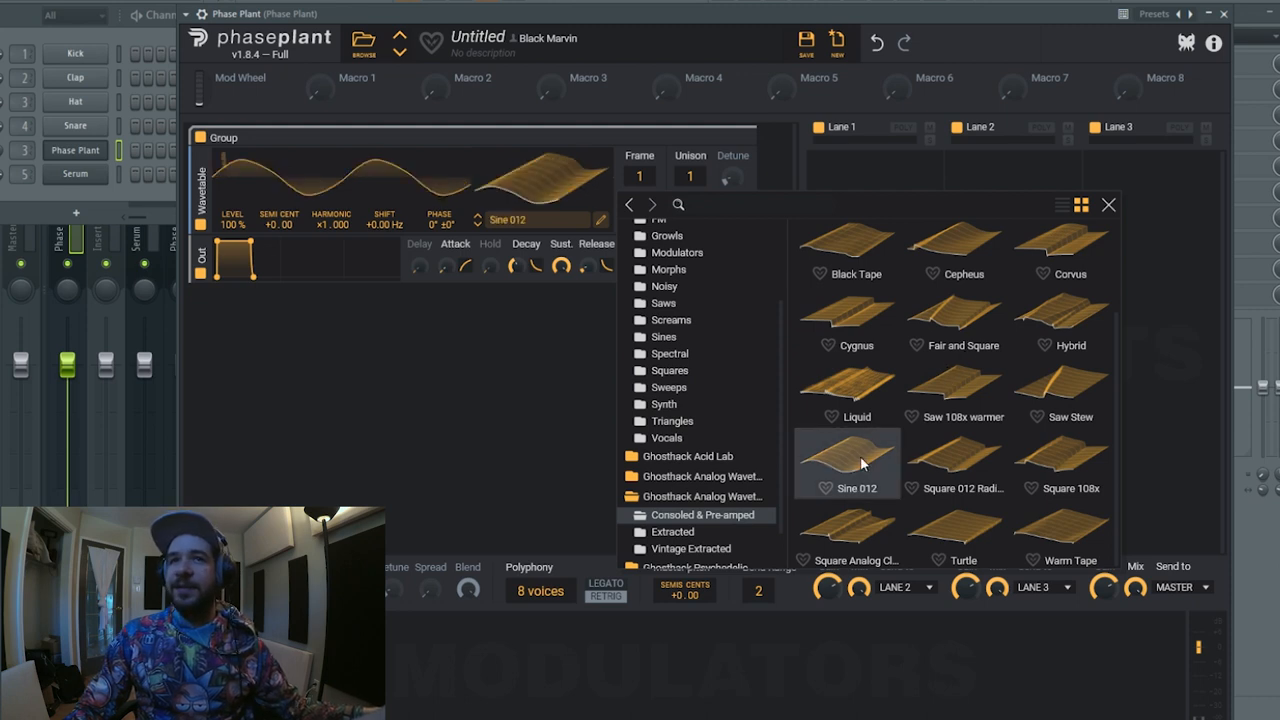
mouse_move(936, 384)
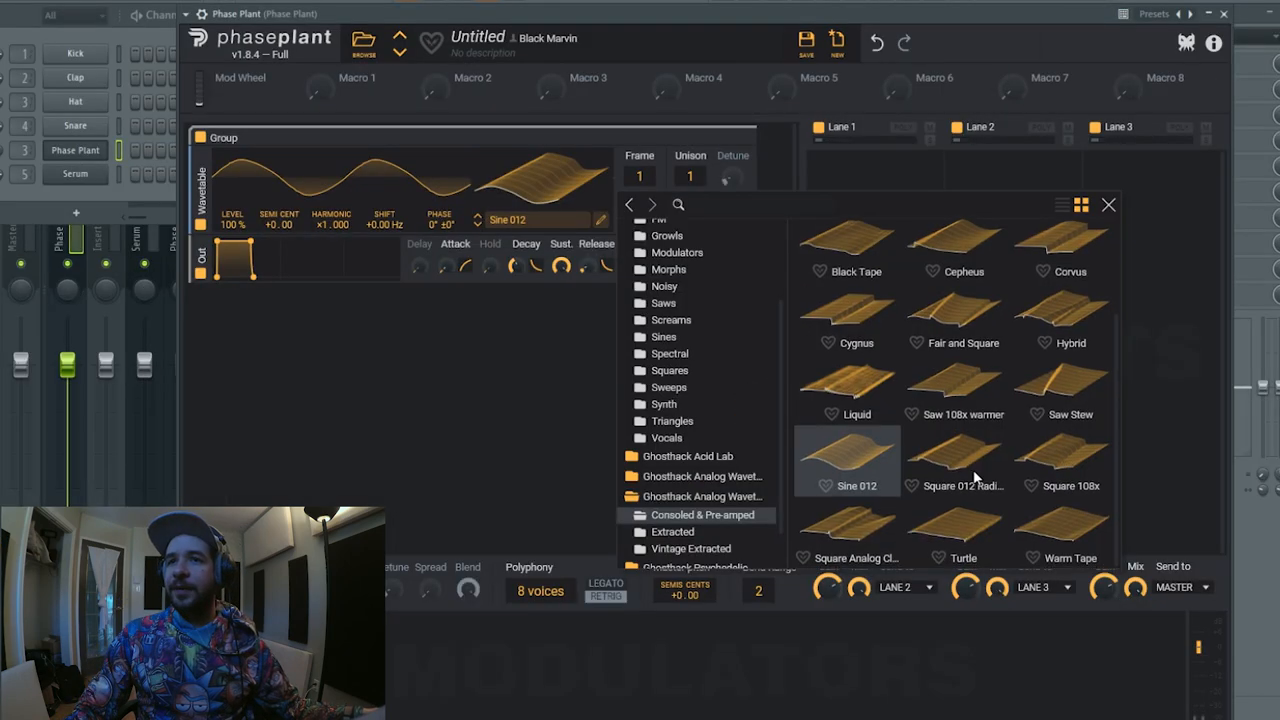
mouse_move(1020, 352)
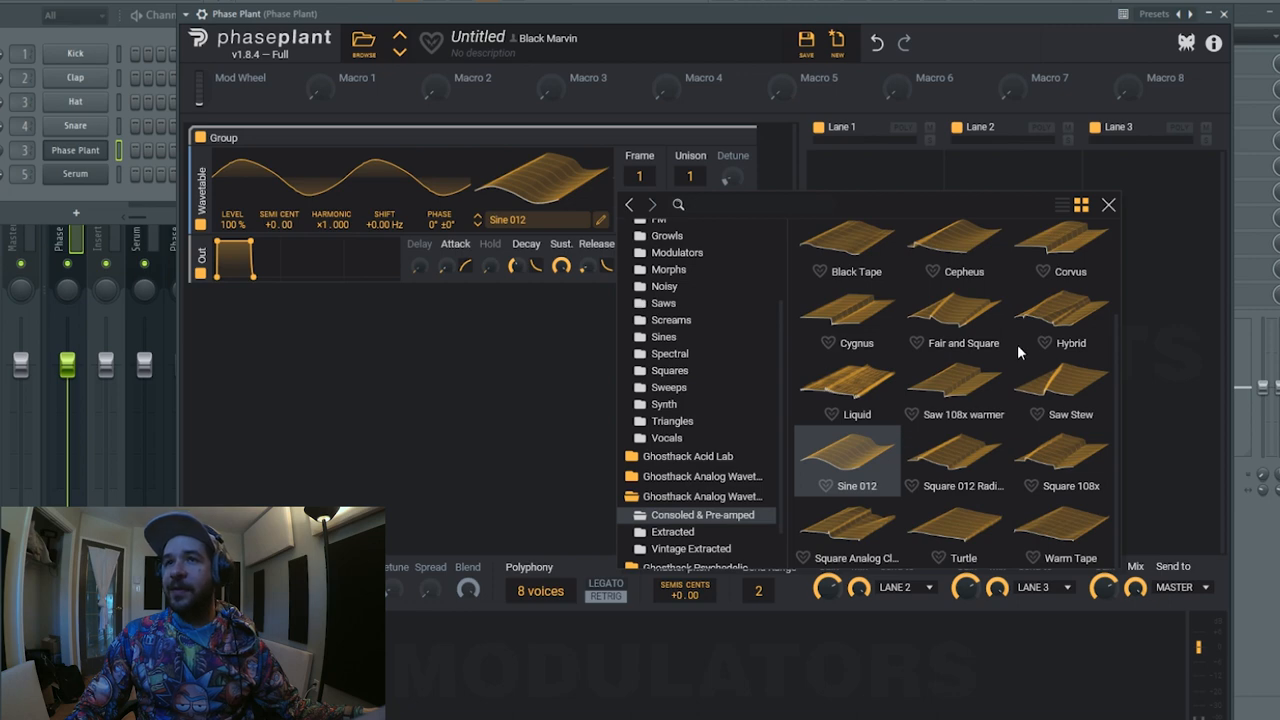
- Load the Warm Tape wavetable into the oscillator
click(1060, 460)
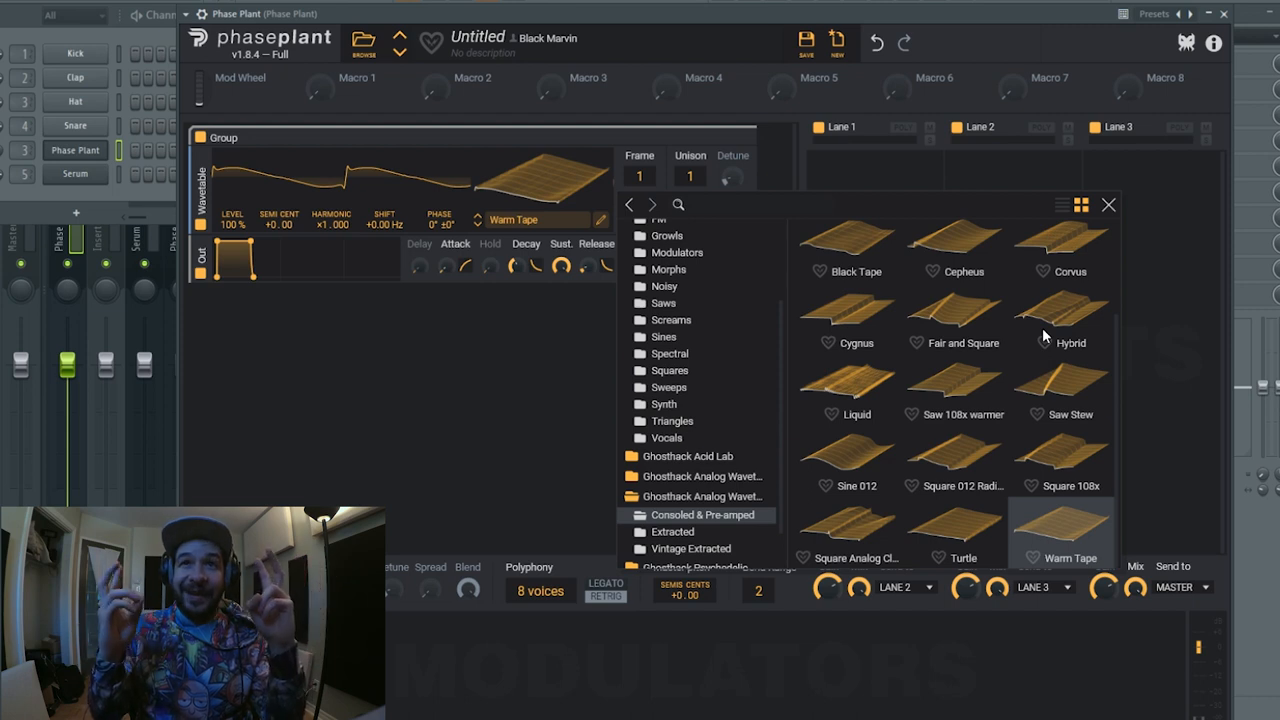
mouse_move(424, 140)
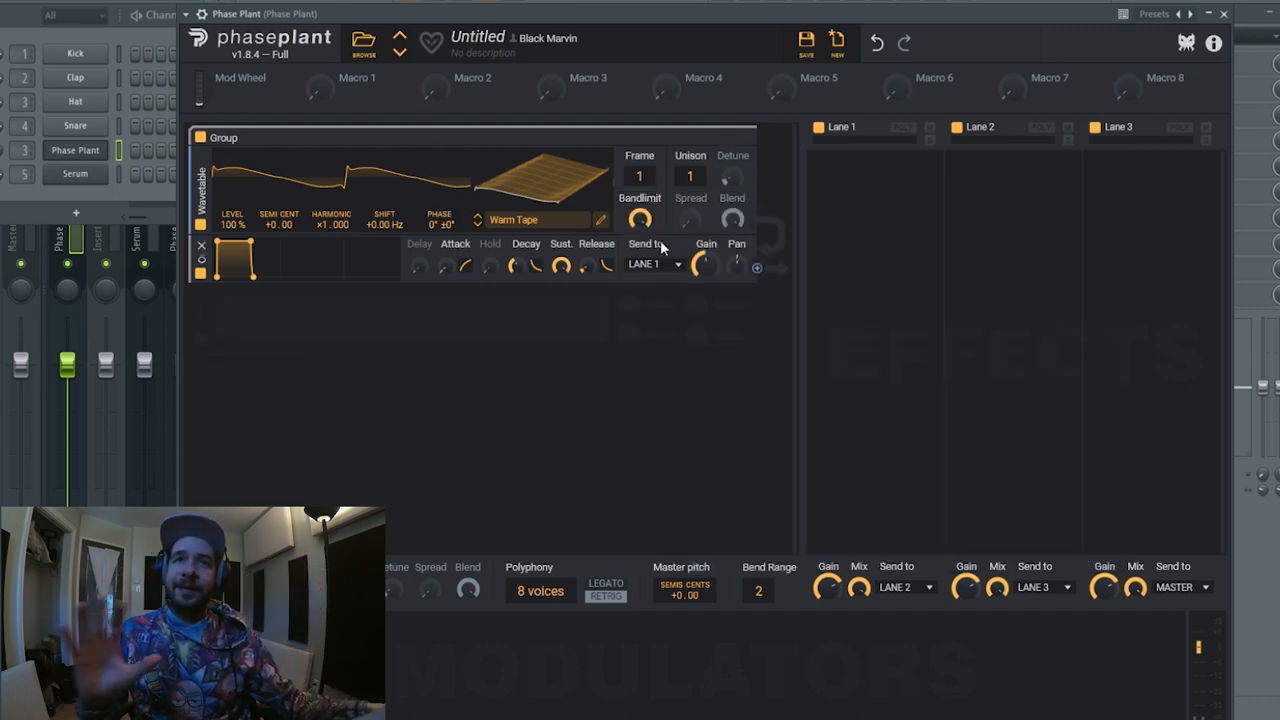
click(756, 268)
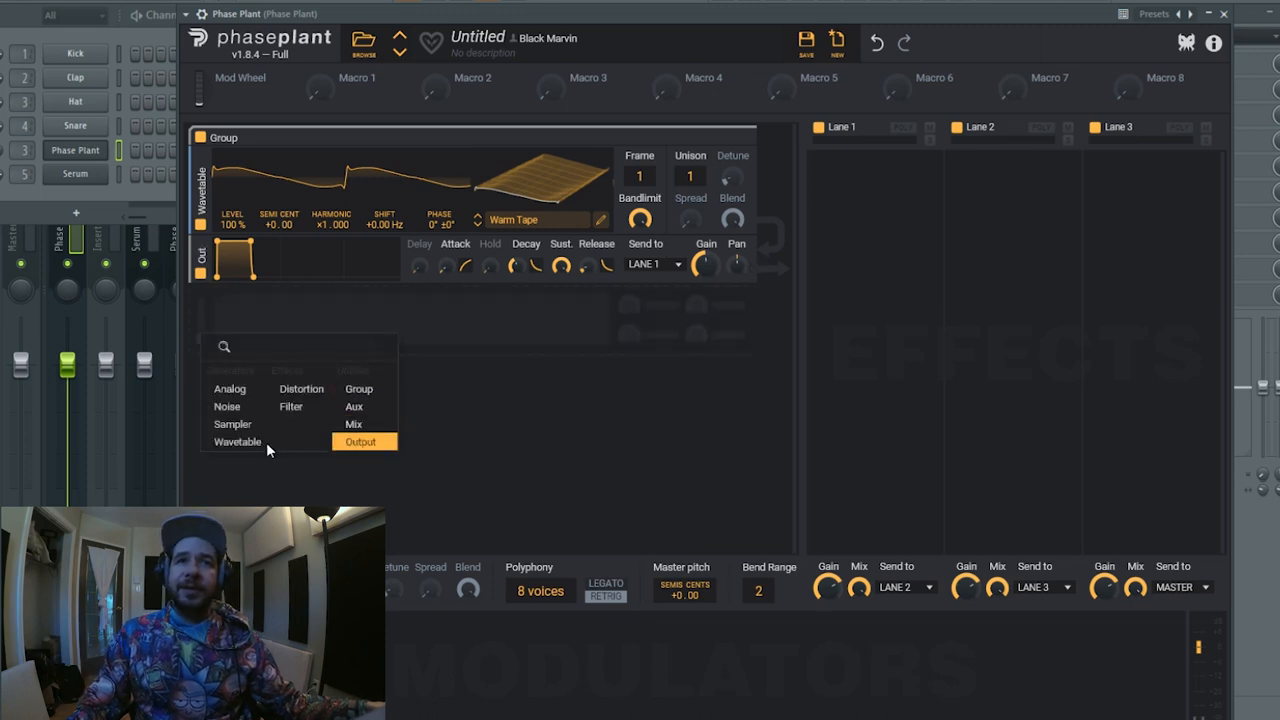
click(228, 388)
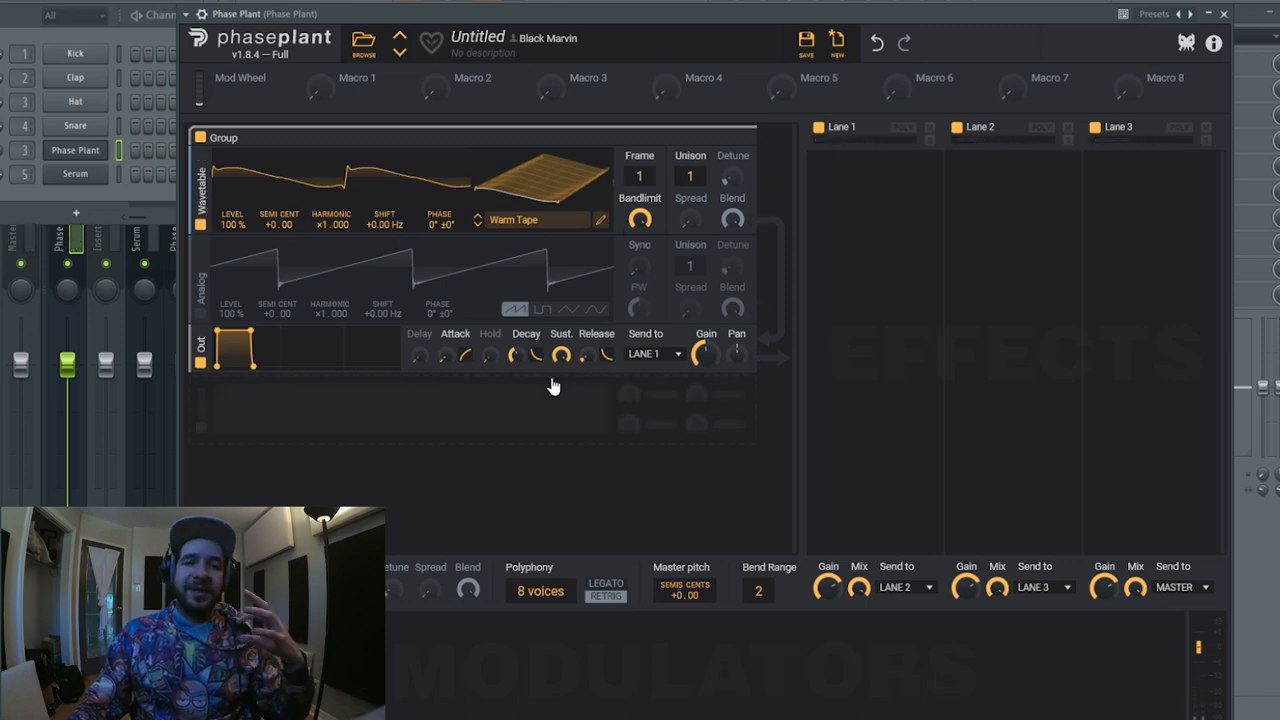
mouse_move(630, 444)
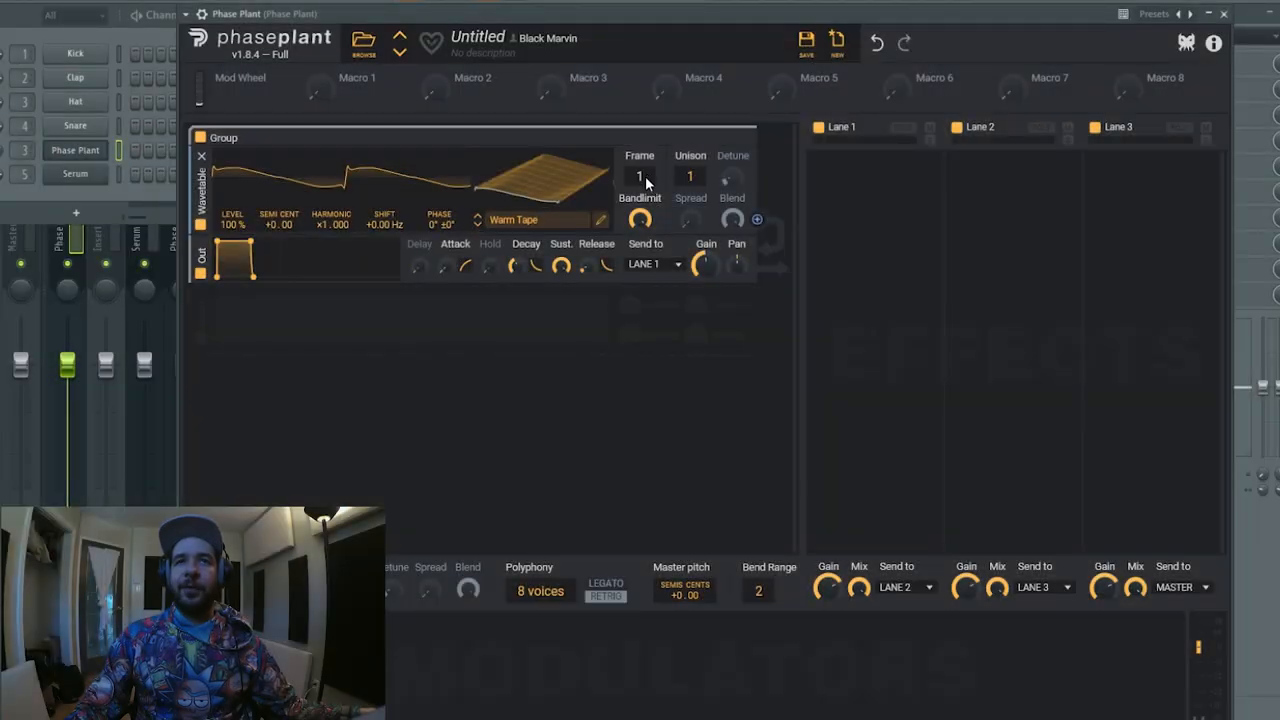
- Set the wavetable frame near 147, audition Black Tape and Cepheus, load Analog Clipped and nudge its phase
drag(640, 176, 640, 120)
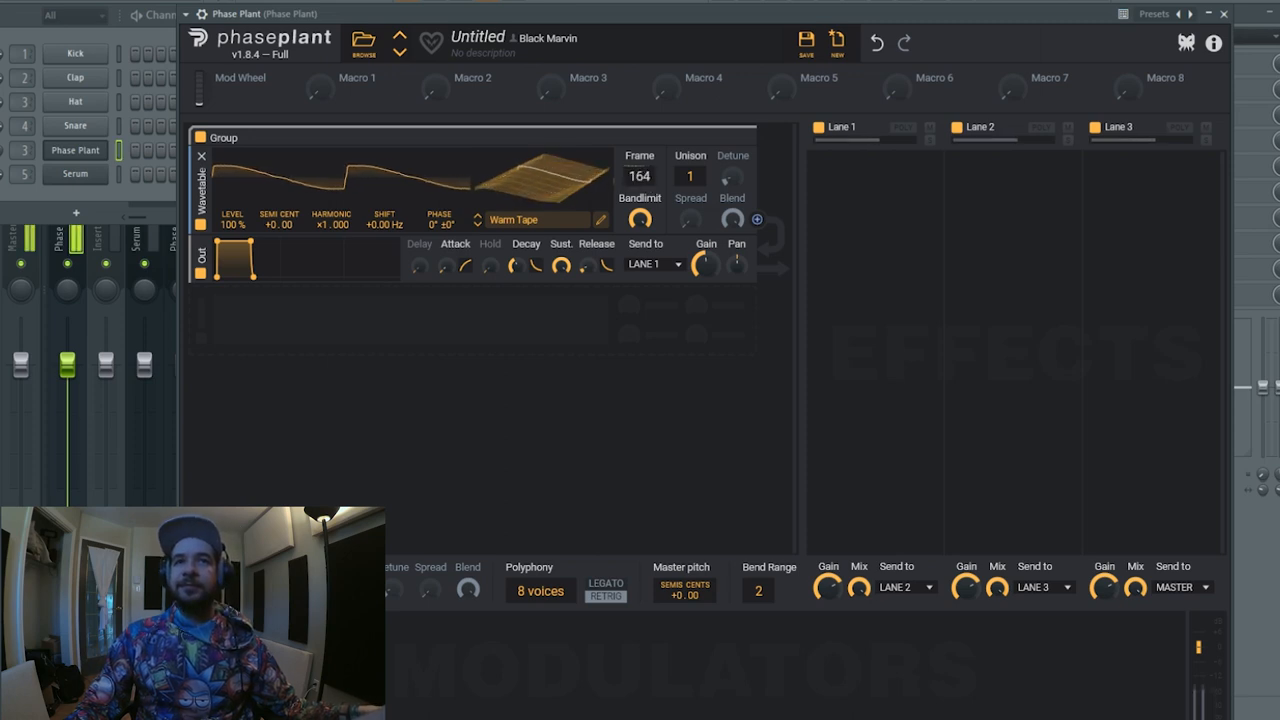
drag(640, 164, 640, 180)
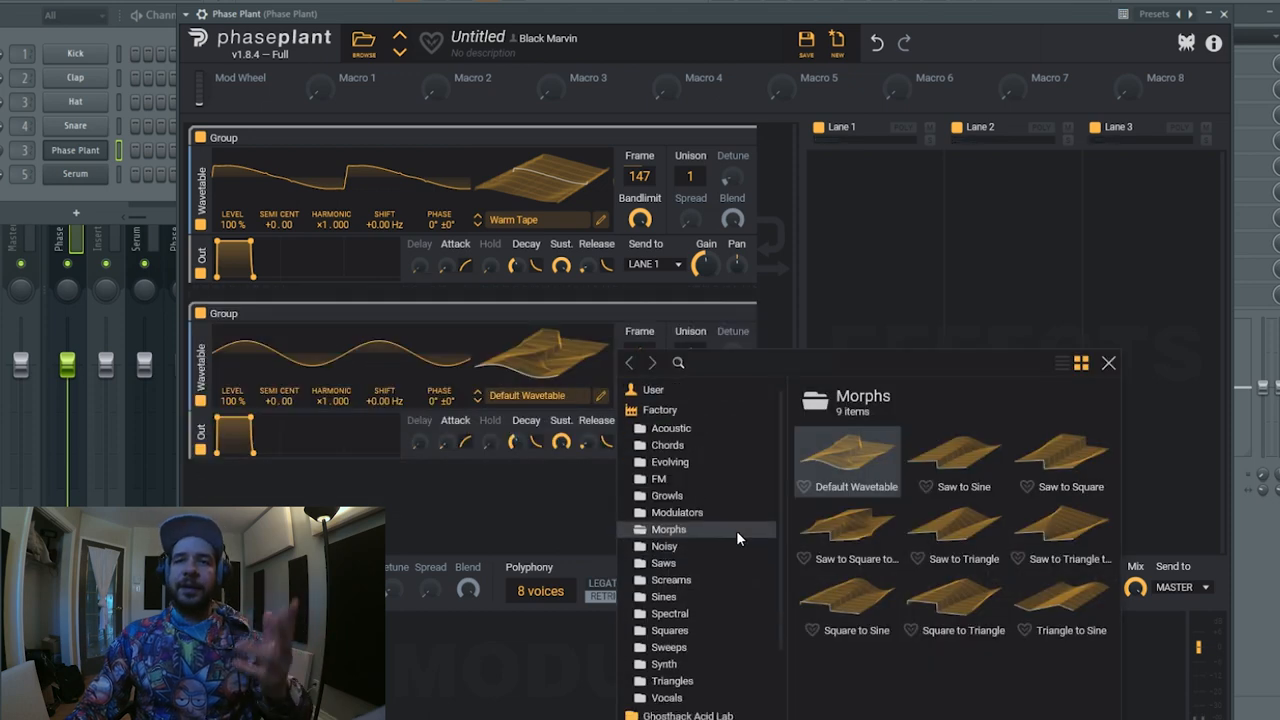
scroll(down, 3)
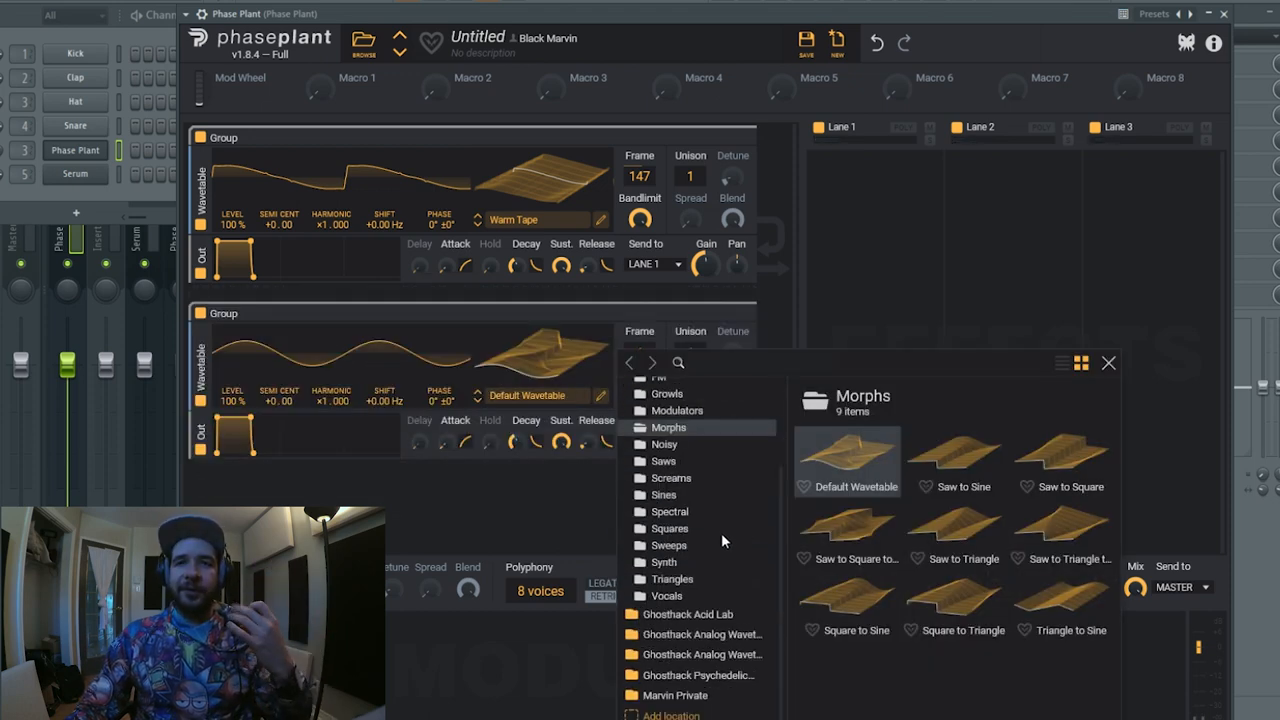
click(700, 672)
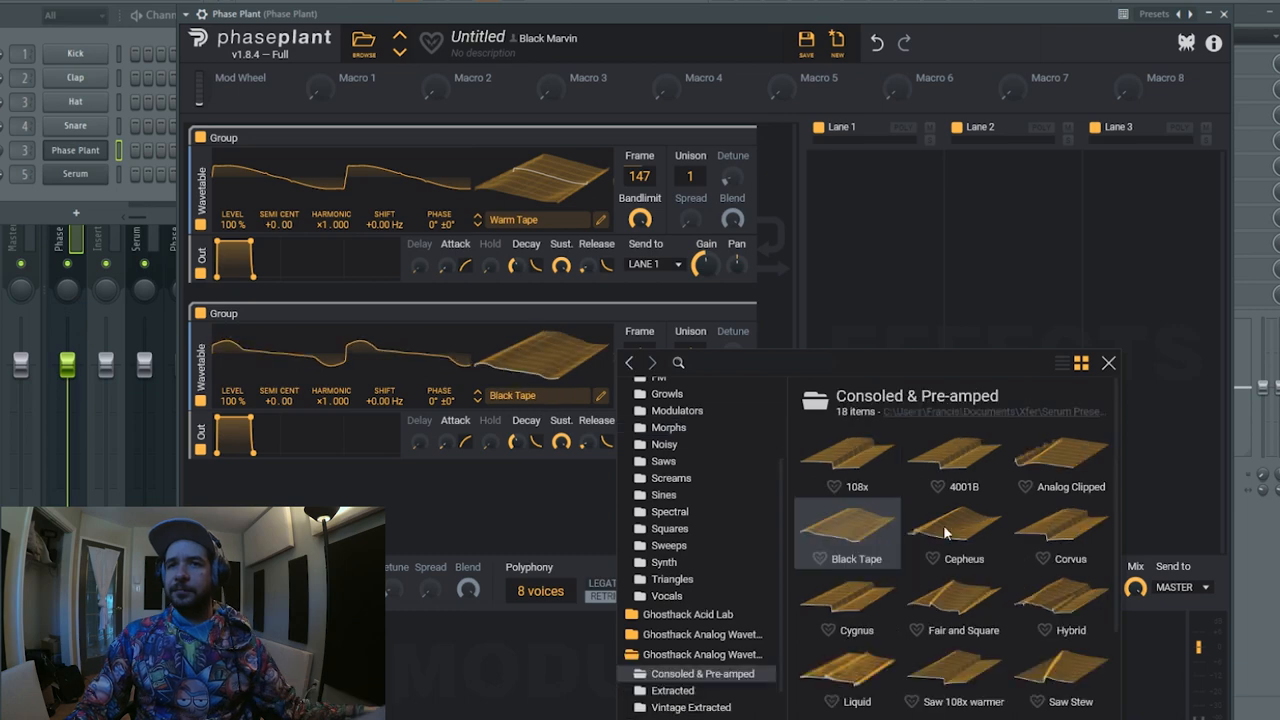
click(952, 532)
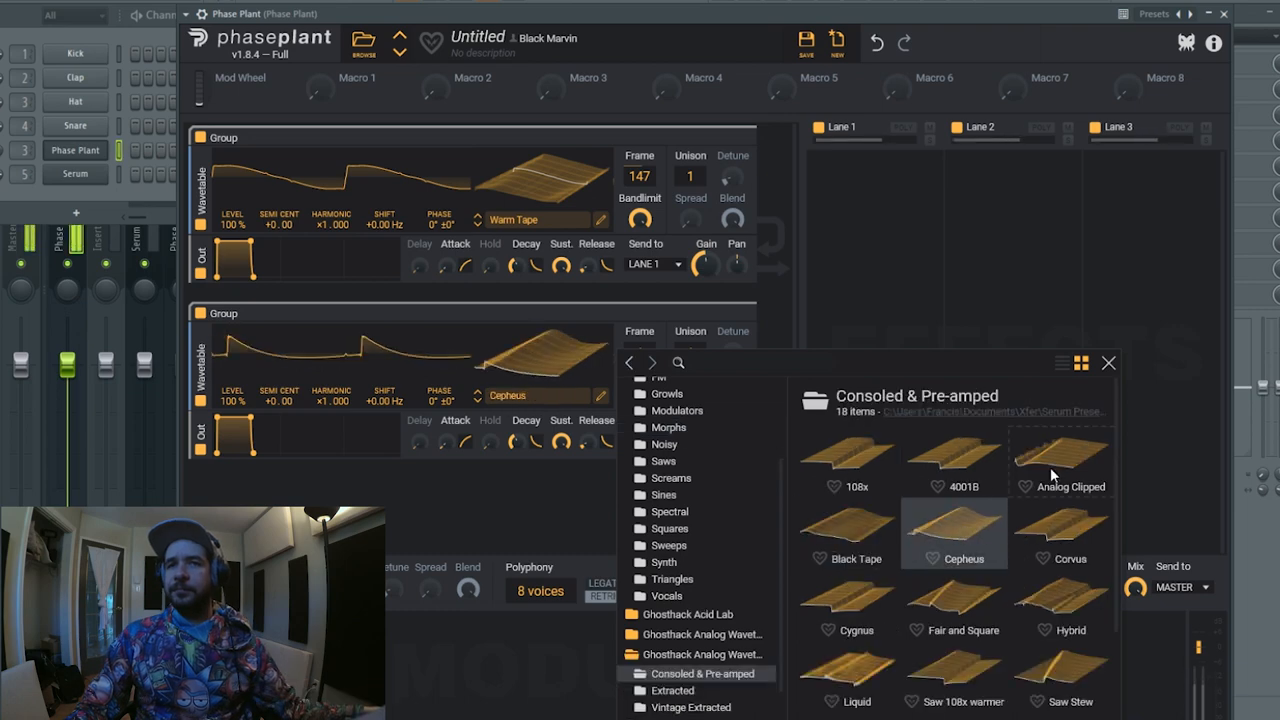
click(1060, 460)
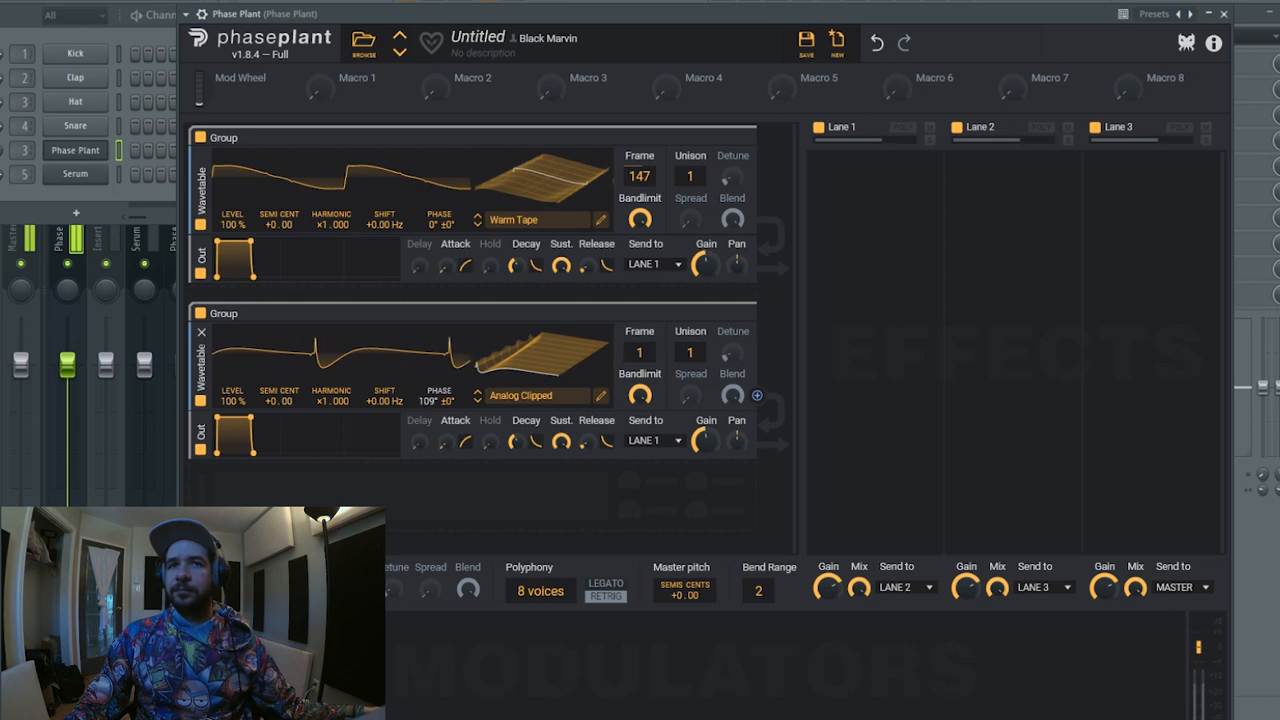
drag(440, 400, 444, 404)
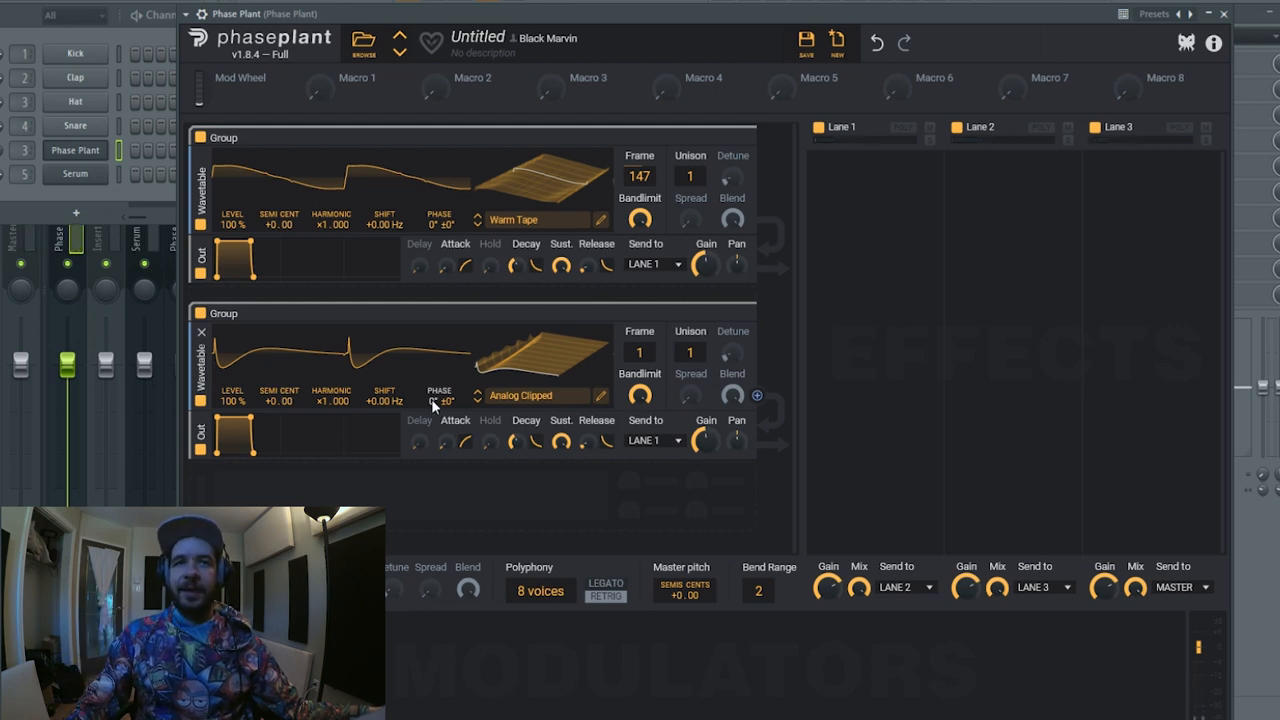
- Shift the second oscillator's phase to -167° and adjust the new oscillator's wavetable position
drag(438, 400, 438, 430)
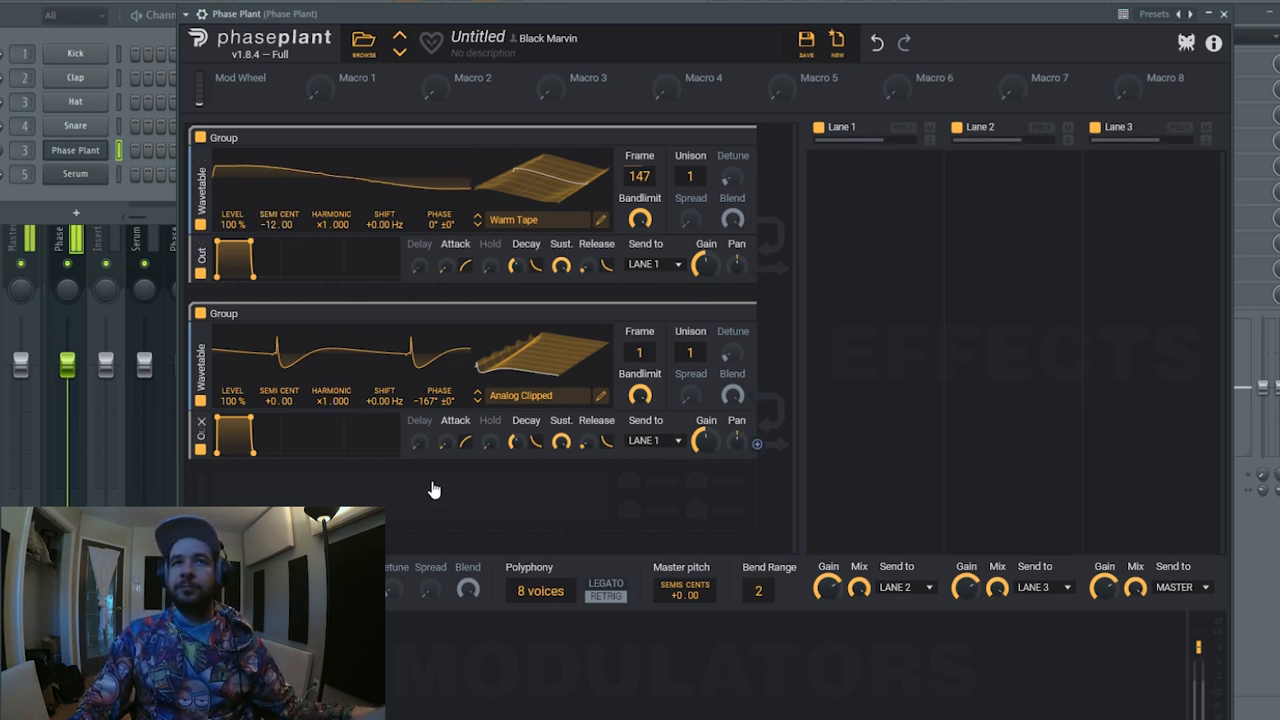
mouse_move(484, 464)
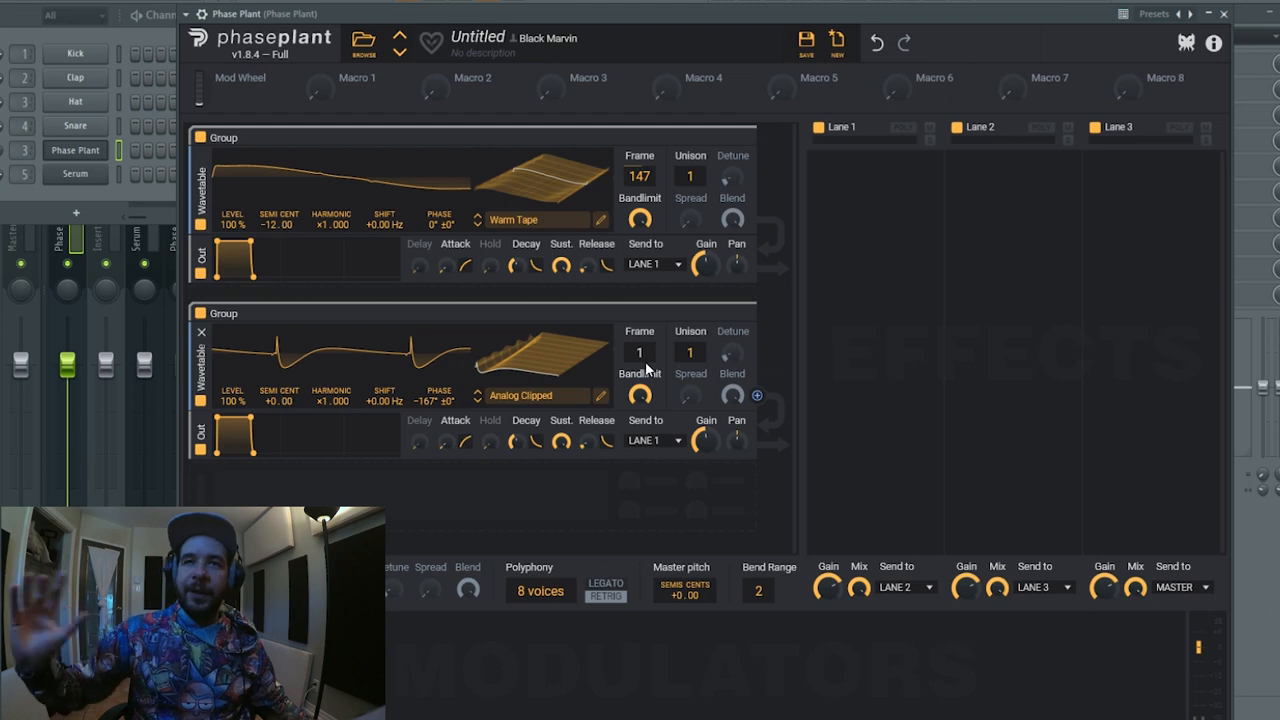
drag(640, 176, 640, 200)
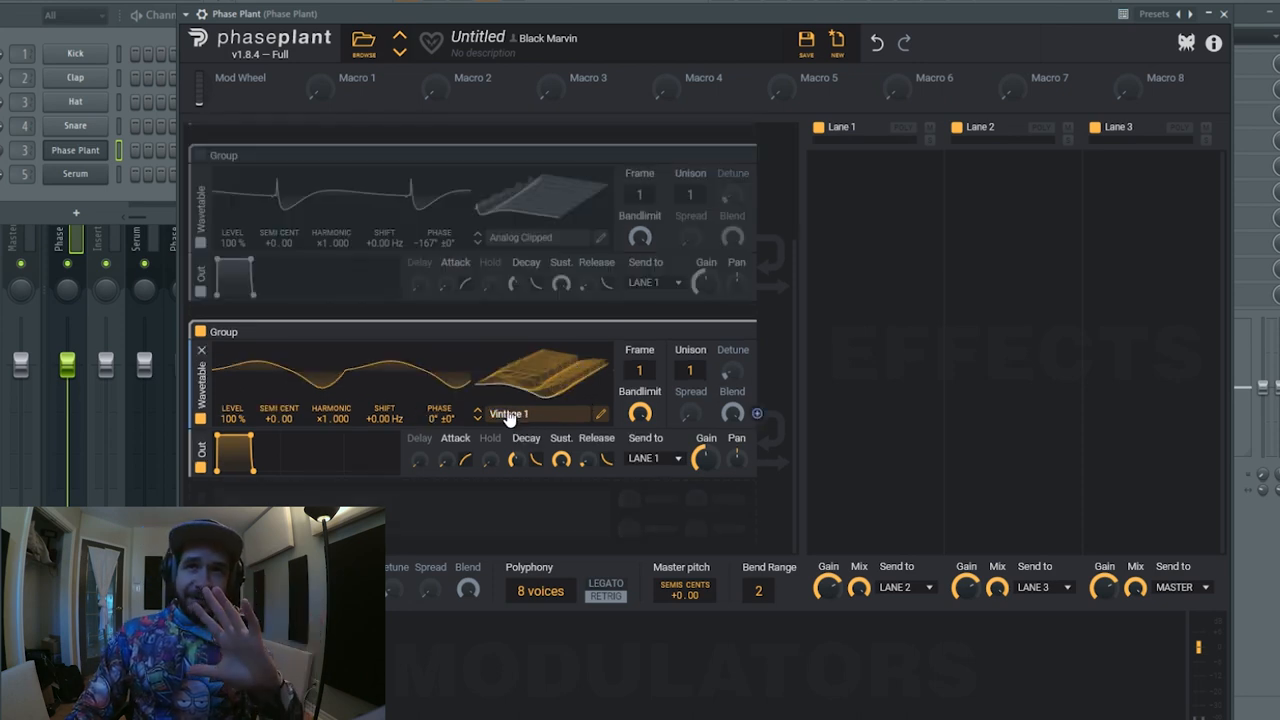
- Load Vintage 1 from Vintage Extracted into the third oscillator and settle its frame around 144
click(510, 412)
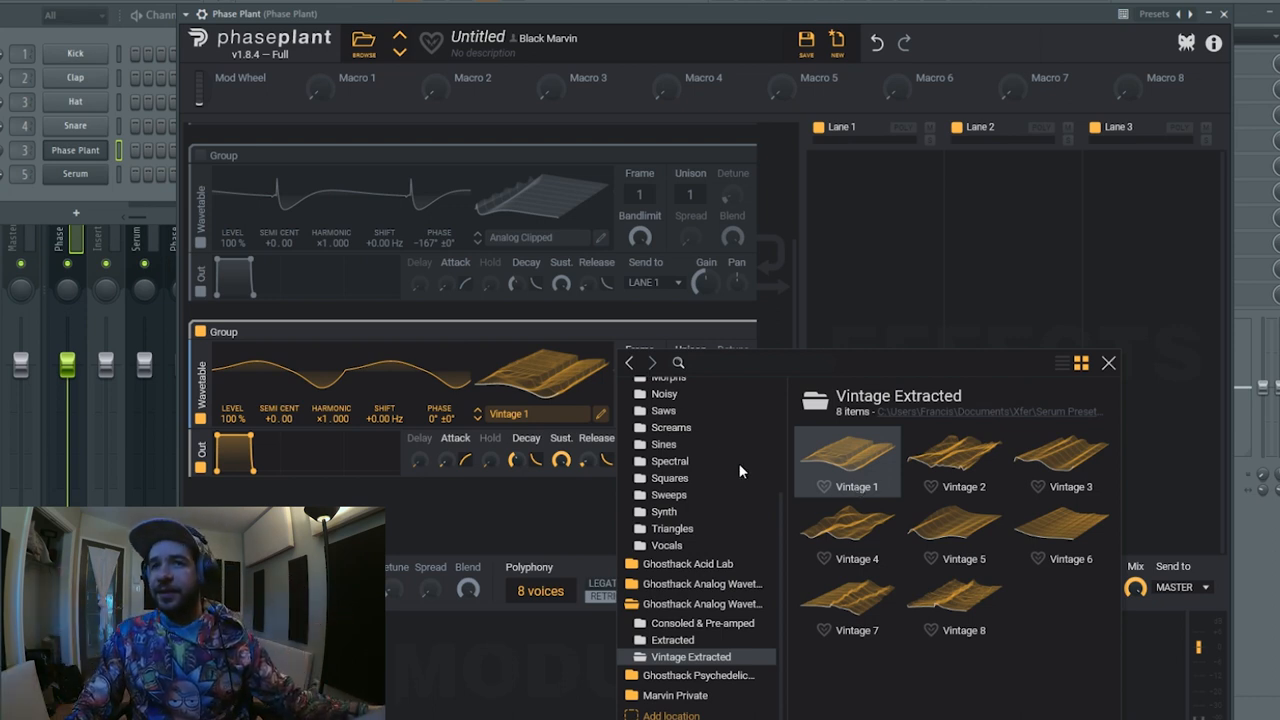
click(1108, 362)
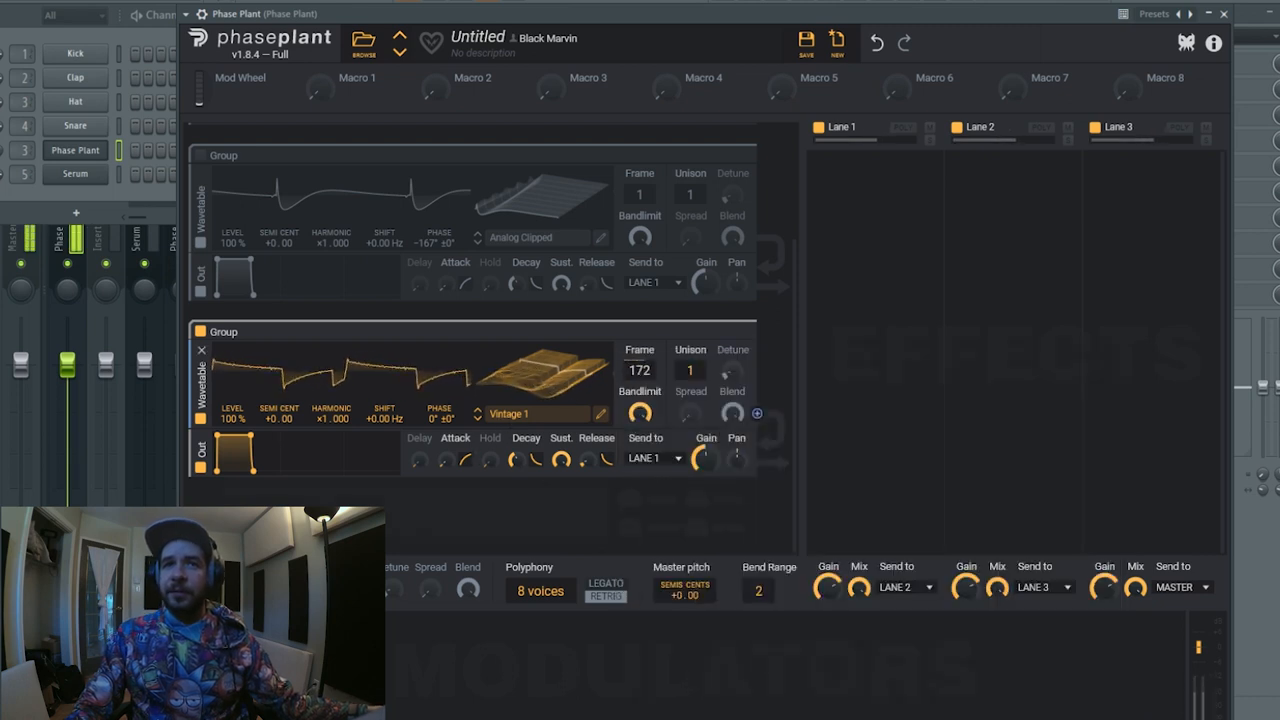
drag(640, 370, 640, 384)
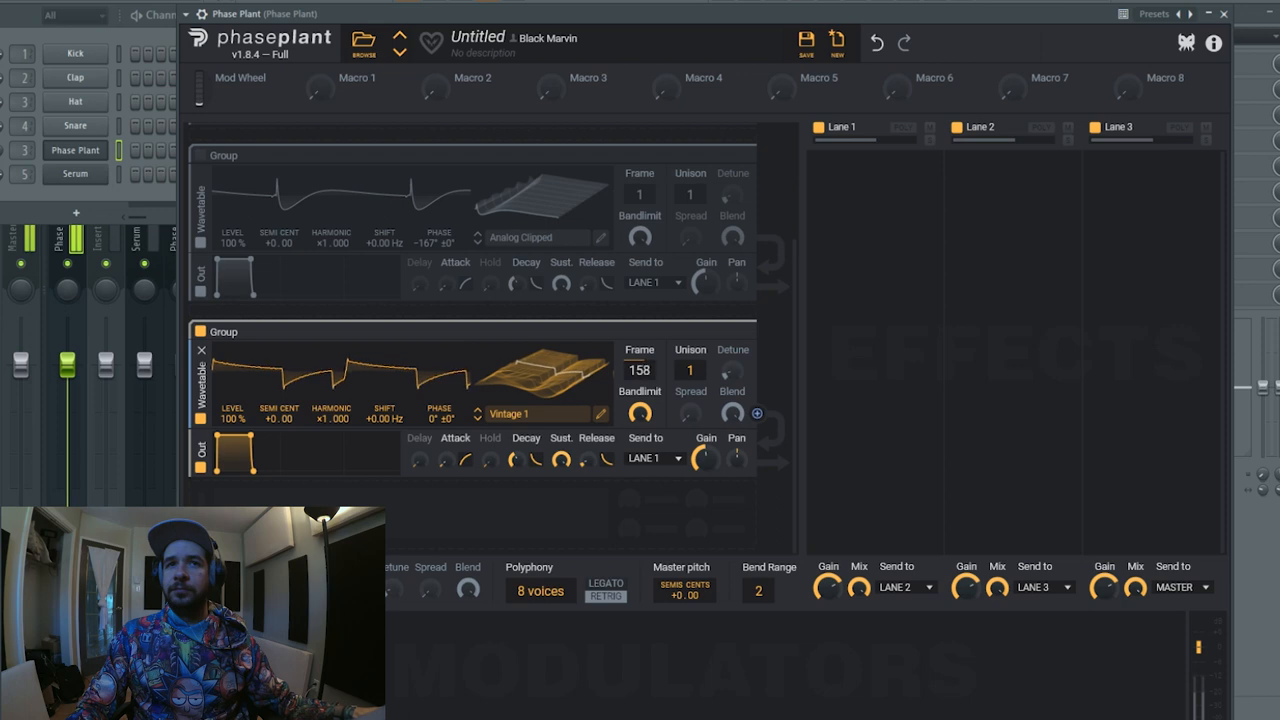
drag(640, 370, 640, 384)
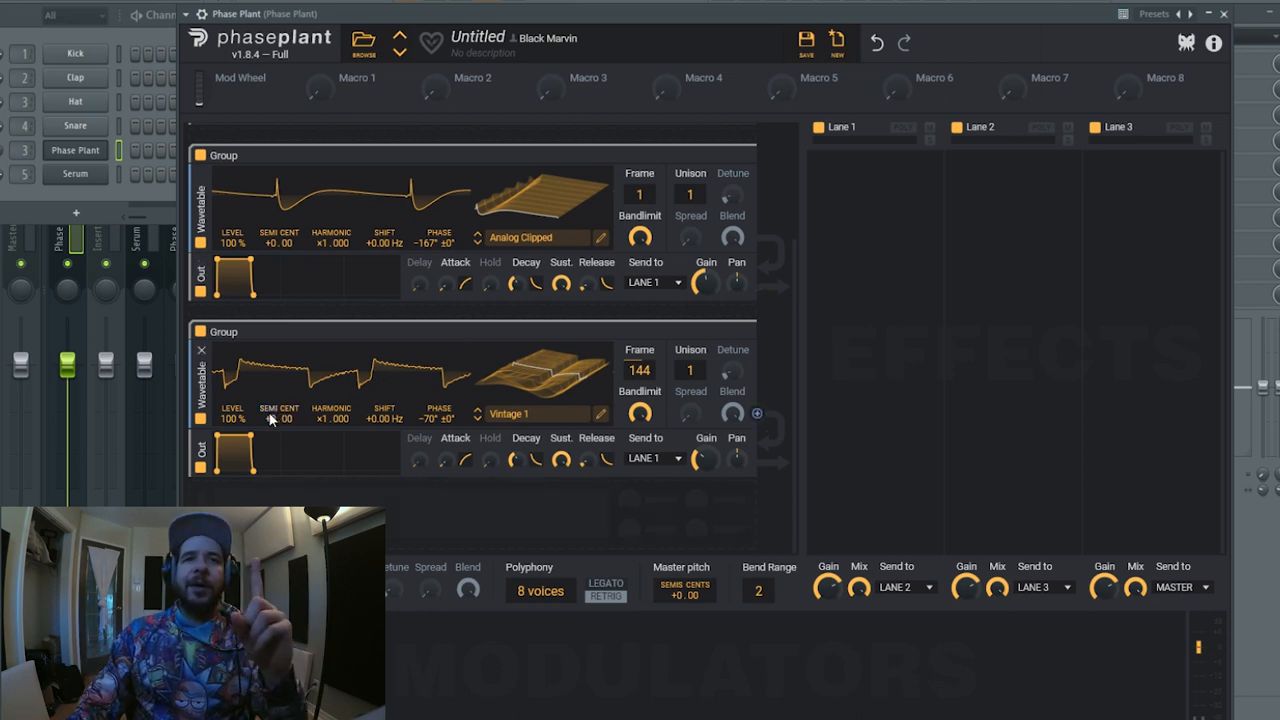
- Drag the first oscillator's wavetable frame to 39
drag(280, 420, 280, 430)
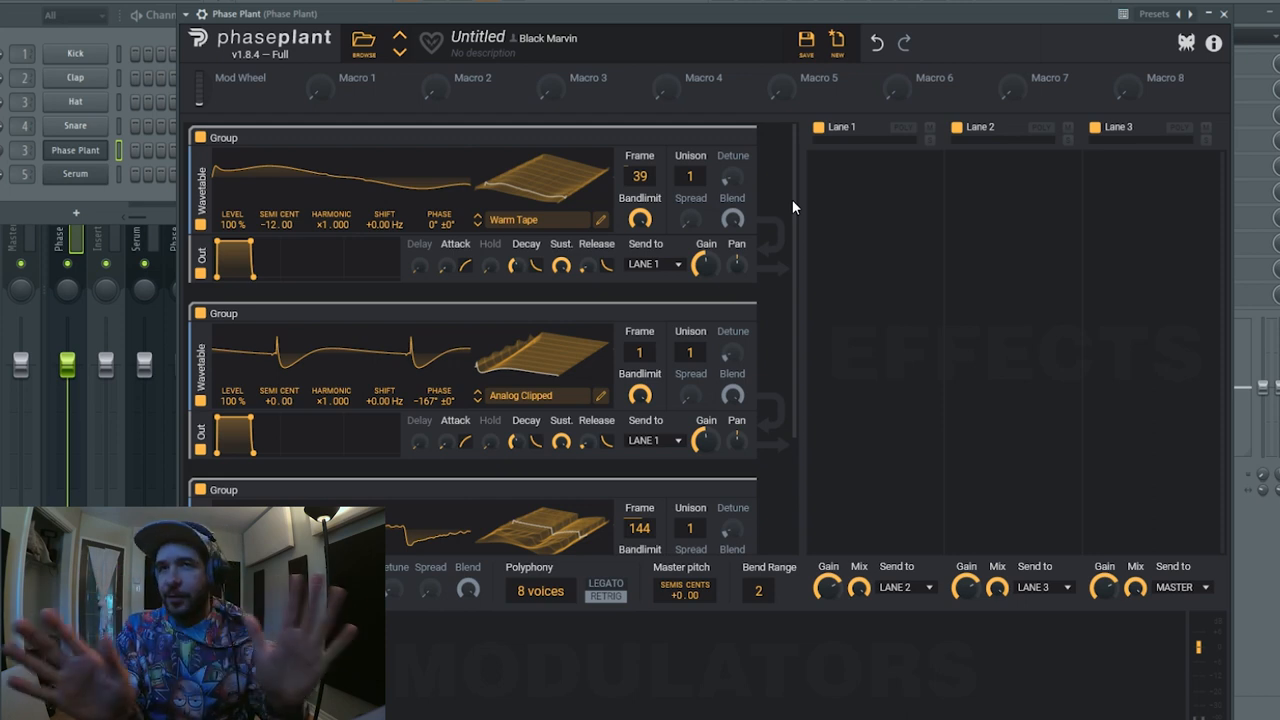
mouse_move(760, 216)
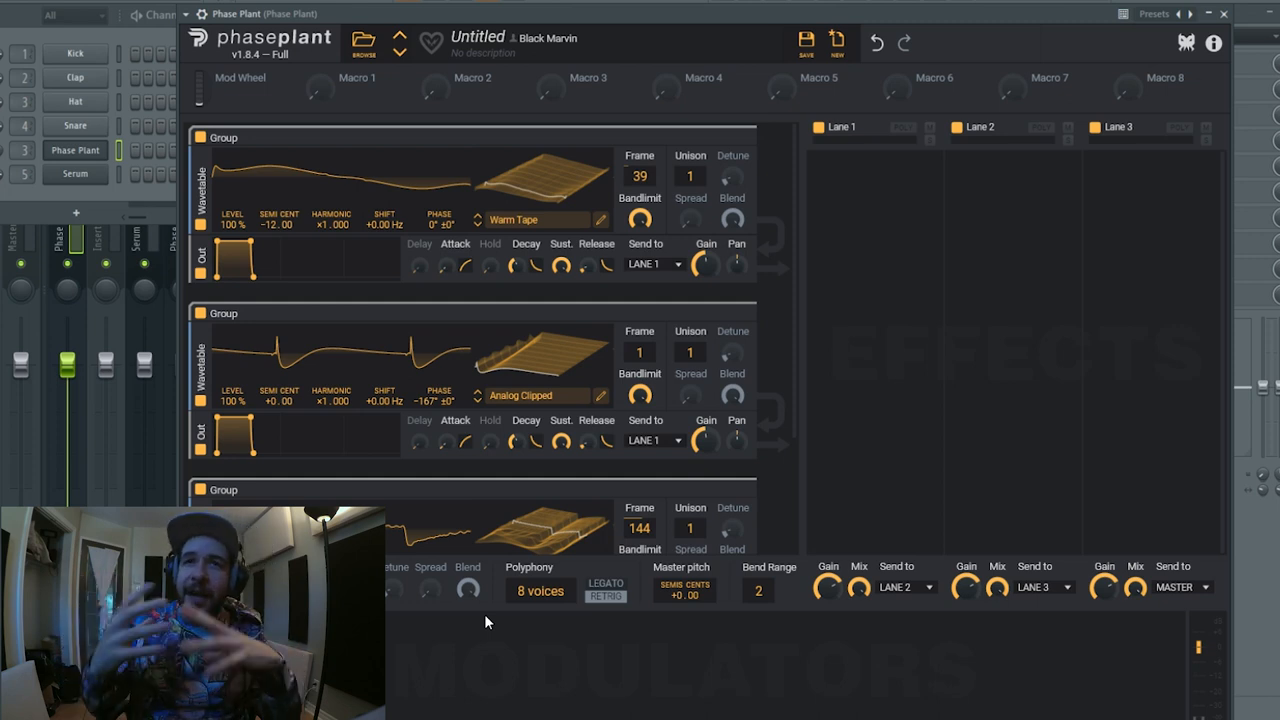
mouse_move(556, 698)
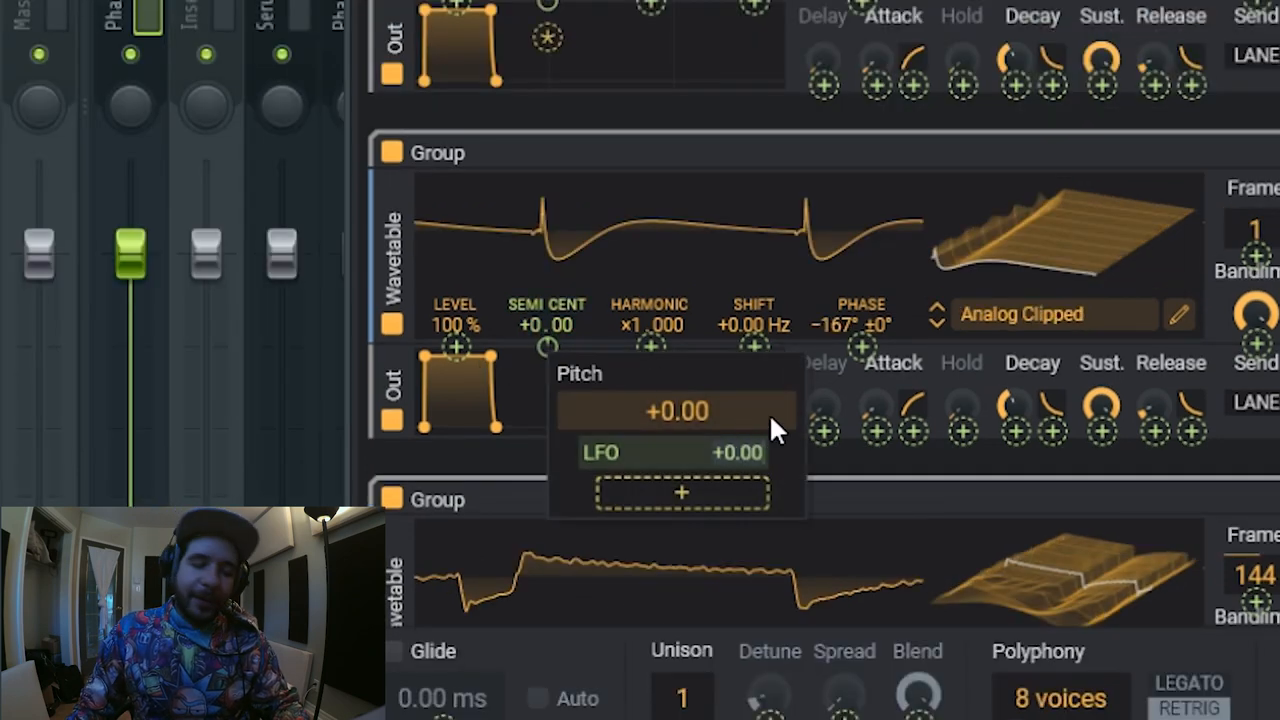
- Adjust the LFO's pitch modulation amount on the oscillators
click(780, 430)
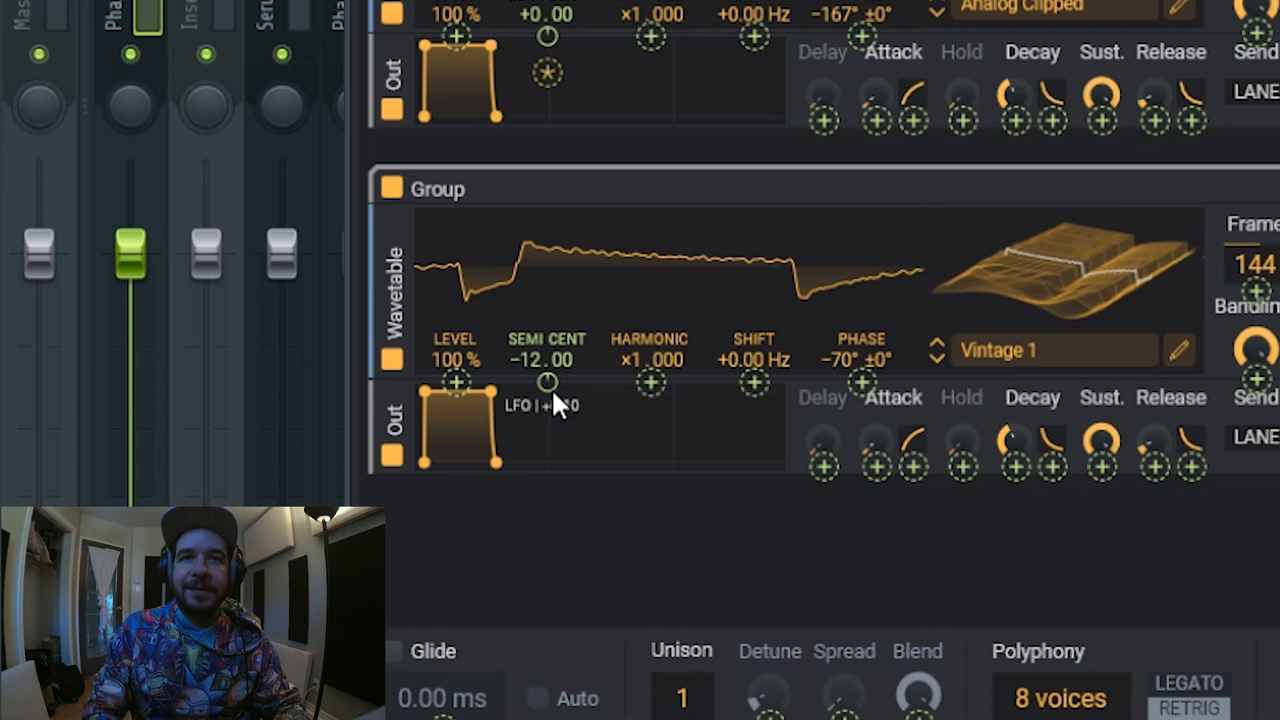
mouse_move(796, 486)
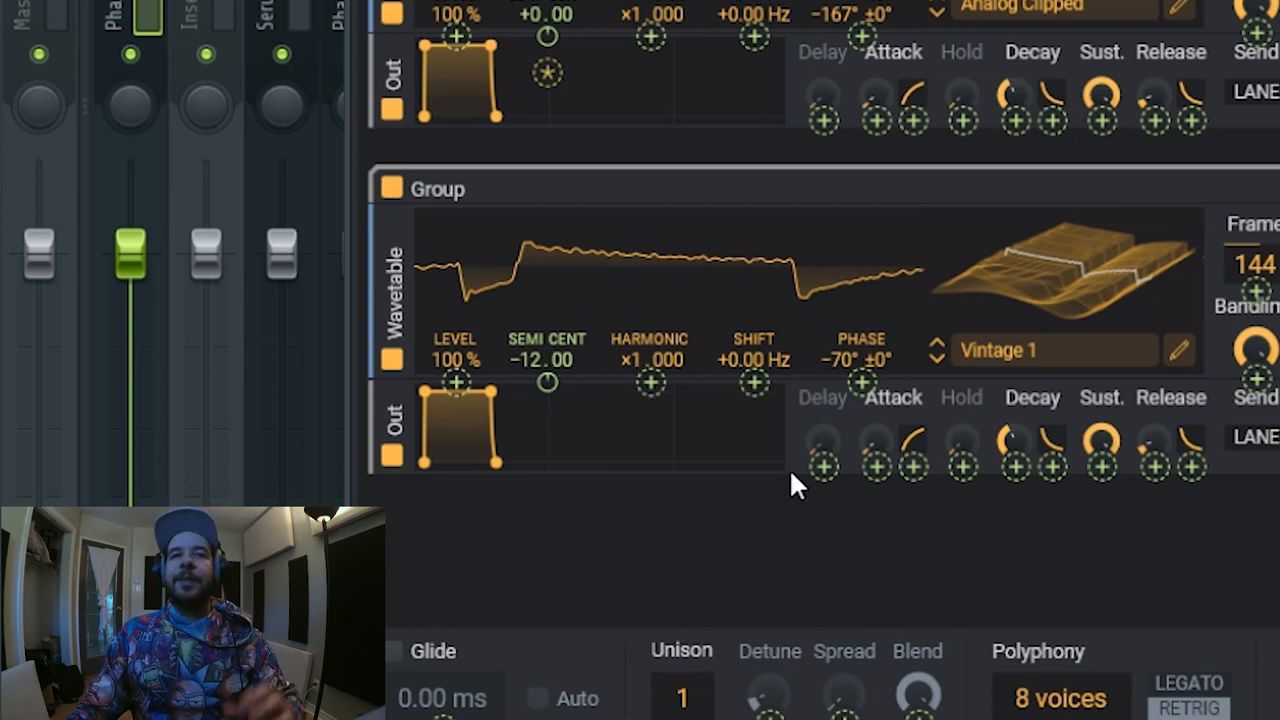
mouse_move(816, 510)
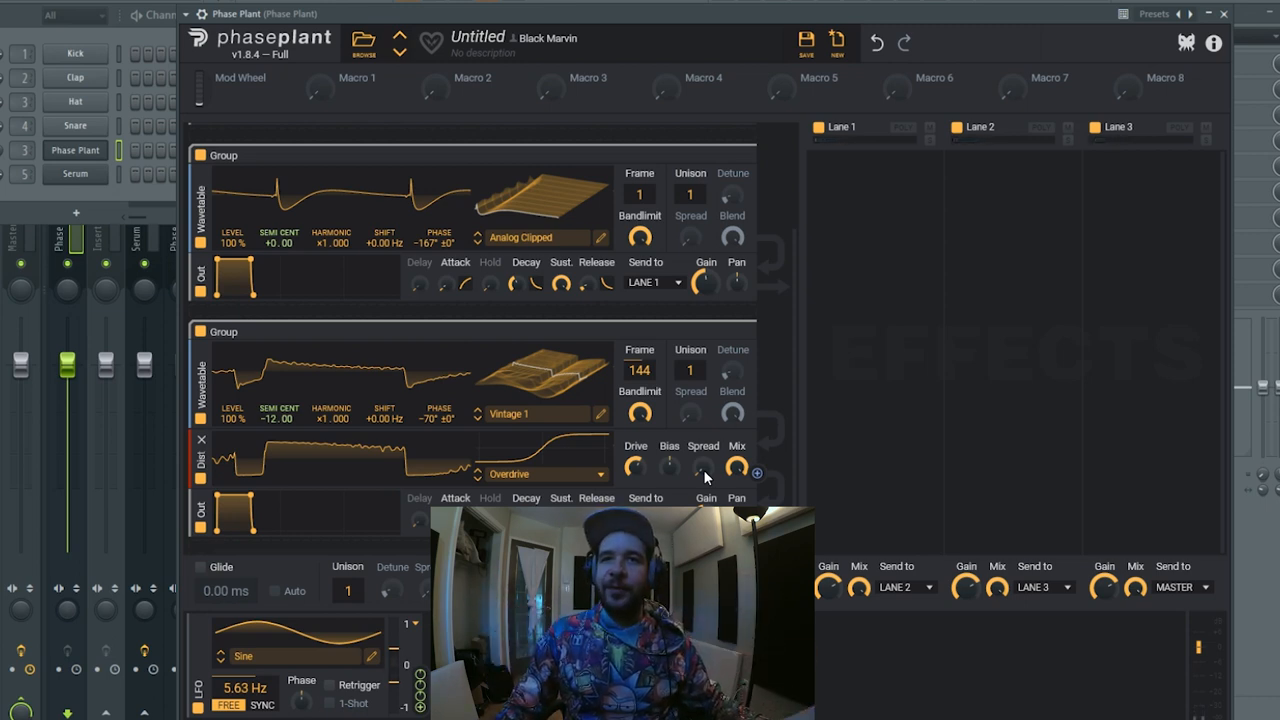
- Dial in the Overdrive drive on the third and first oscillators to about +8 dB
drag(736, 464, 736, 456)
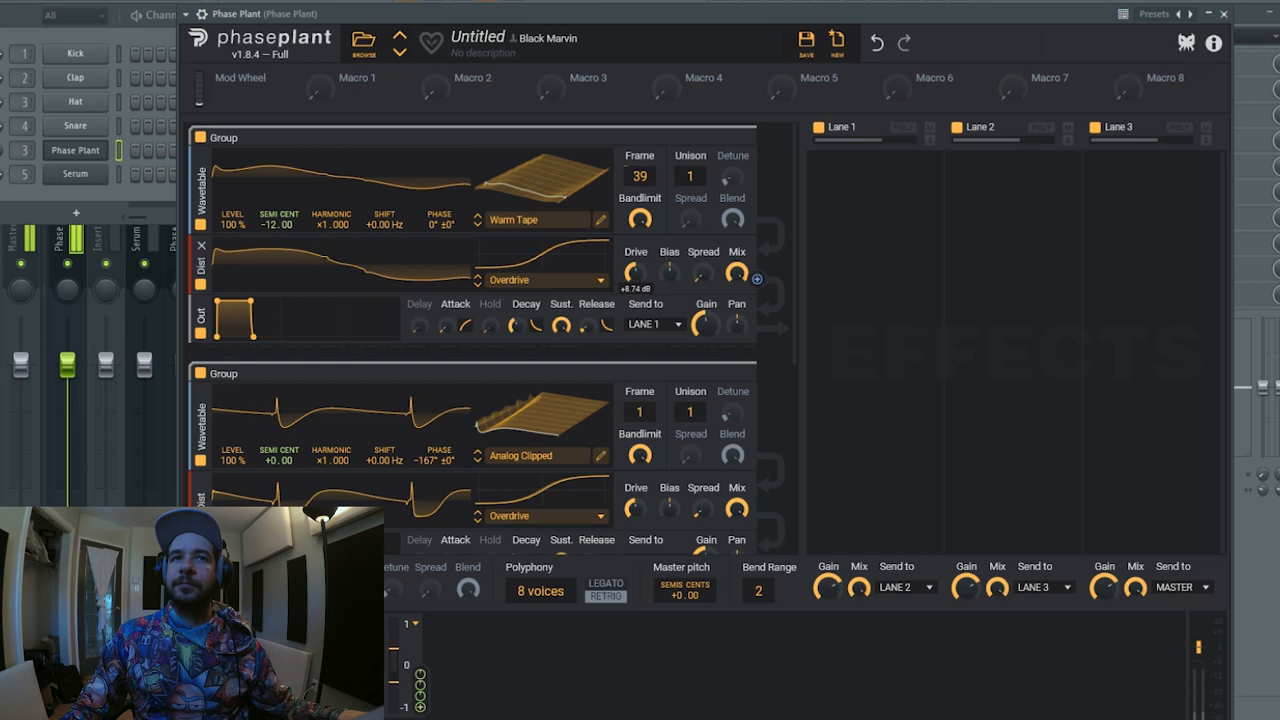
drag(636, 270, 636, 250)
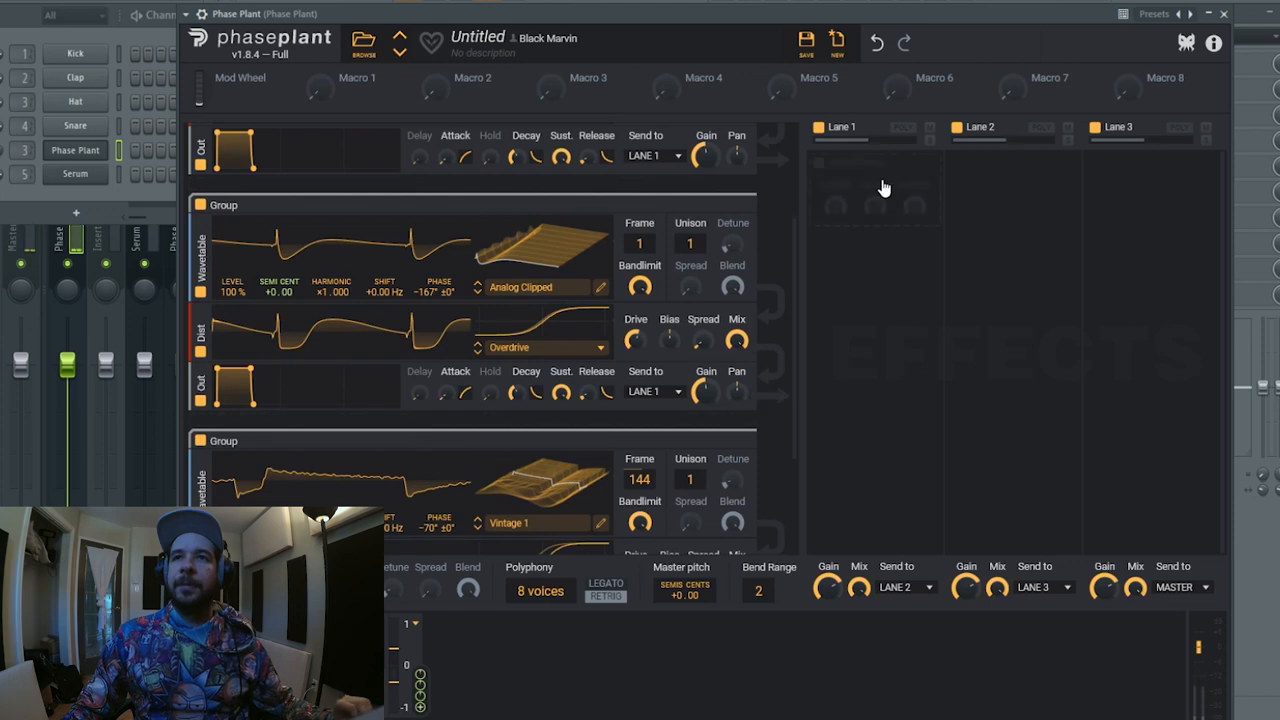
- Add a Ladder Filter to Lane 1 and lower its cutoff to about 1.28 kHz
click(884, 186)
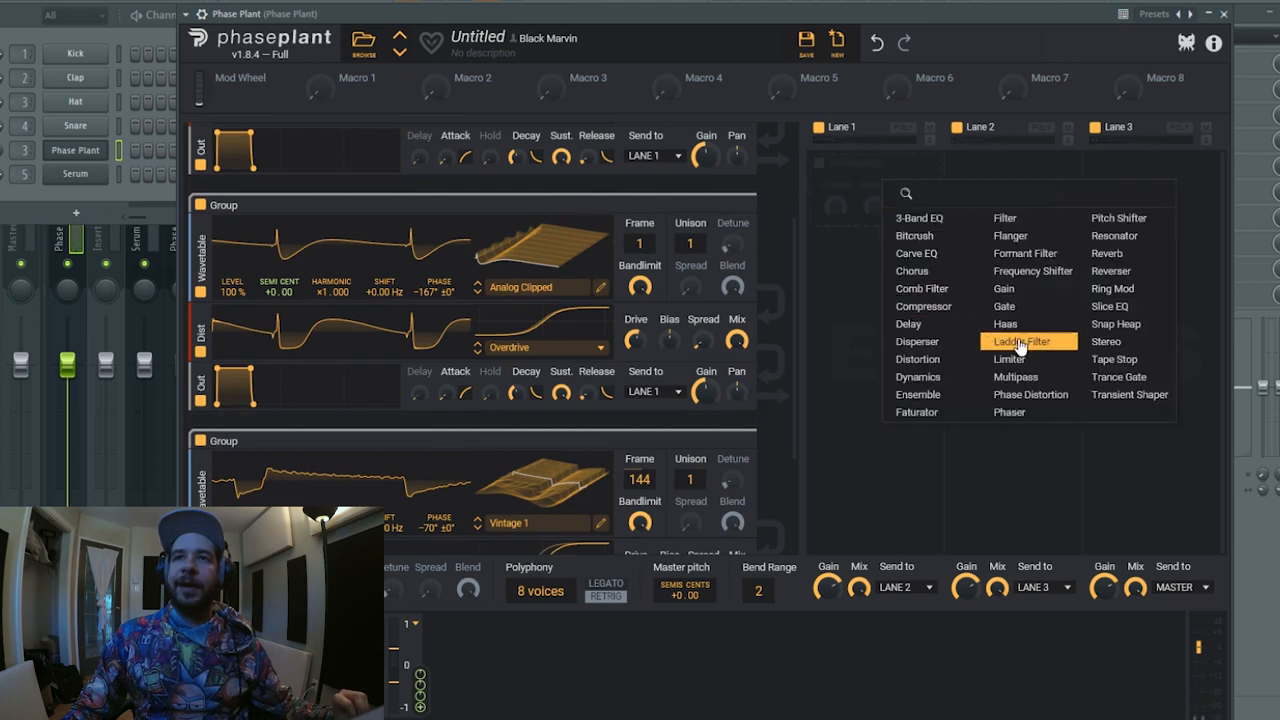
click(1018, 340)
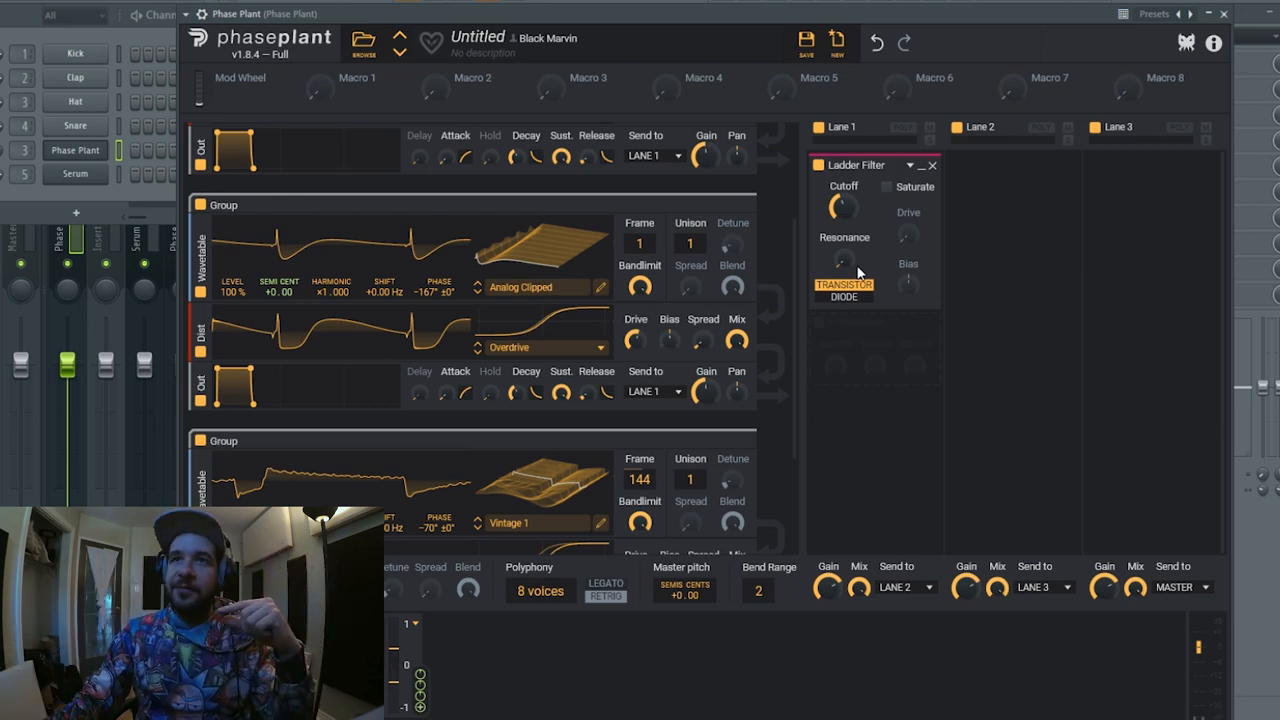
mouse_move(884, 190)
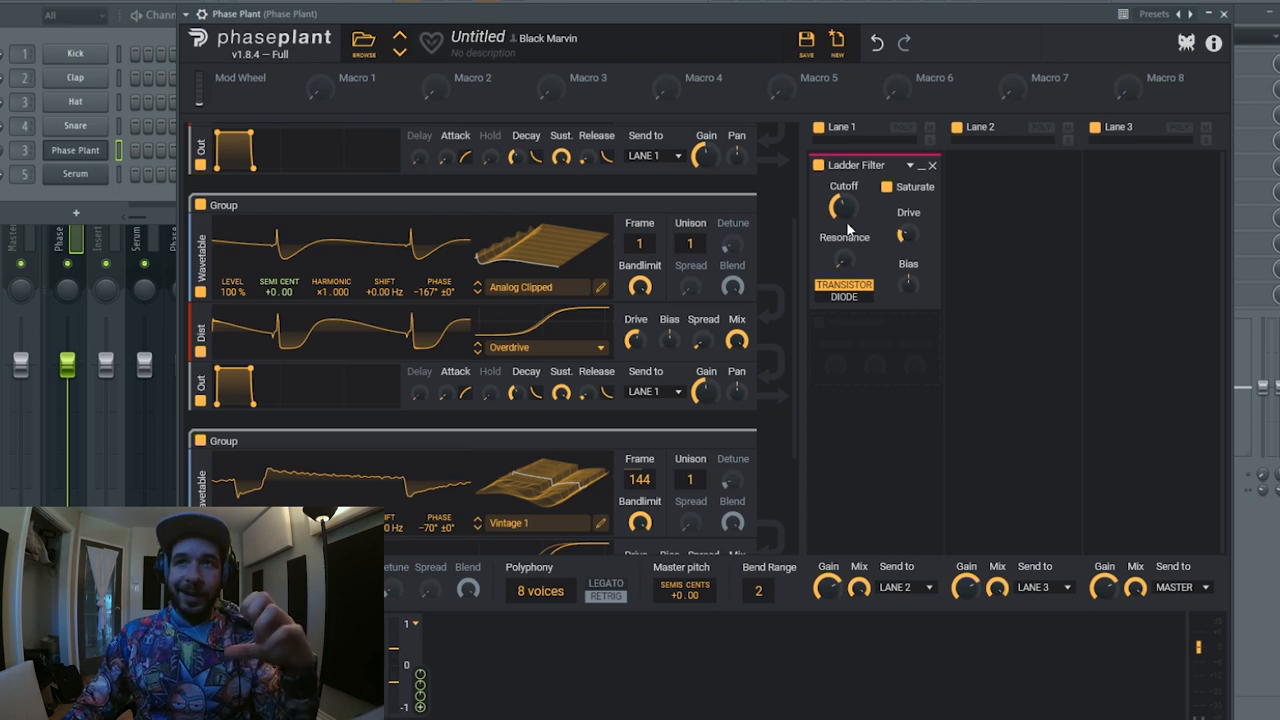
mouse_move(844, 216)
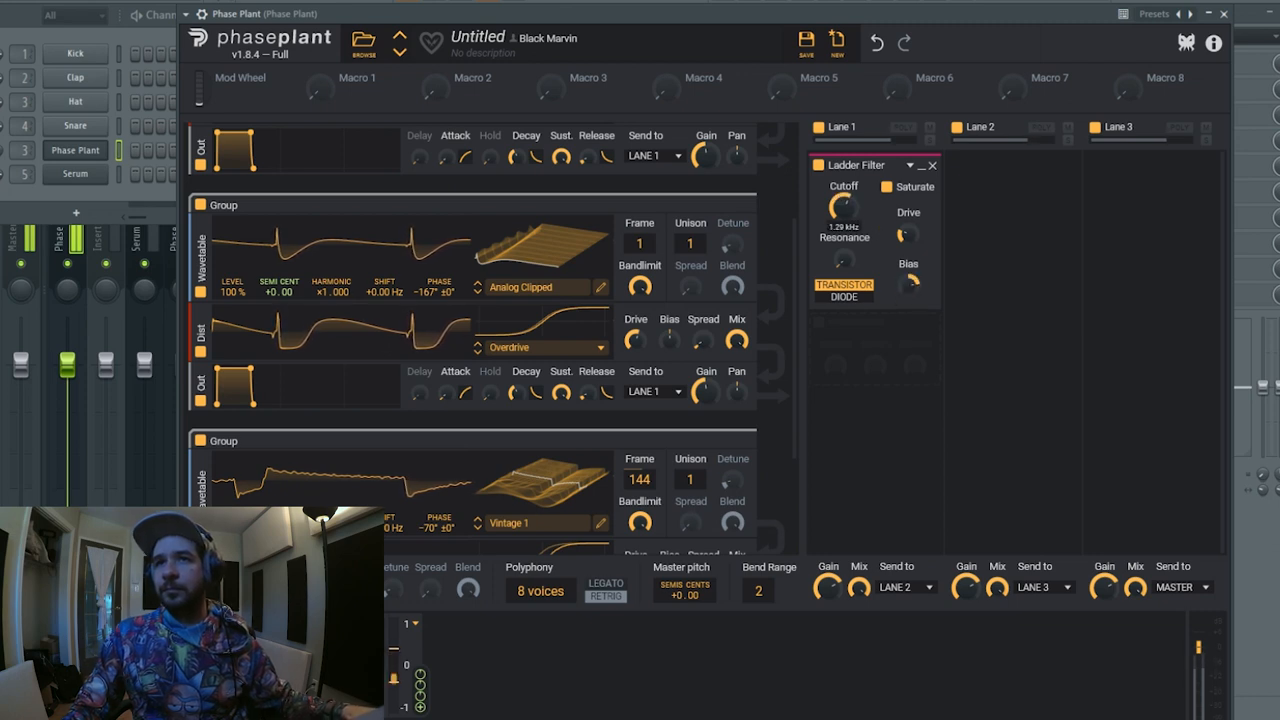
drag(908, 236, 908, 210)
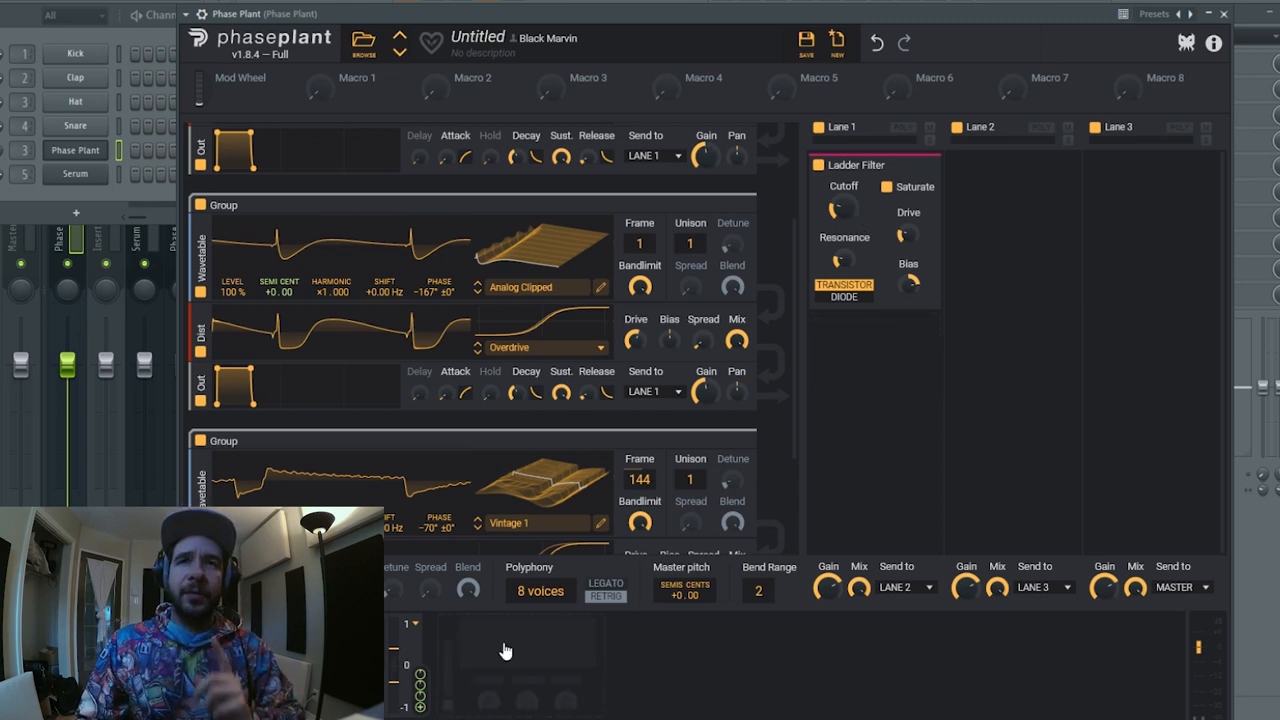
click(504, 650)
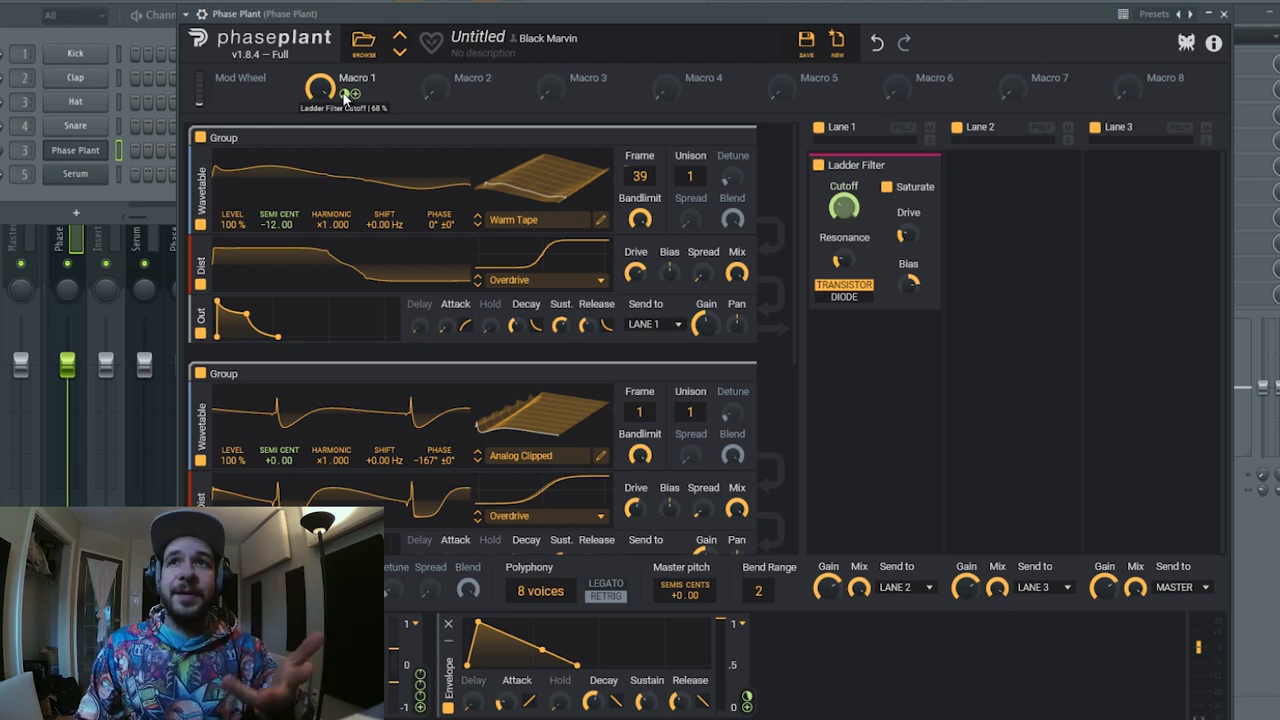
- Sweep Macro 1 up and down to open and close the Ladder Filter cutoff
drag(324, 90, 324, 84)
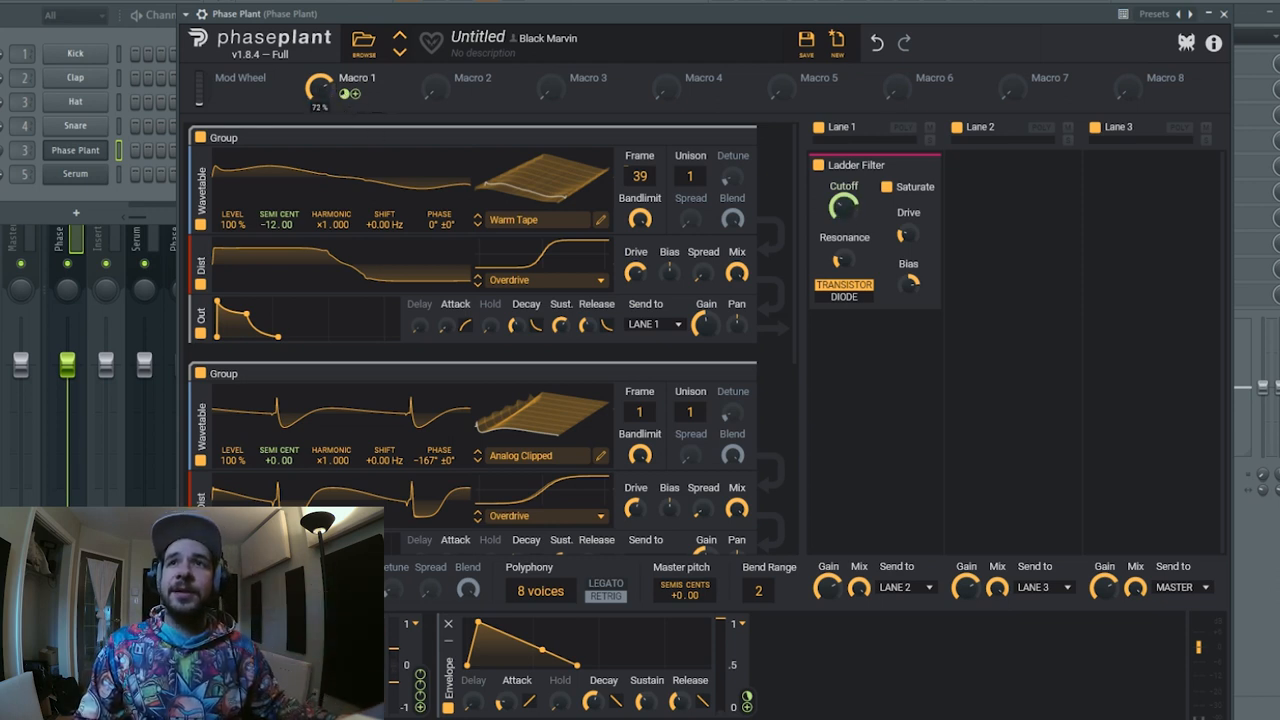
drag(318, 88, 318, 110)
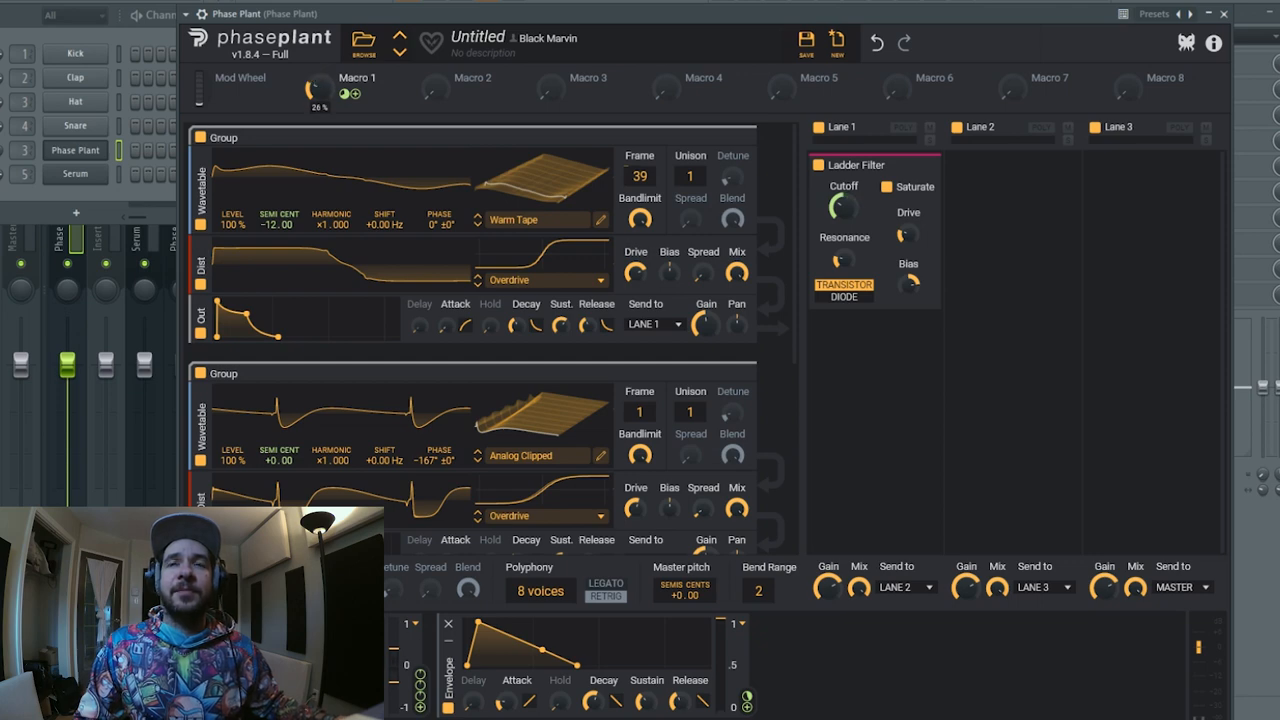
drag(318, 92, 318, 100)
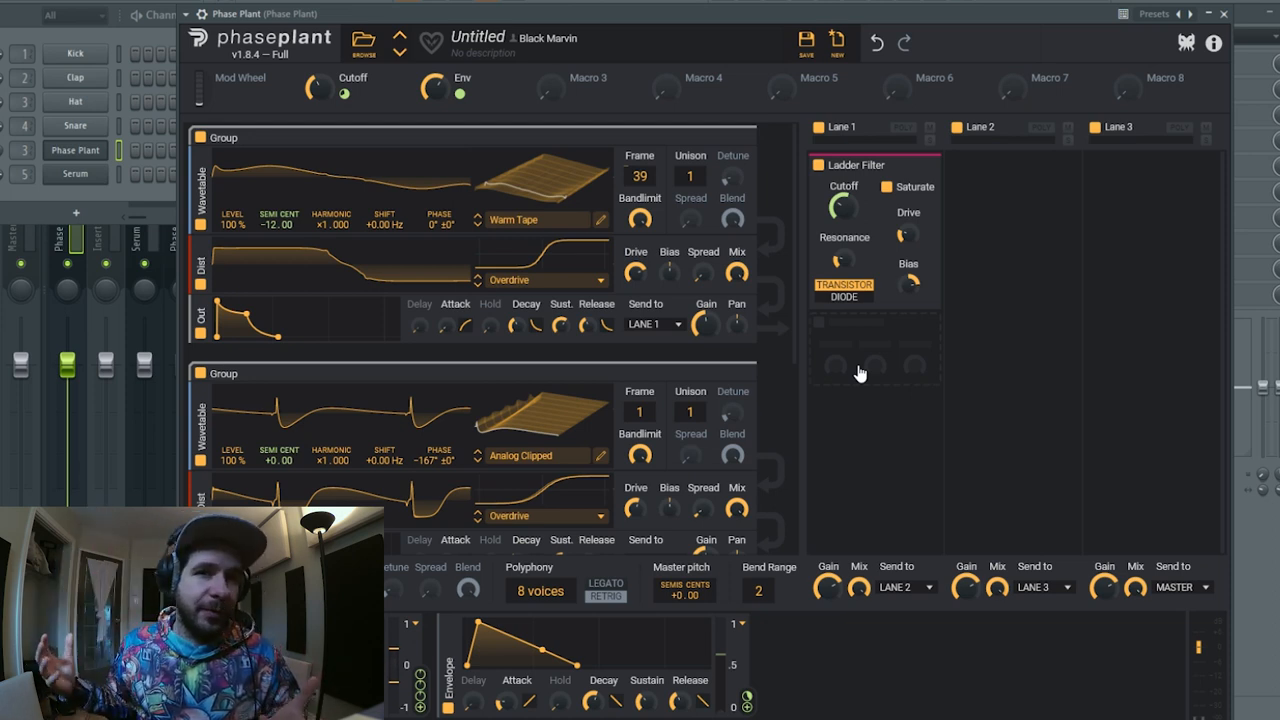
- Bring up the effect picker for the empty Lane 1 slot below the Ladder Filter
click(860, 364)
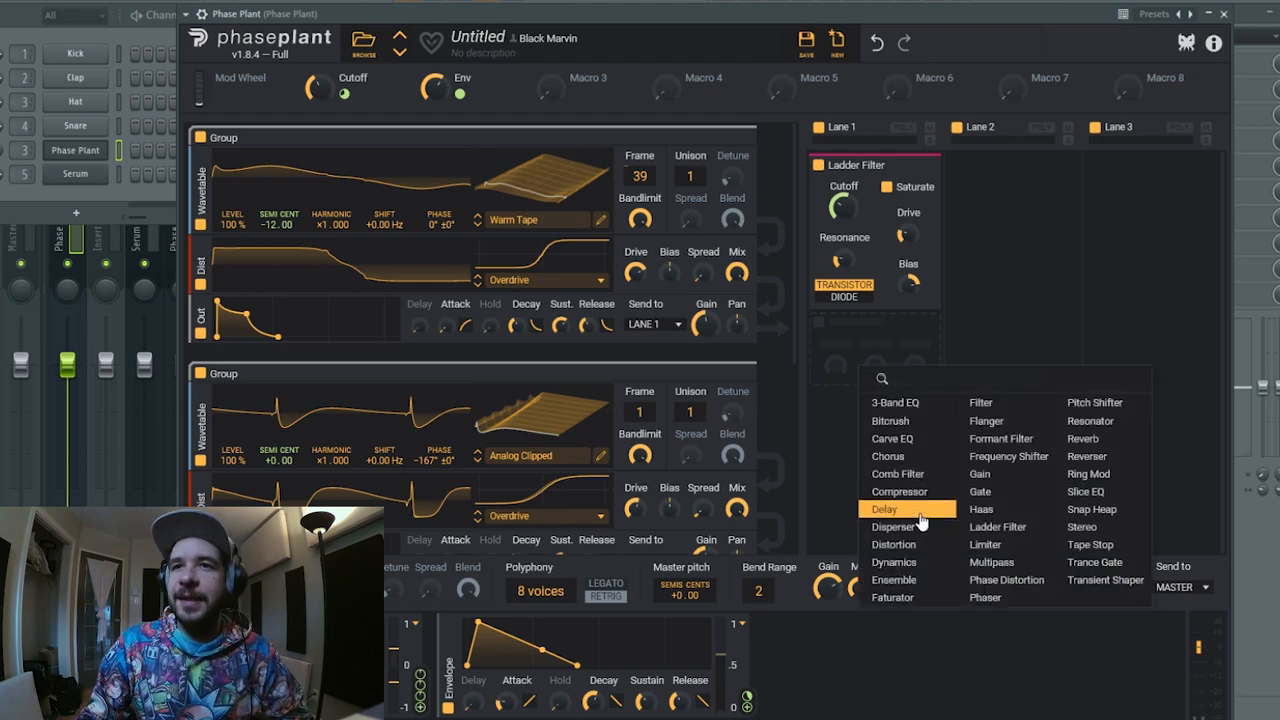
- Add a Distortion after the Ladder Filter and set its drive, mix and dynamics amounts
click(892, 544)
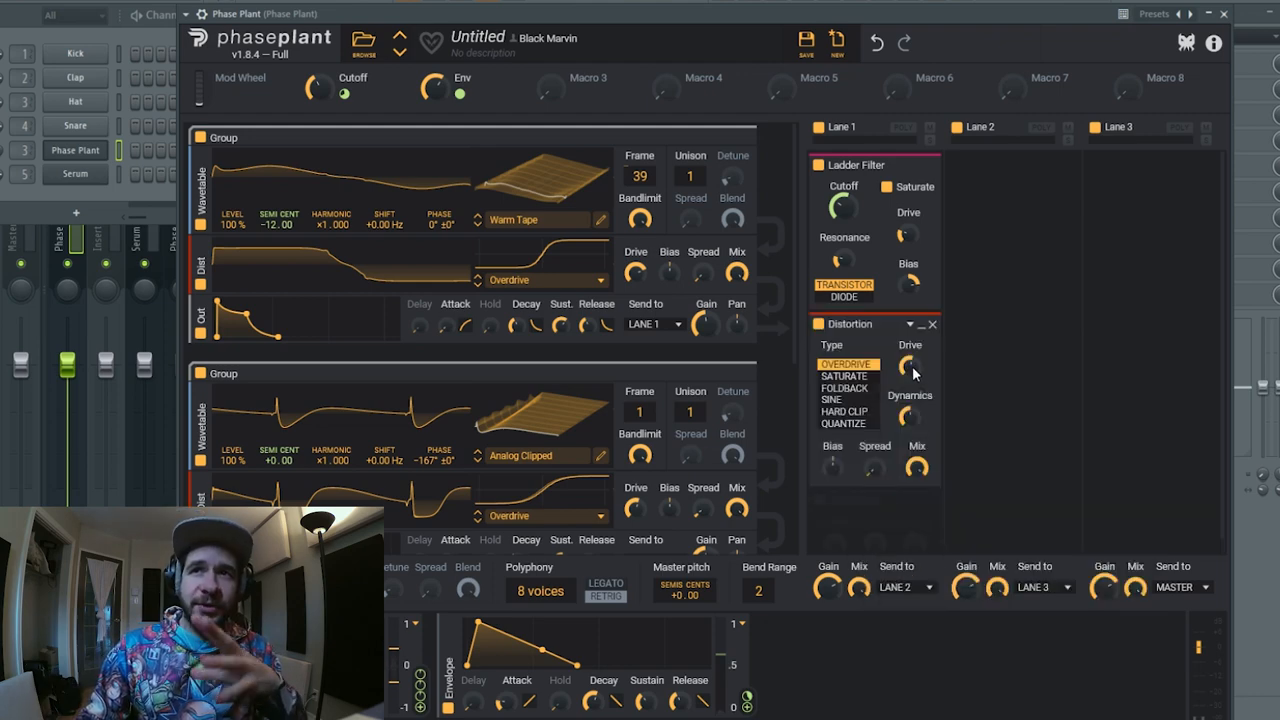
mouse_move(876, 378)
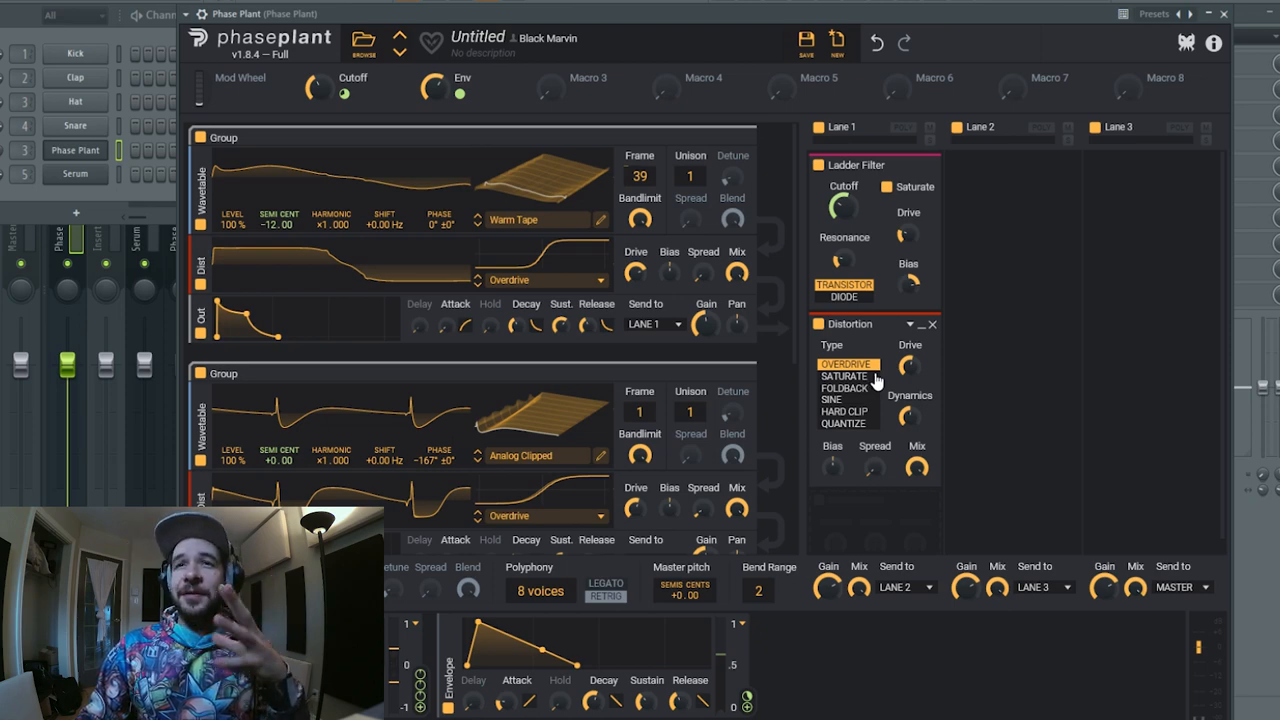
mouse_move(868, 412)
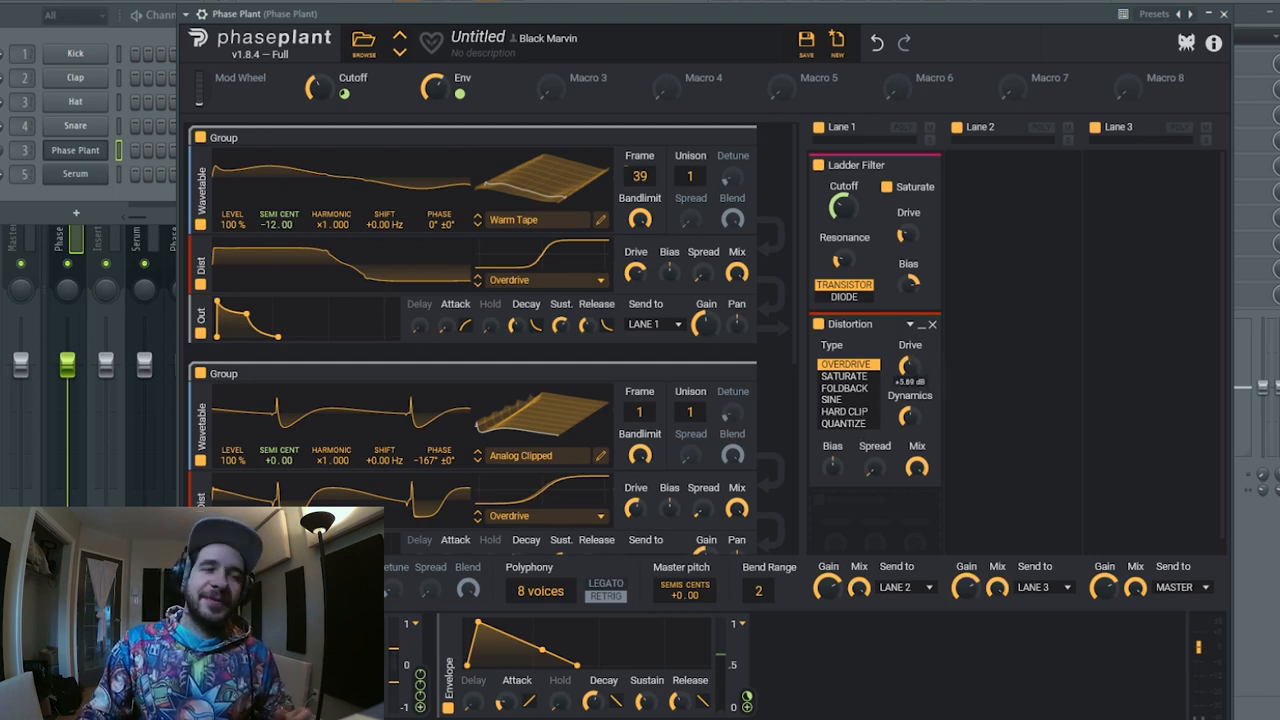
drag(908, 364, 908, 340)
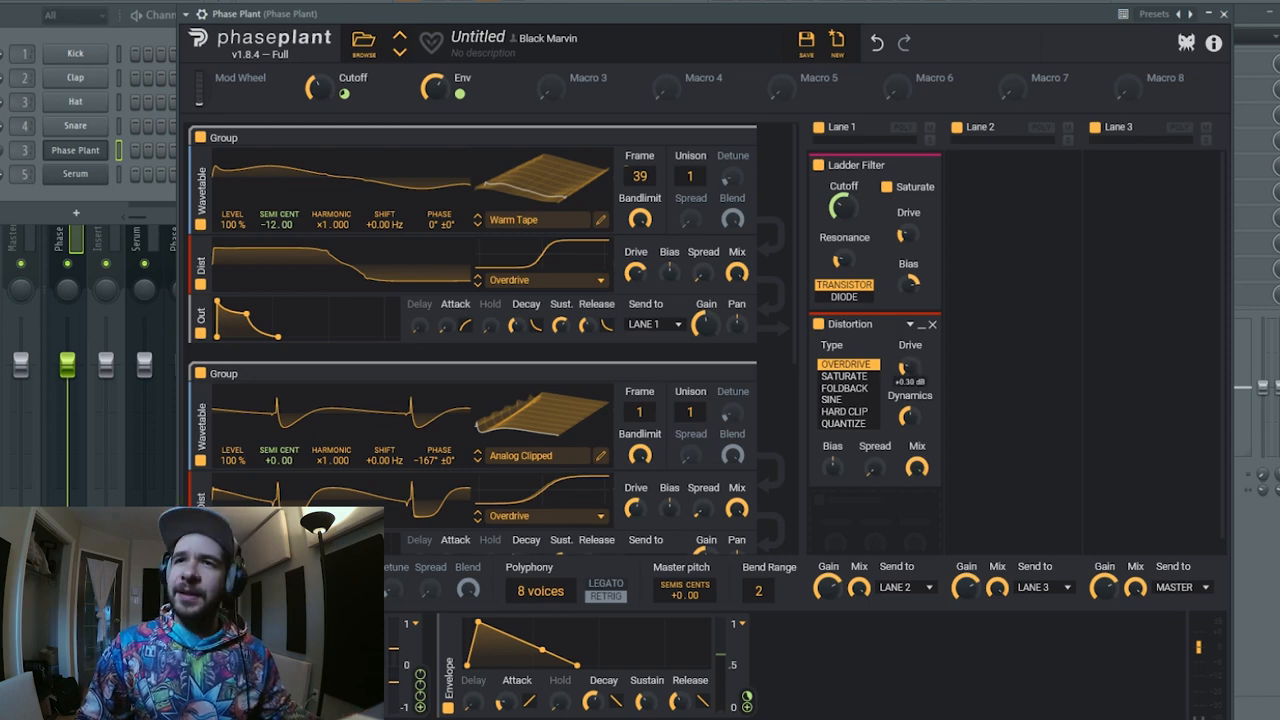
drag(908, 368, 908, 356)
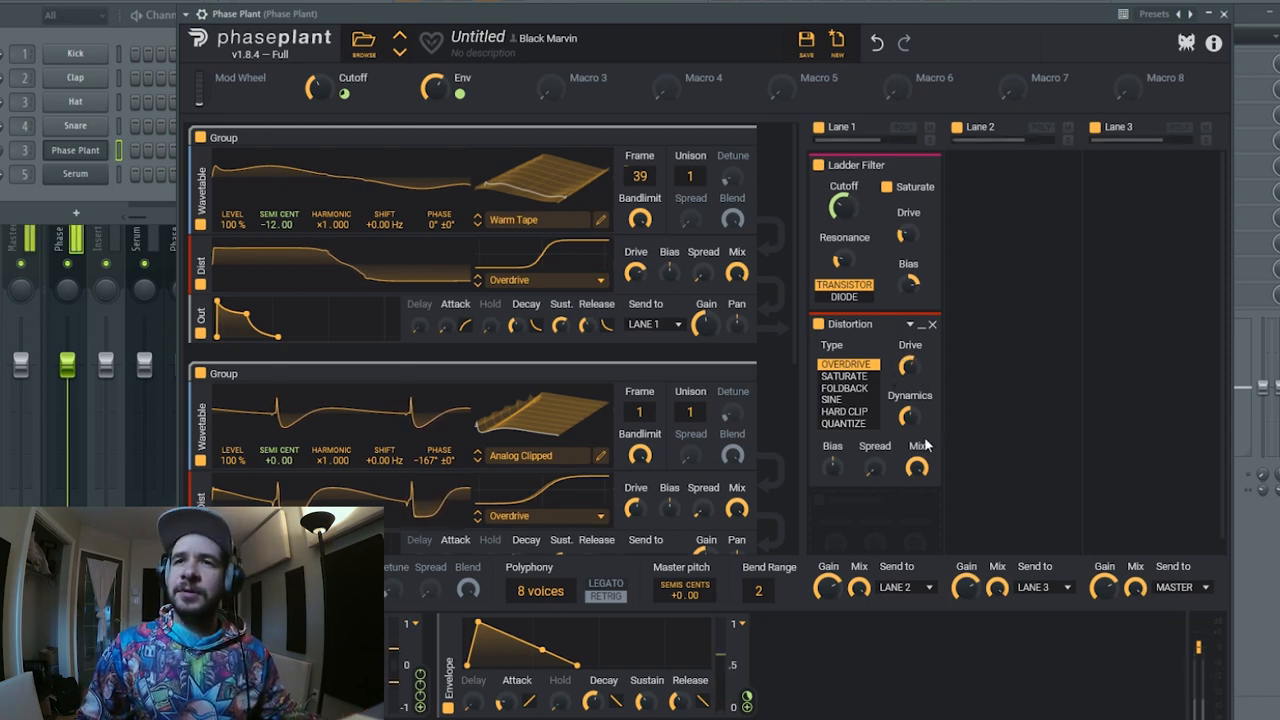
mouse_move(918, 468)
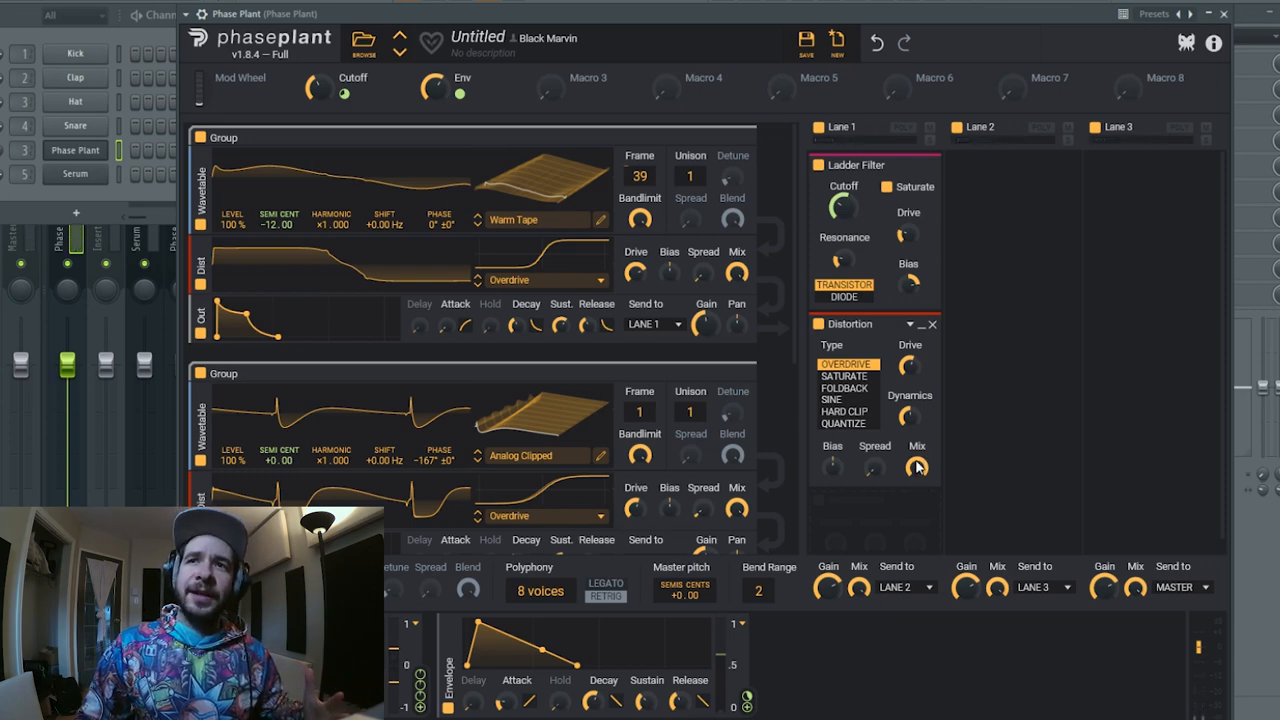
mouse_move(932, 370)
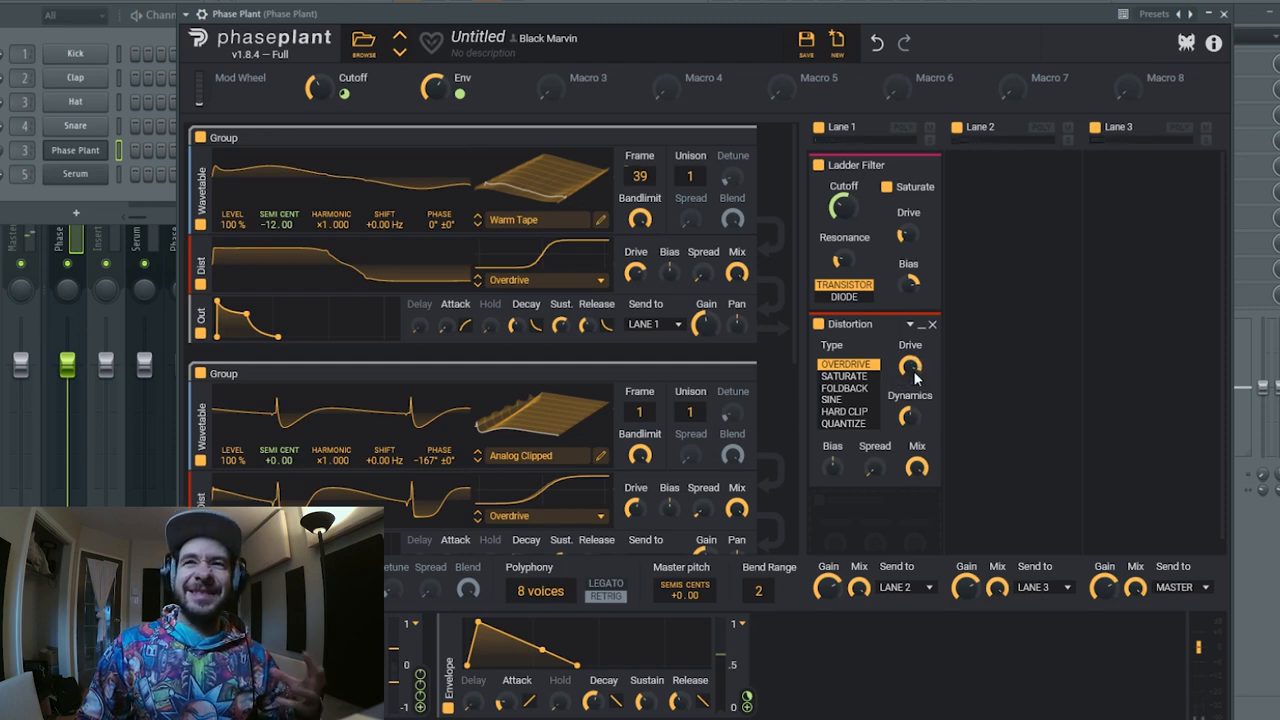
mouse_move(920, 404)
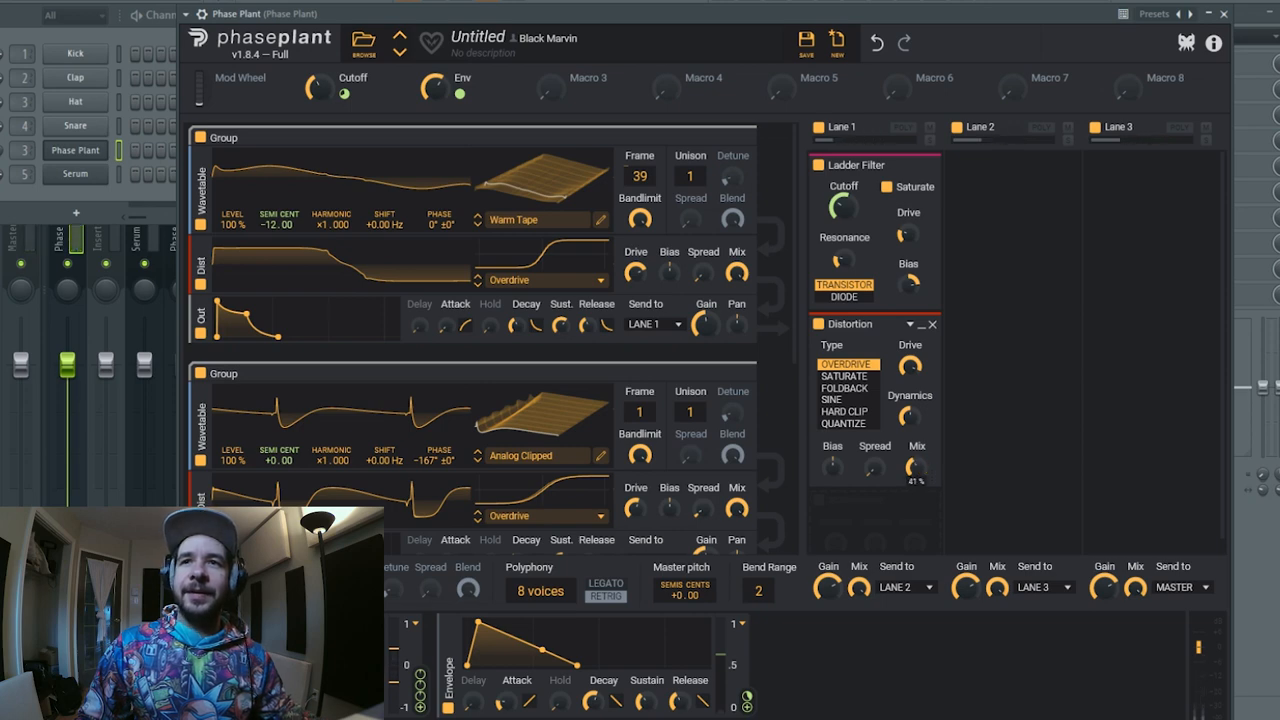
drag(916, 468, 916, 476)
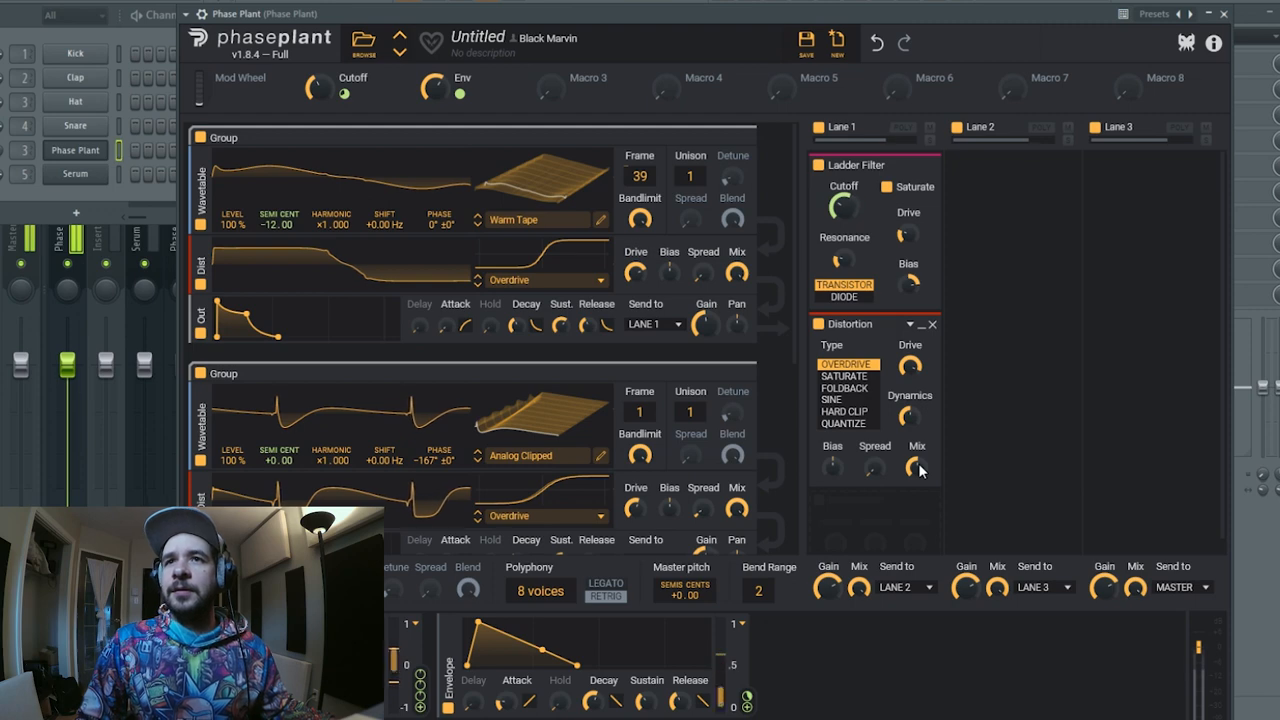
mouse_move(930, 418)
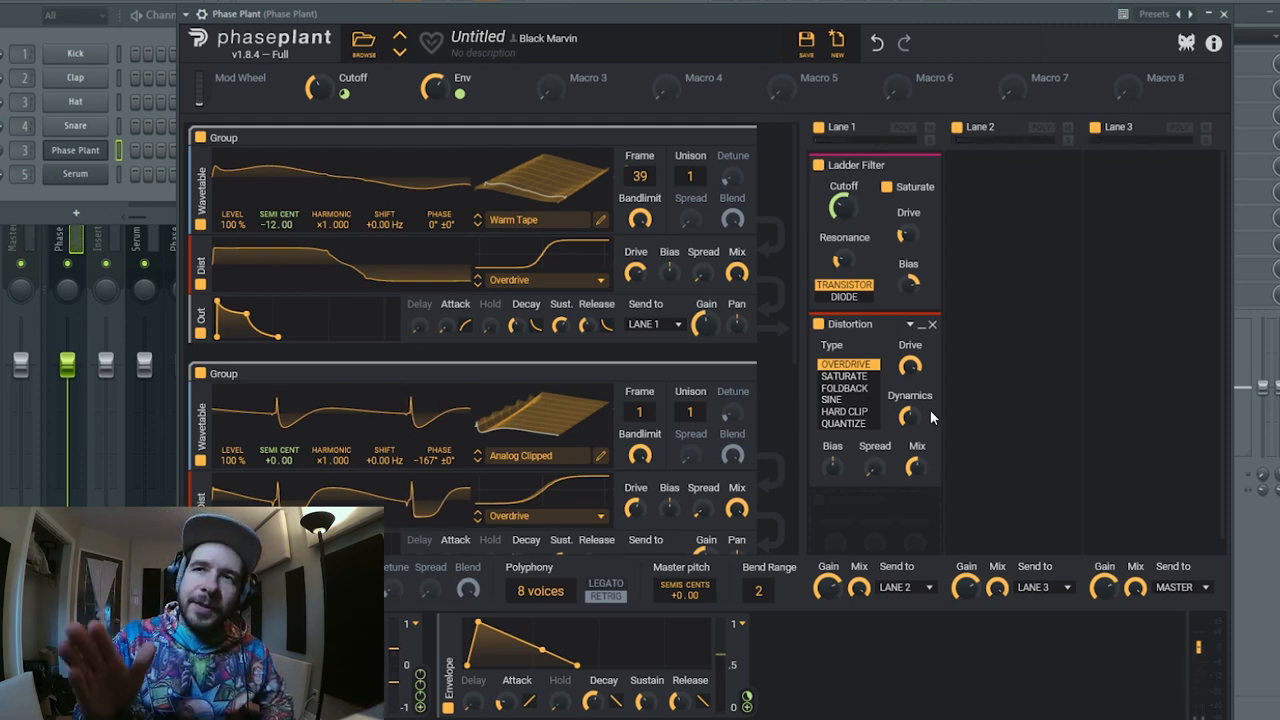
mouse_move(904, 424)
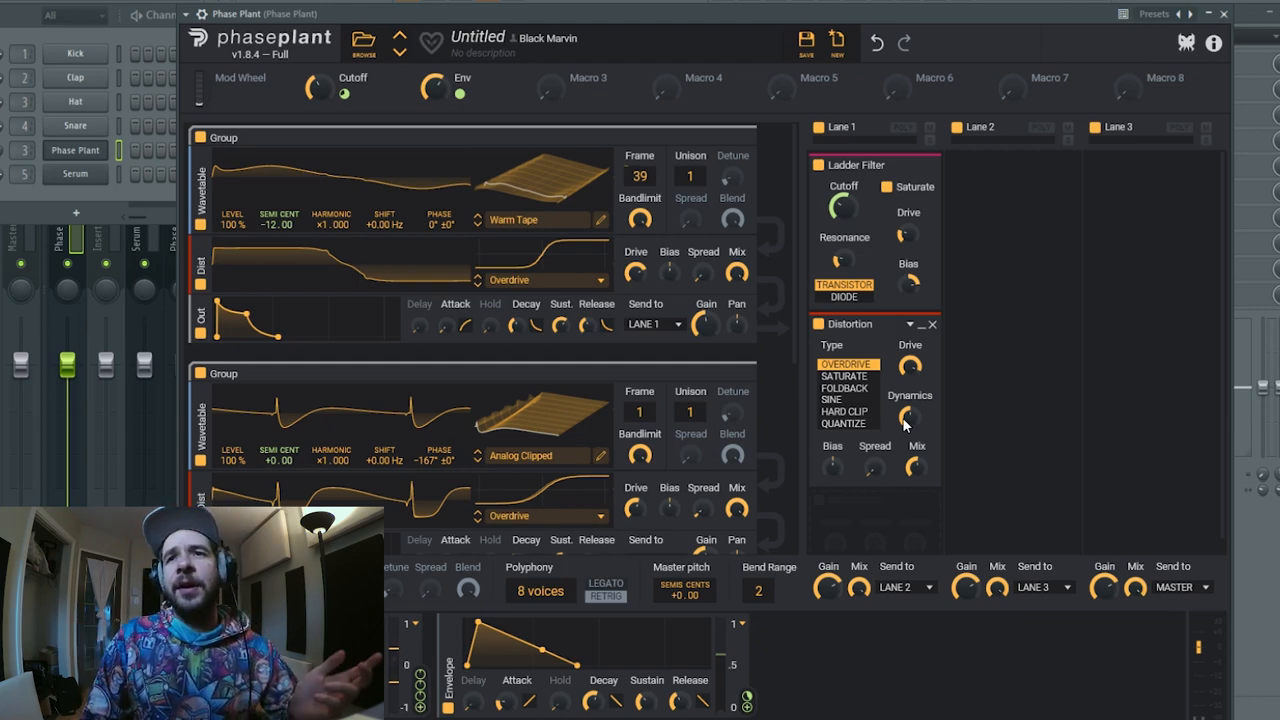
mouse_move(910, 430)
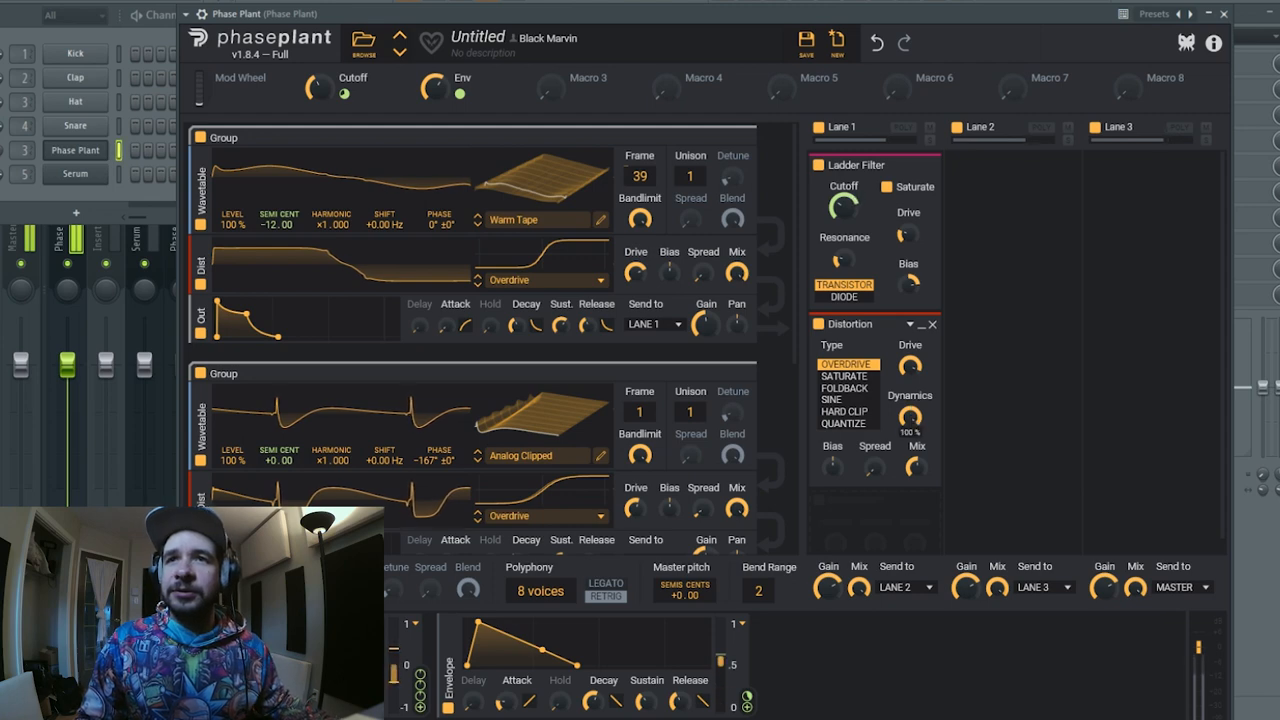
drag(910, 410, 910, 440)
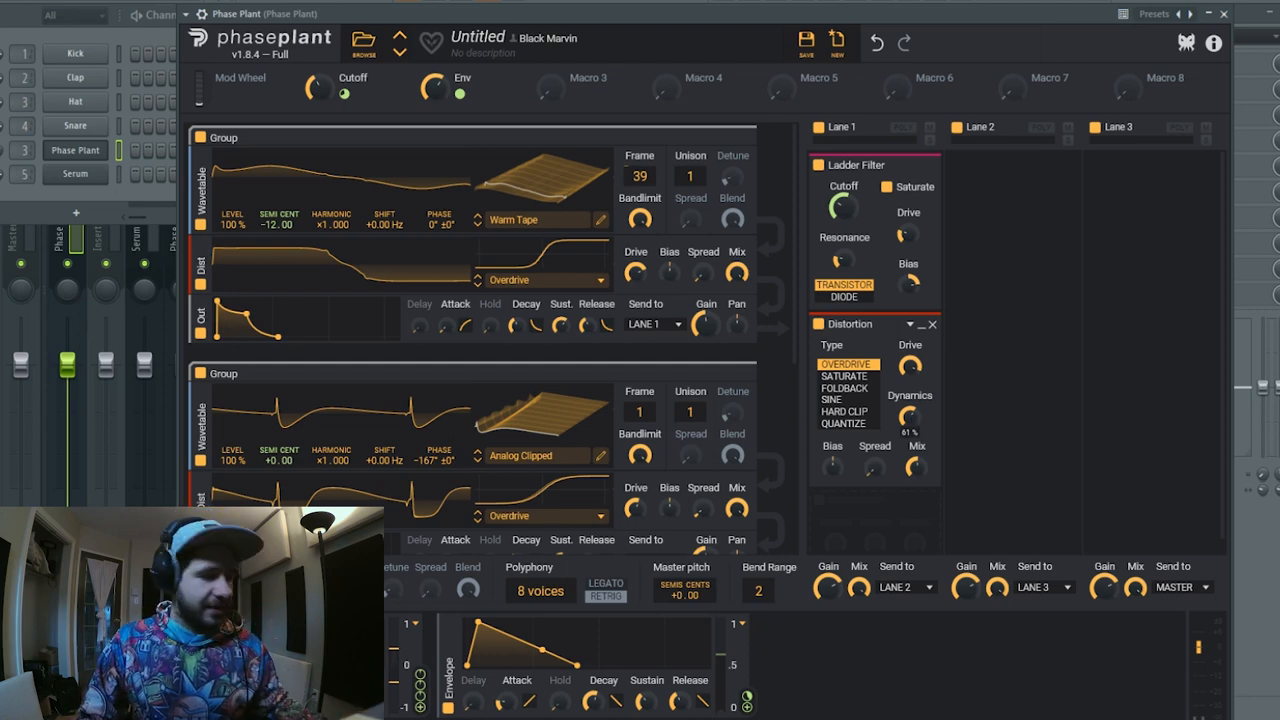
drag(908, 412, 908, 396)
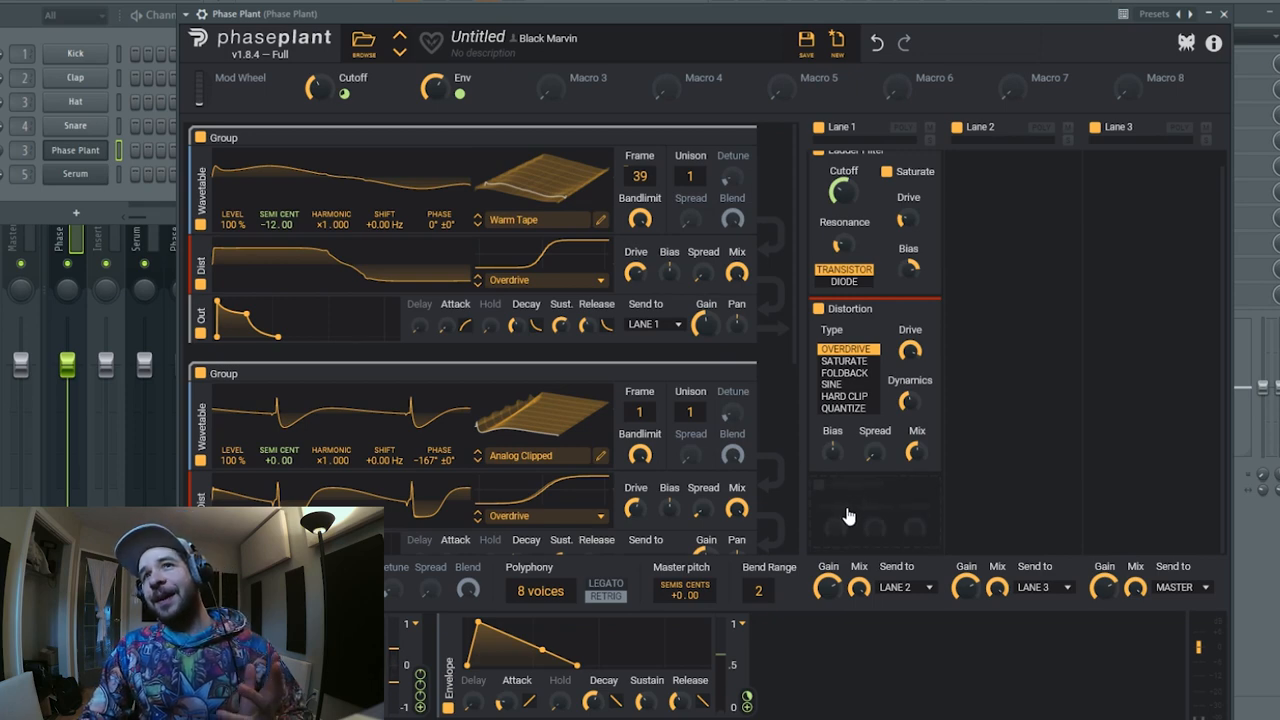
- Add a Disperser after the Distortion, set its frequency to about 199 Hz and adjust its amount
click(876, 516)
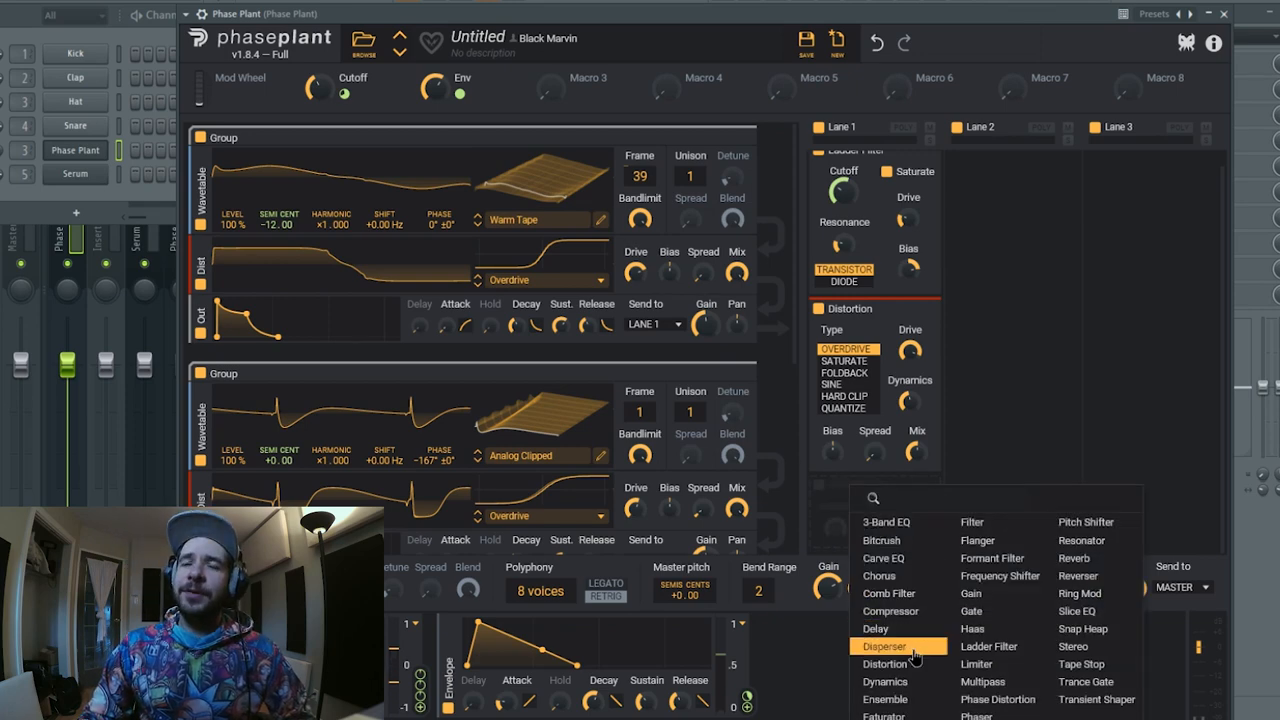
click(884, 646)
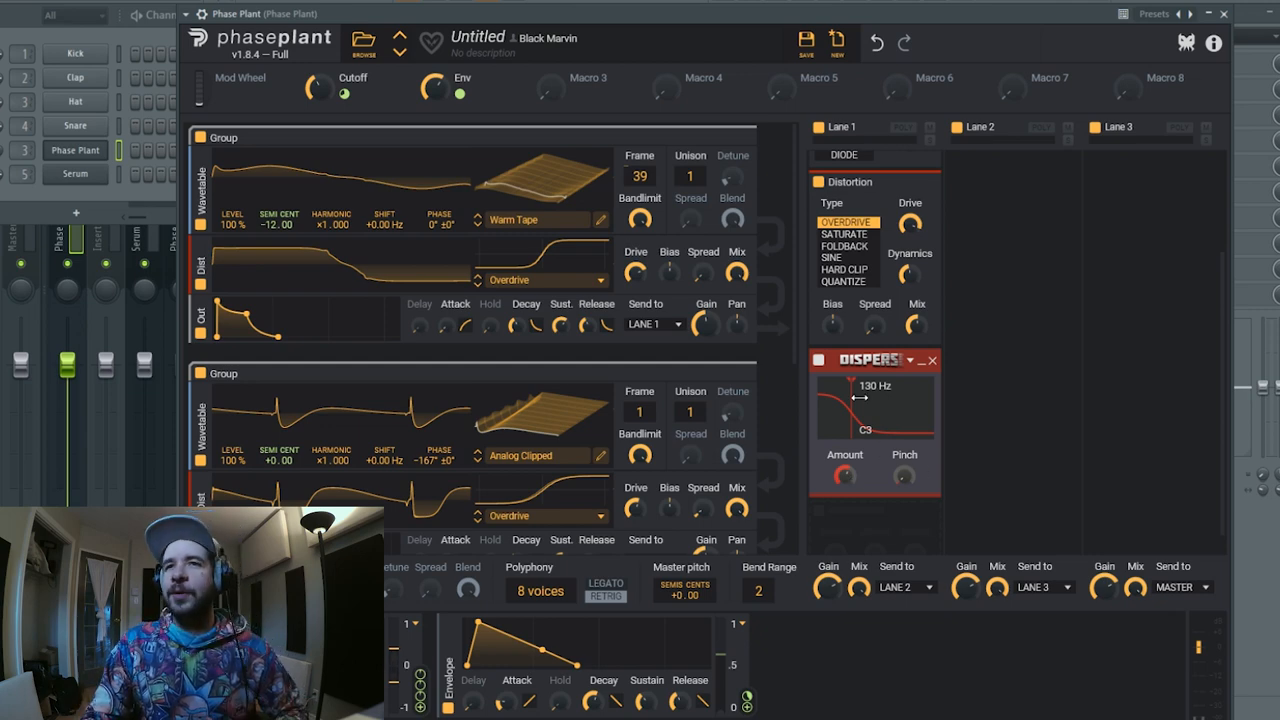
drag(860, 400, 860, 430)
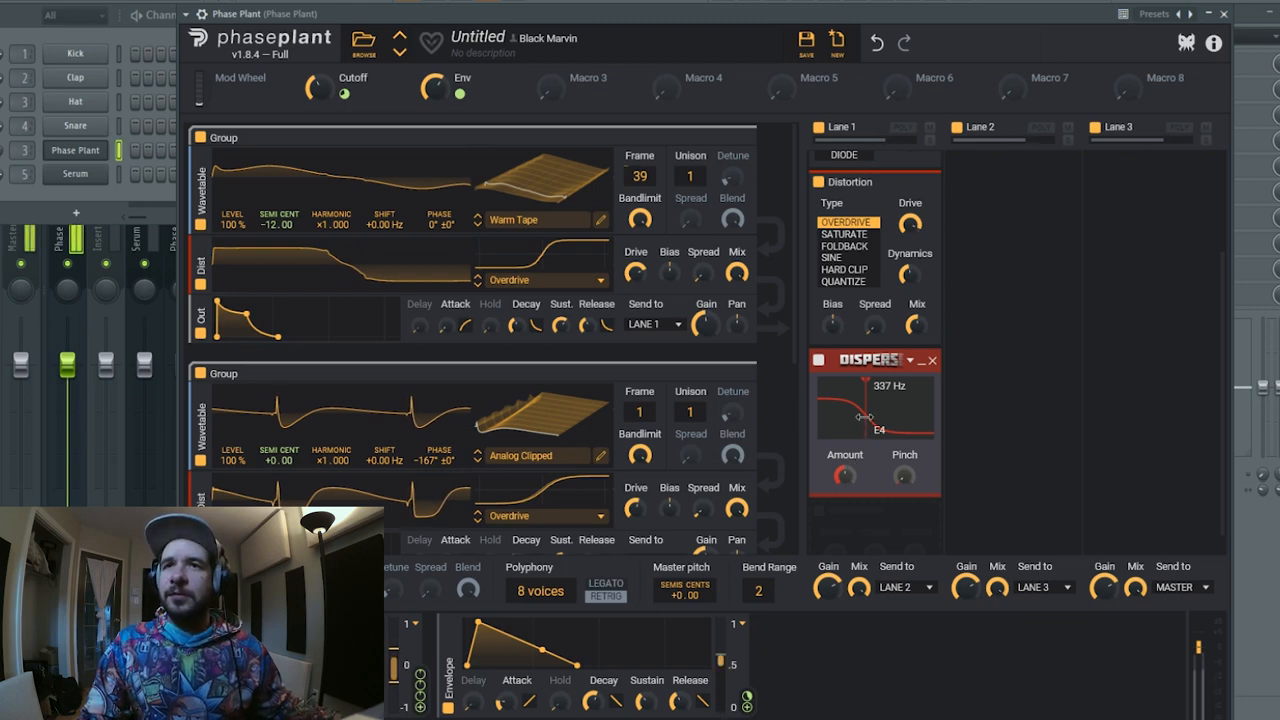
drag(864, 414, 856, 418)
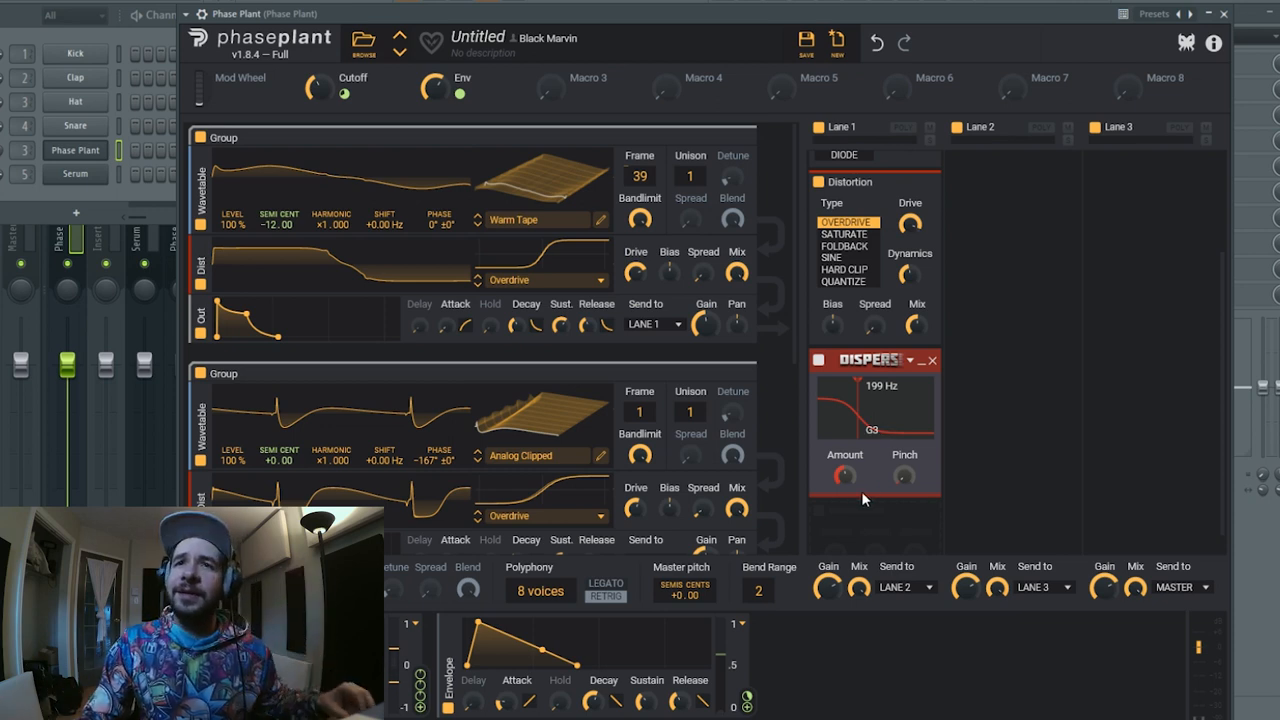
drag(844, 476, 844, 490)
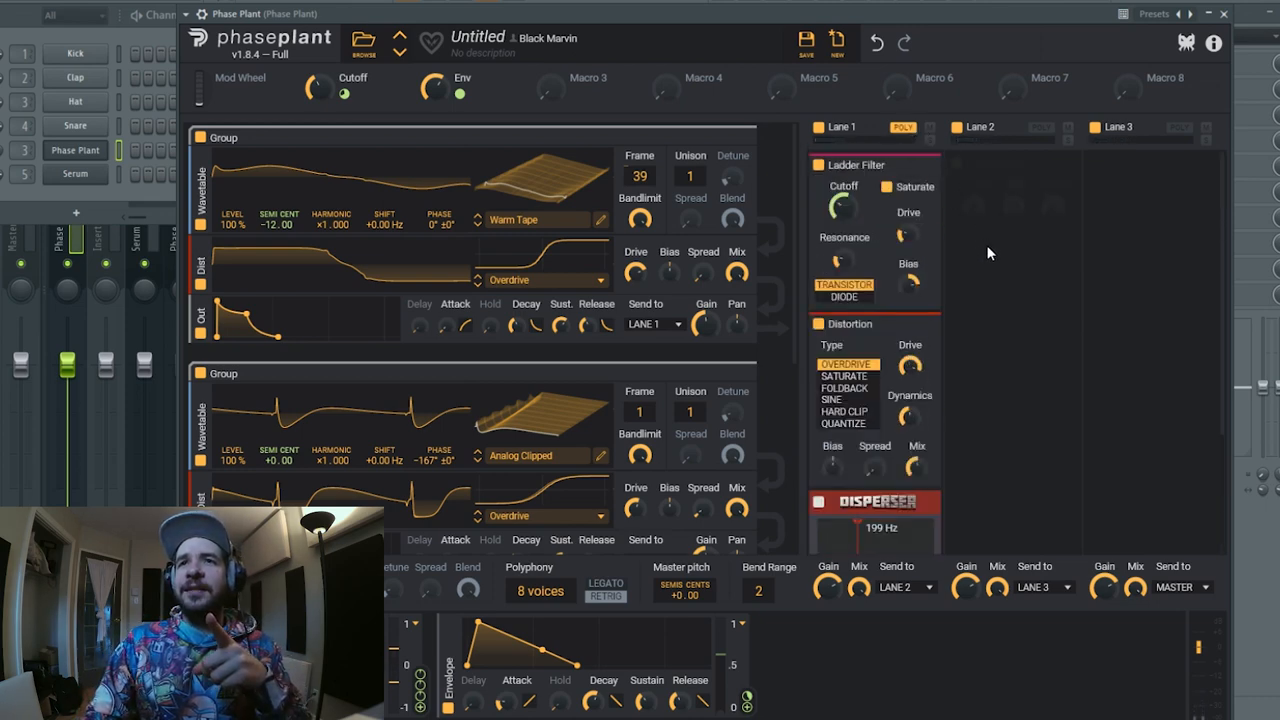
mouse_move(1006, 272)
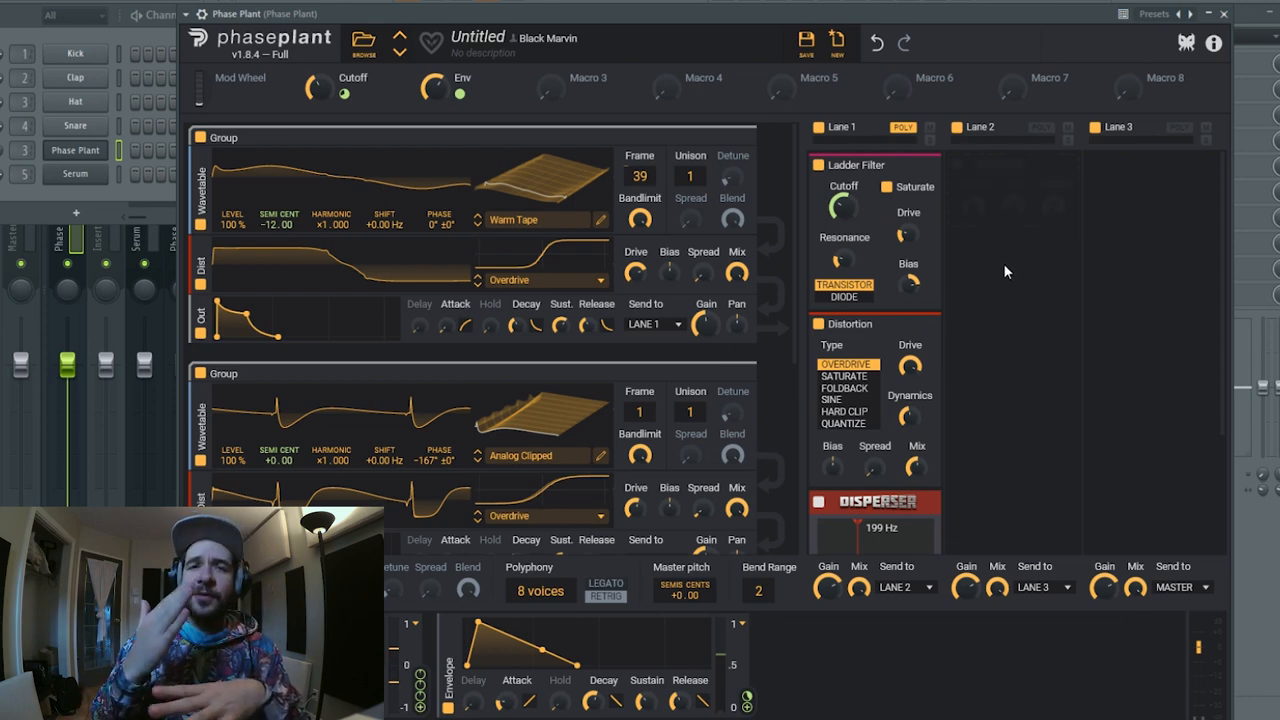
mouse_move(1100, 144)
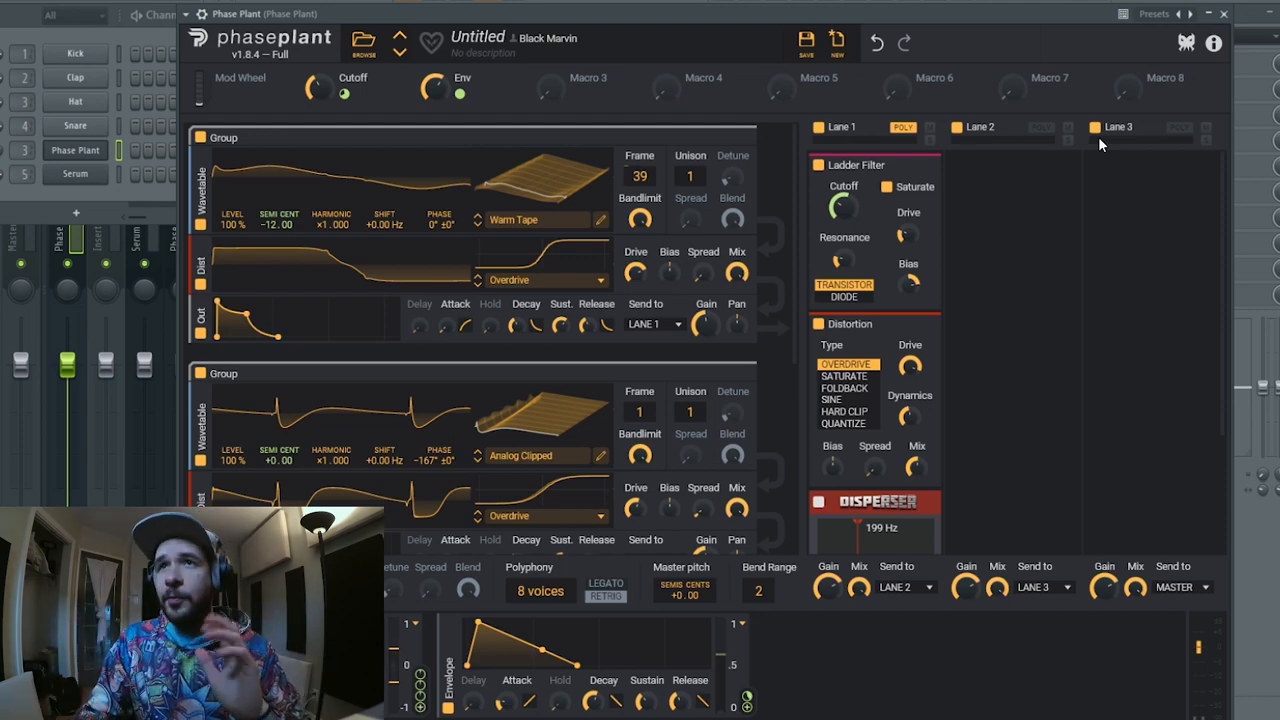
- Add a Filter to Lane 2 and shape a resonant peak around 1.57 kHz with cutoff, Q and gain
click(1040, 126)
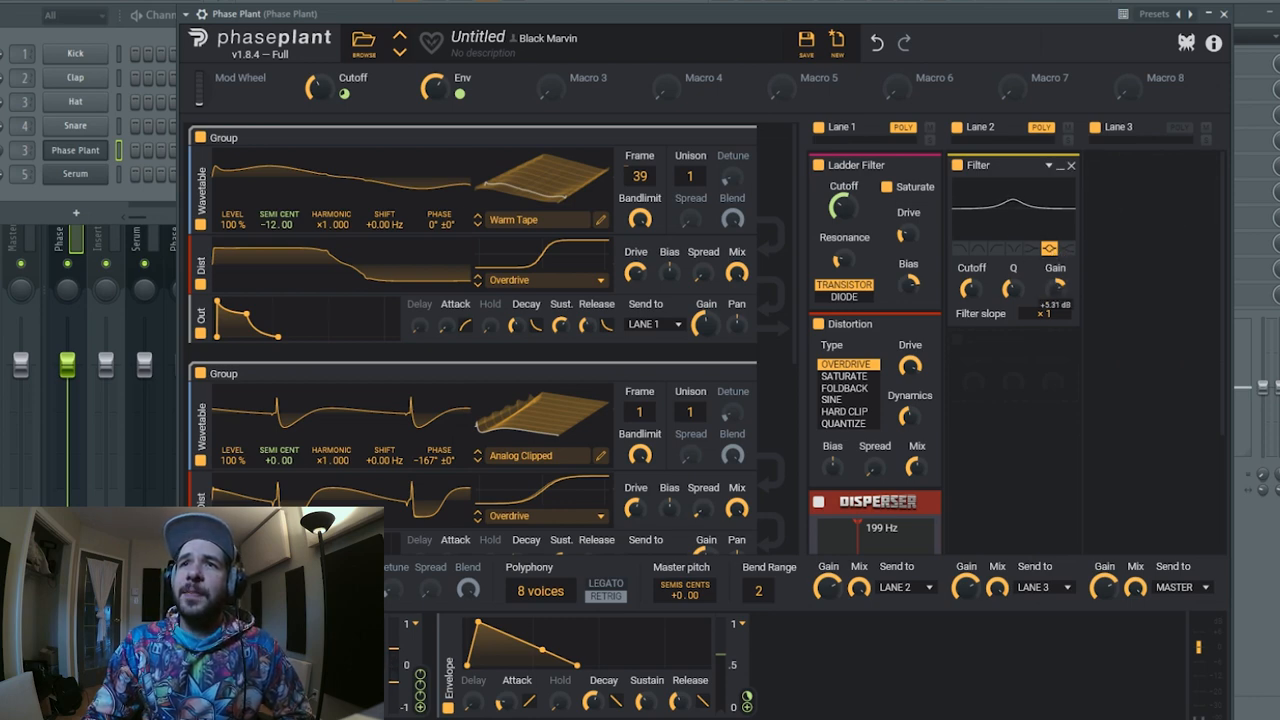
drag(1054, 288, 1058, 276)
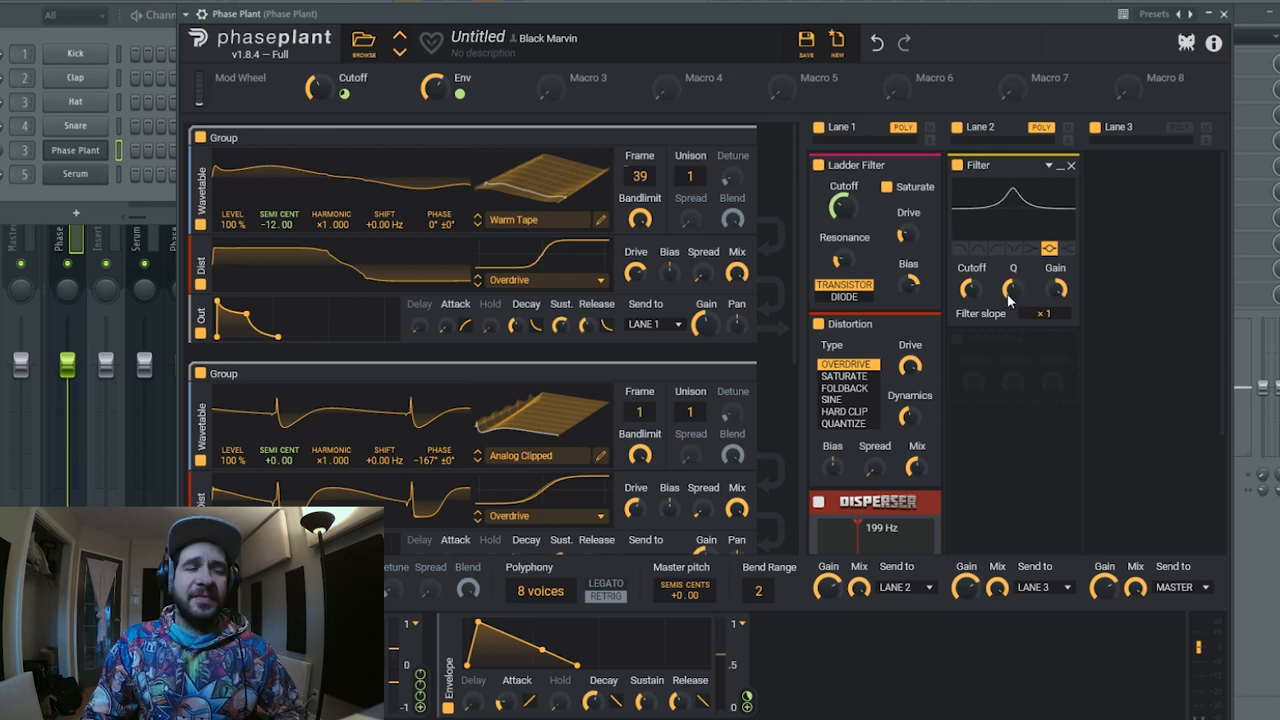
mouse_move(992, 252)
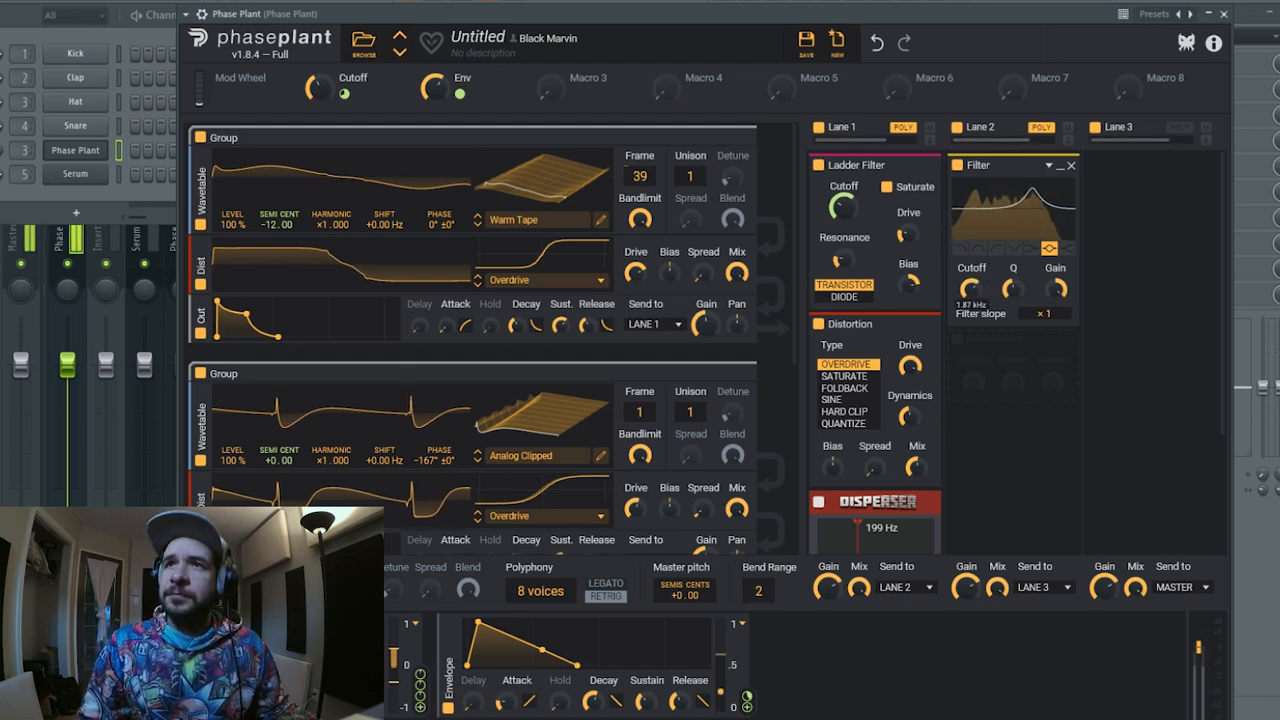
drag(972, 290, 972, 310)
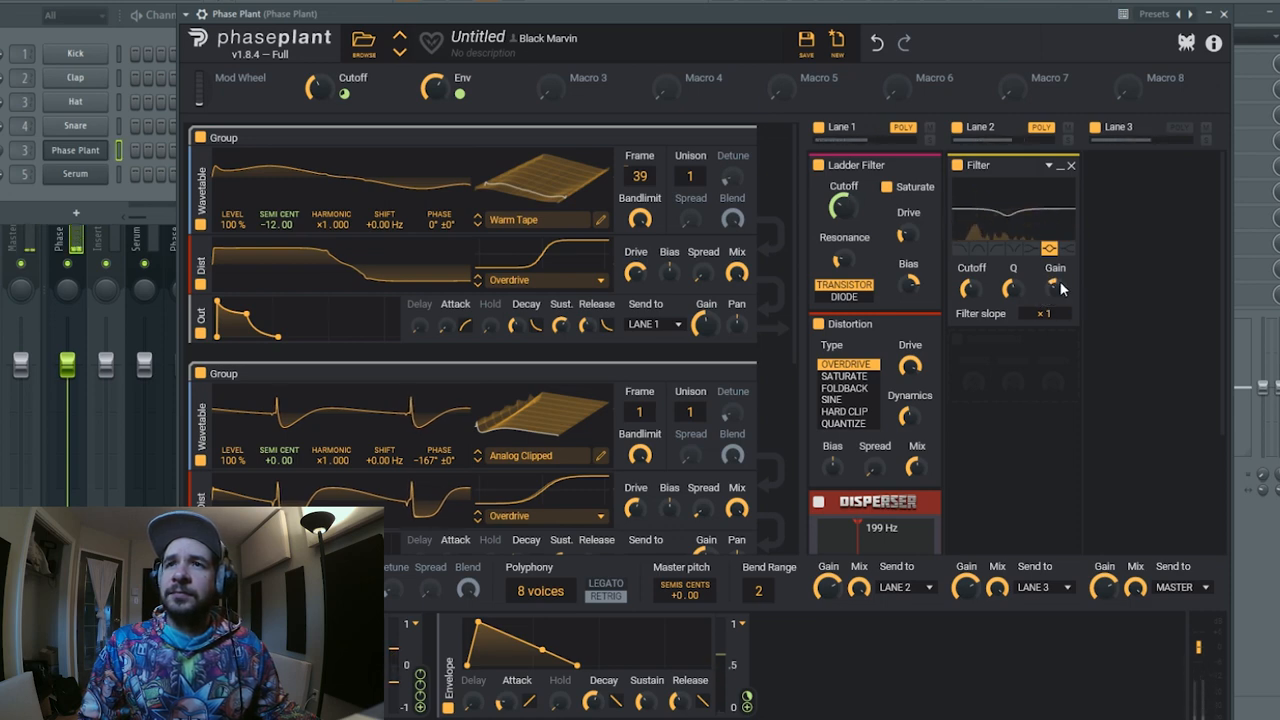
drag(1056, 290, 1056, 270)
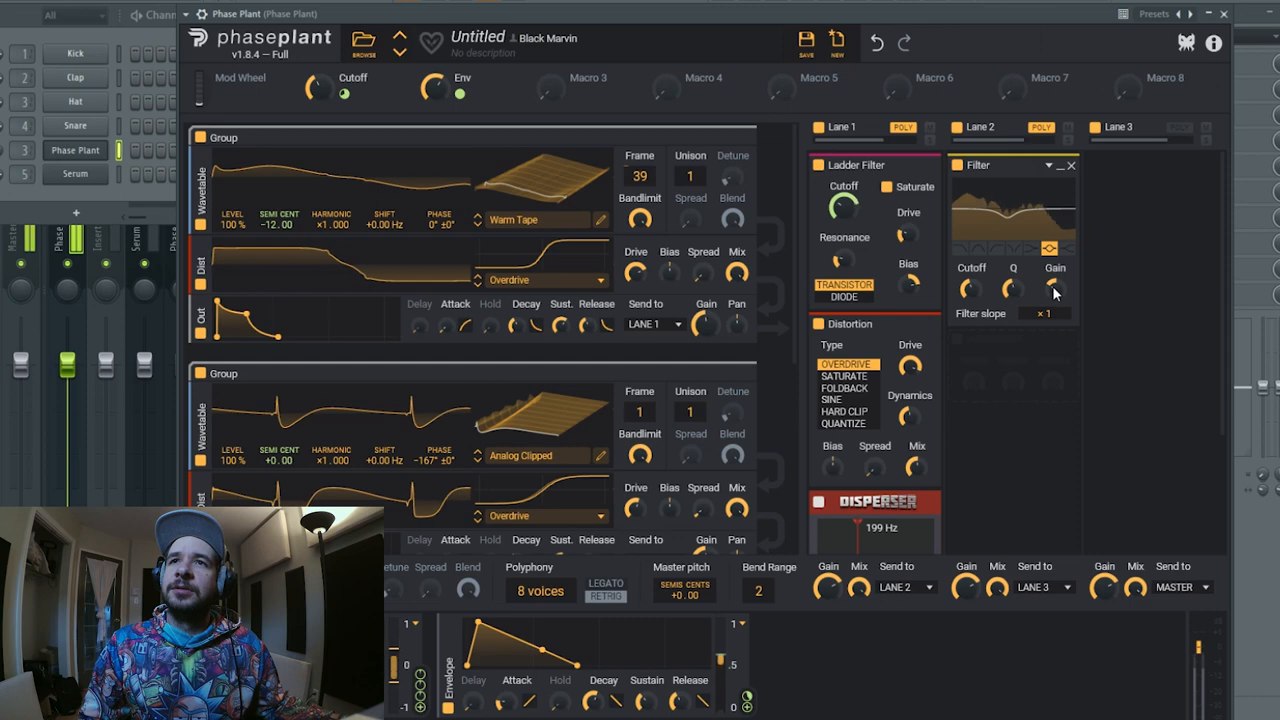
click(956, 164)
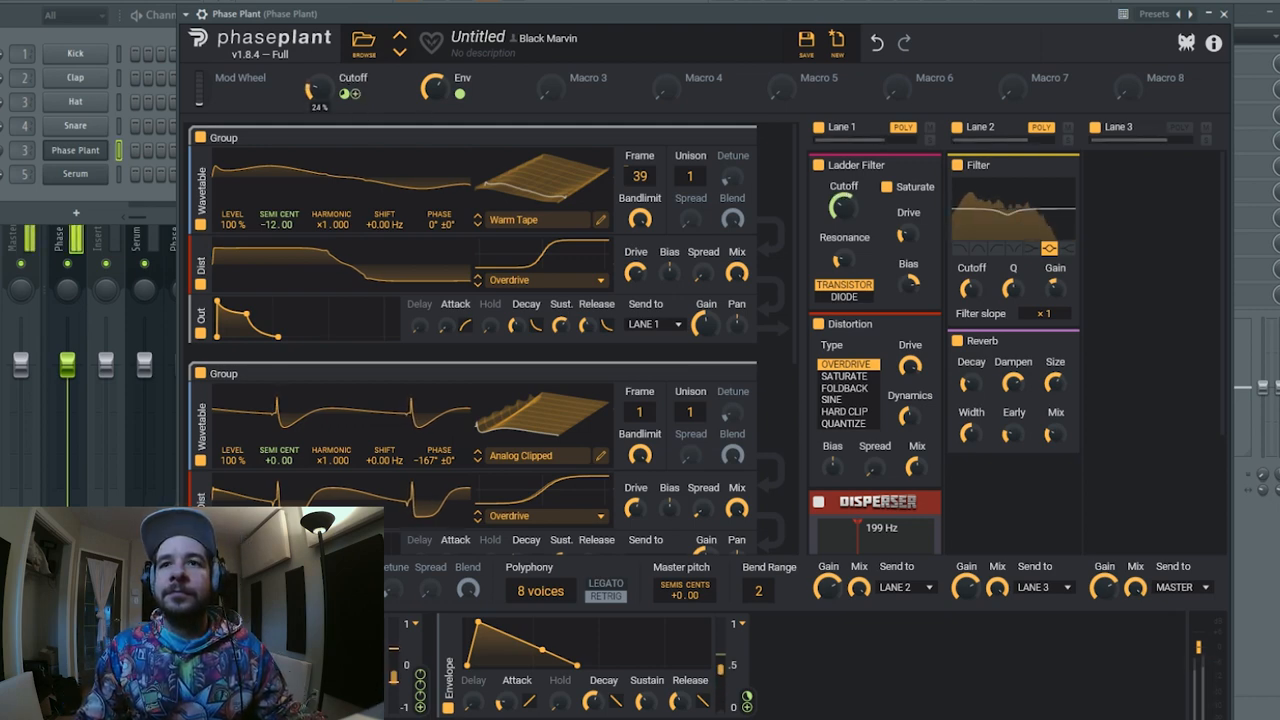
- Turn the Cutoff macro down and bring up the effect list for the empty Lane 2 slot
drag(316, 88, 316, 100)
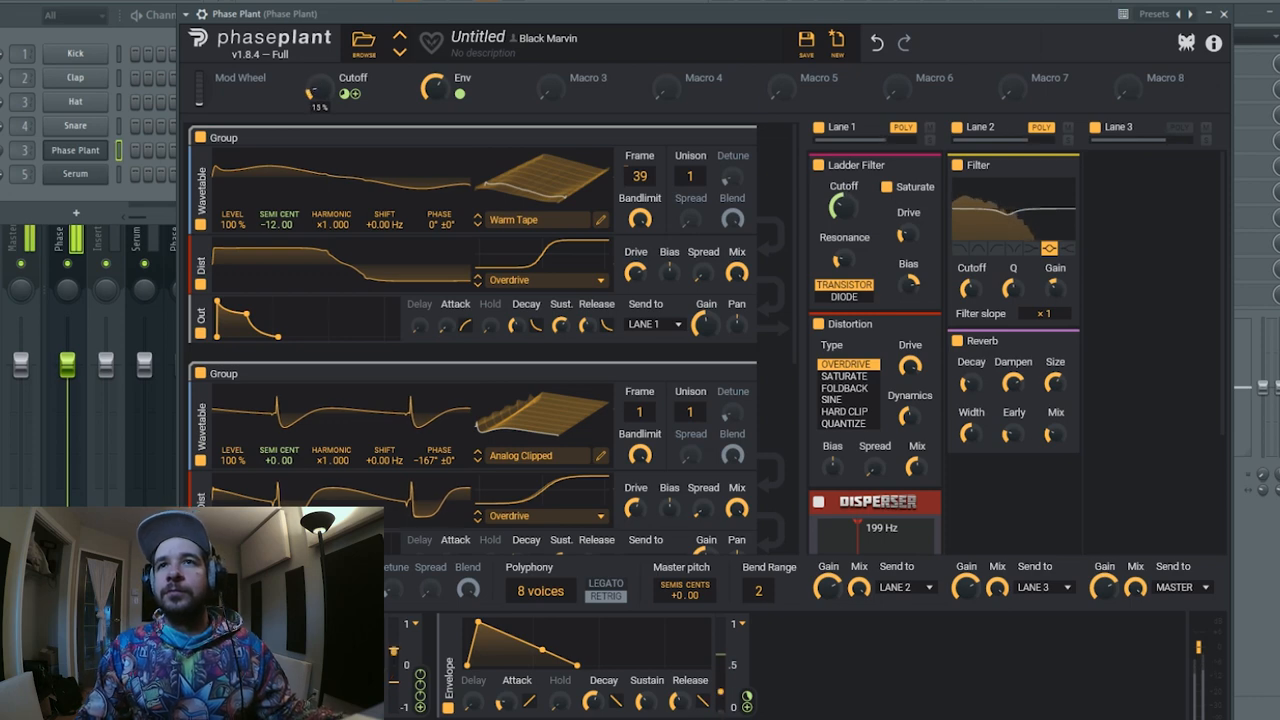
scroll(down, 3)
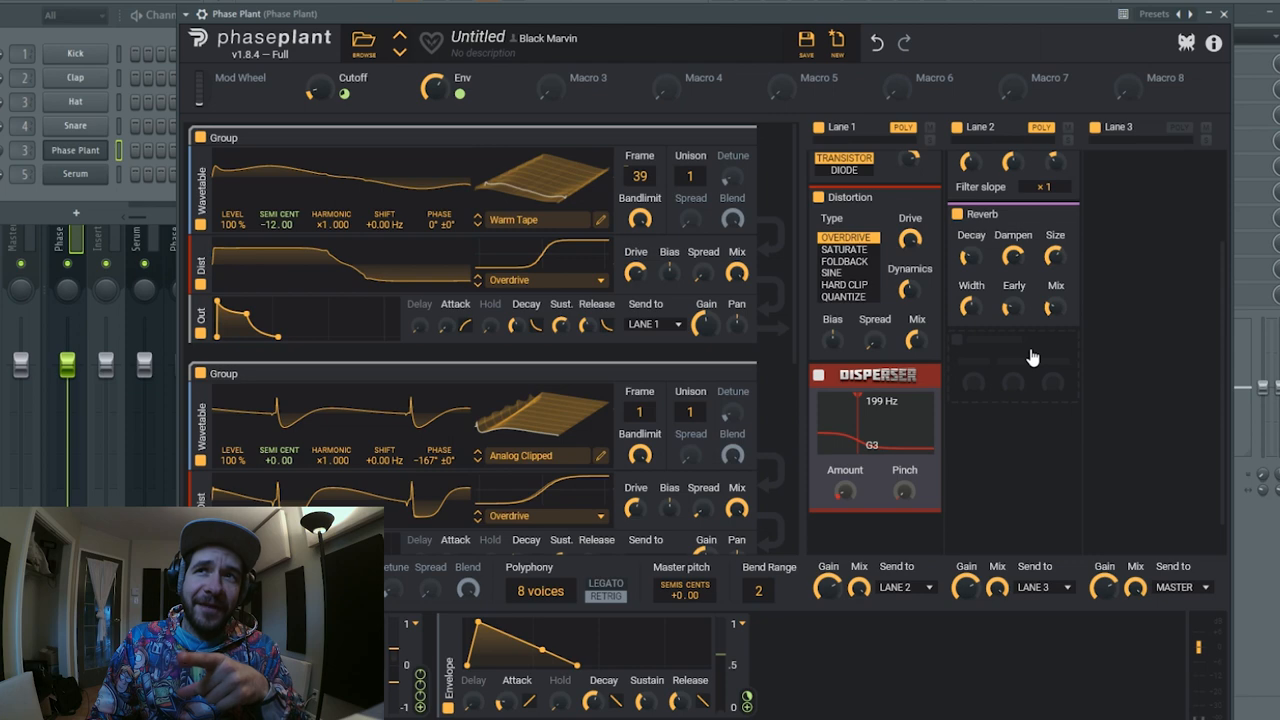
mouse_move(1032, 364)
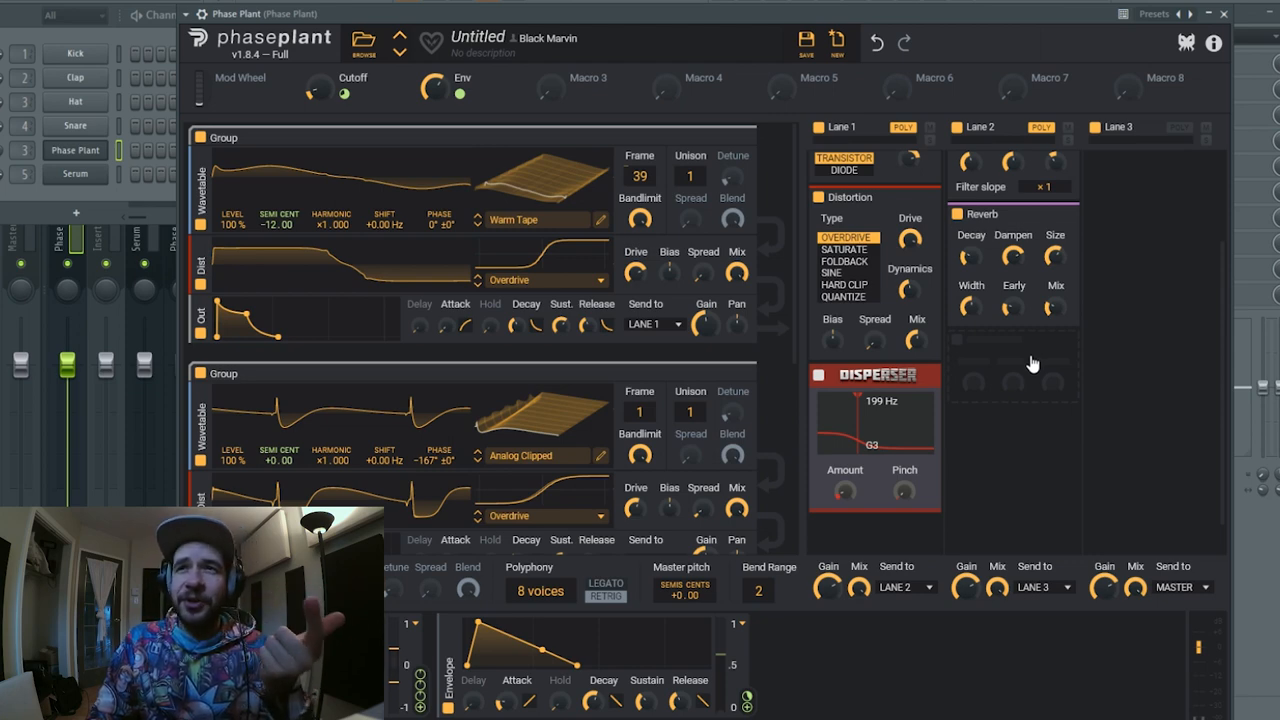
mouse_move(1010, 352)
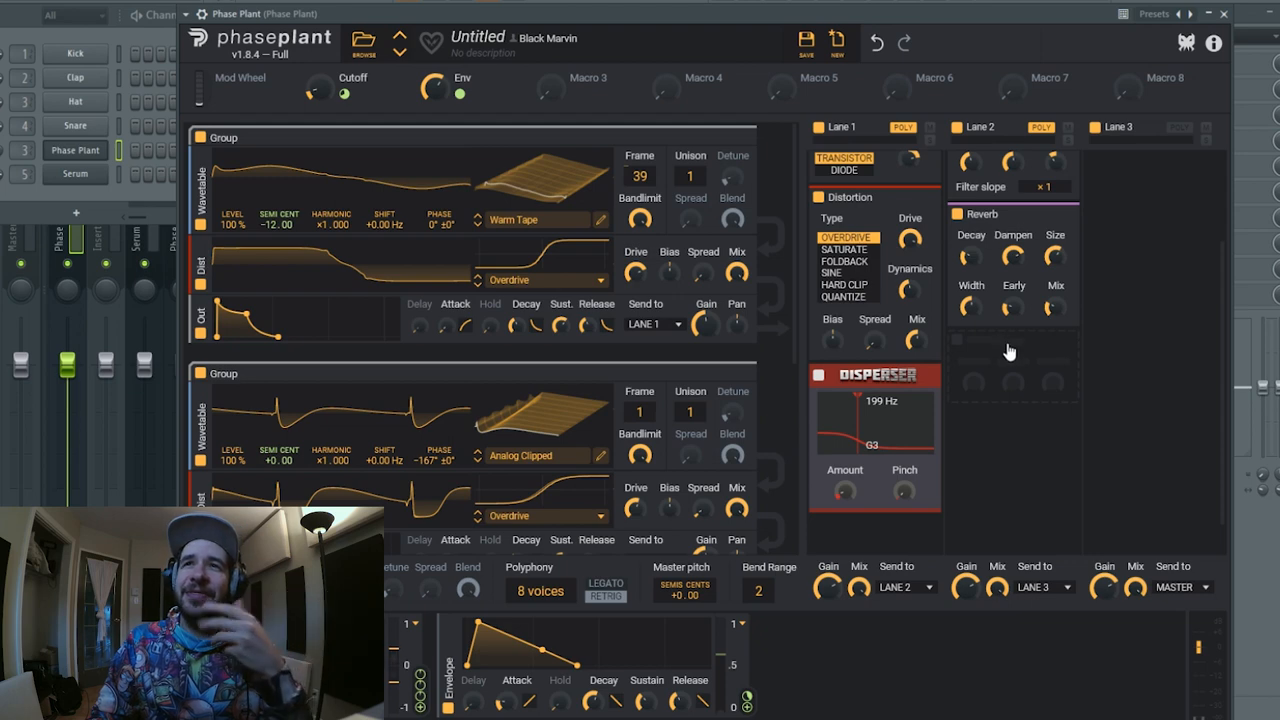
click(1010, 344)
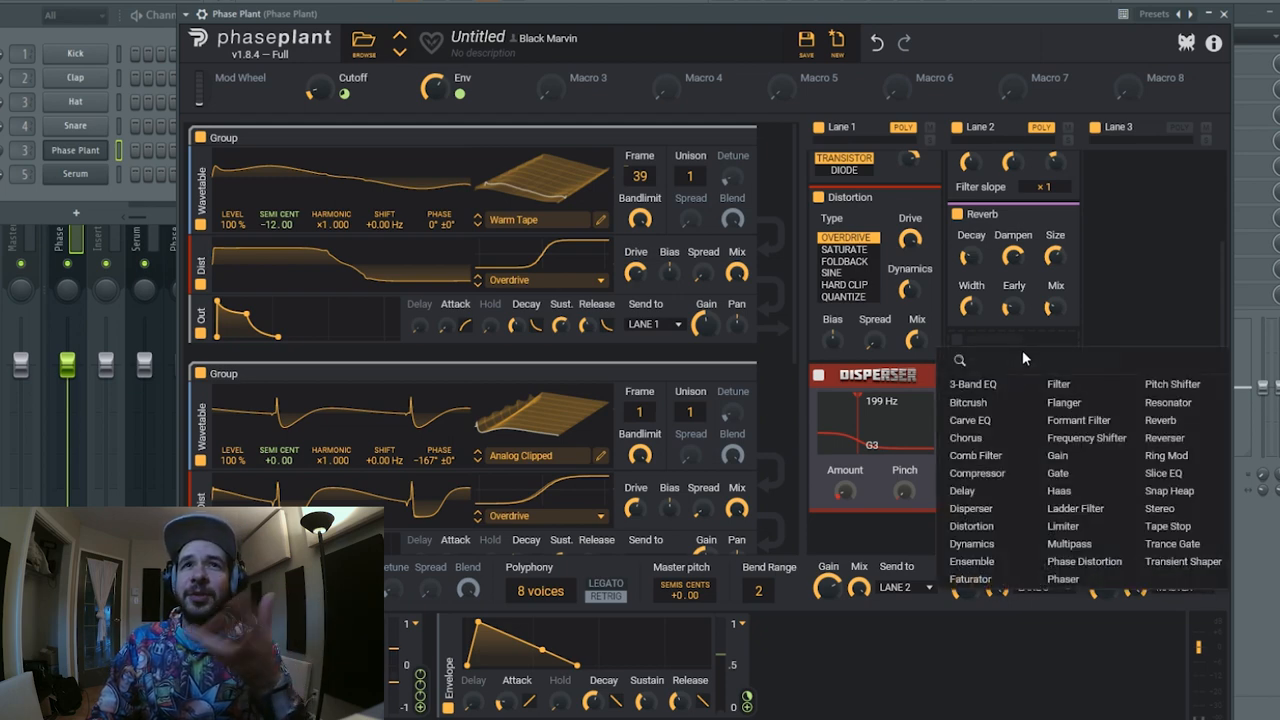
mouse_move(964, 436)
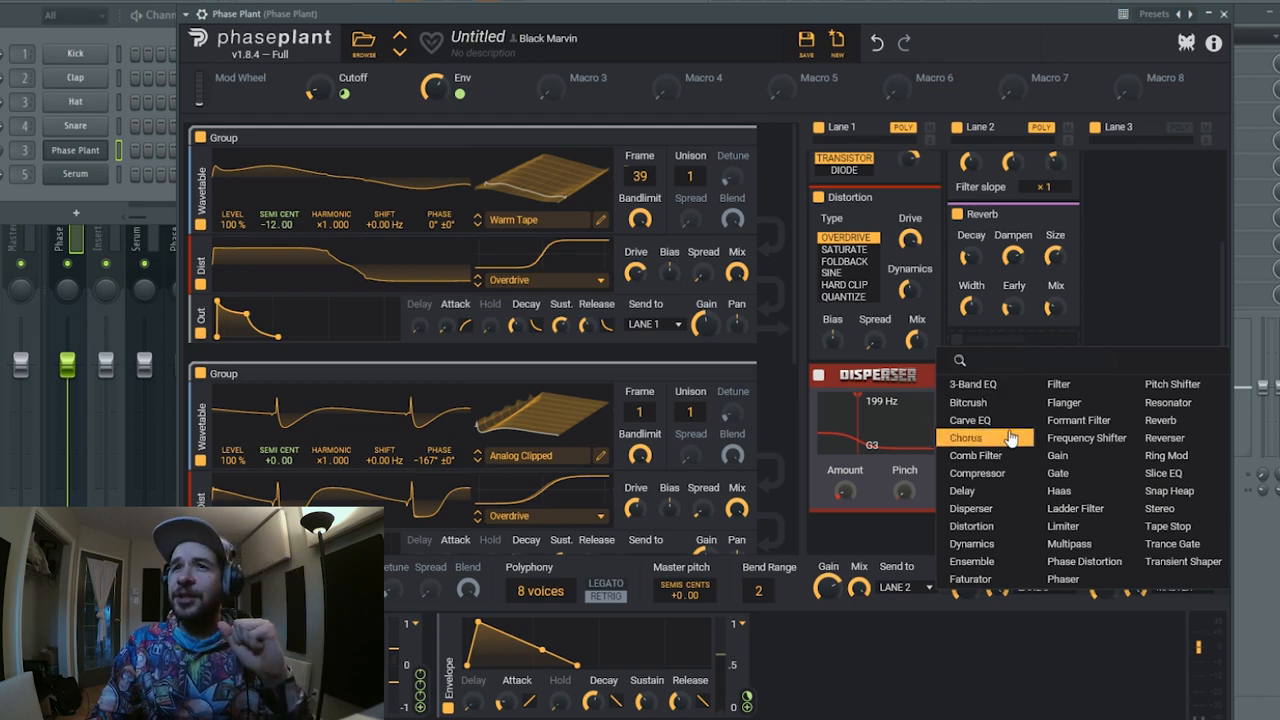
mouse_move(1086, 438)
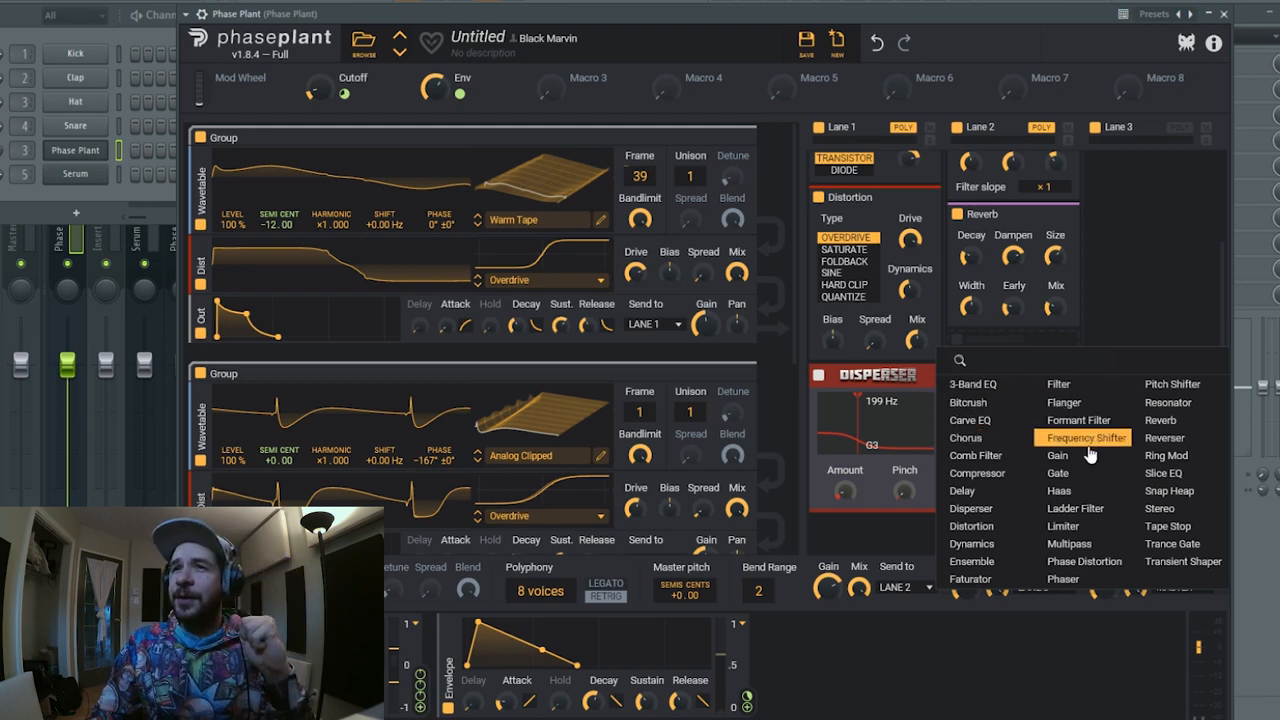
- Add an Ensemble effect after the Reverb on Lane 2
click(972, 560)
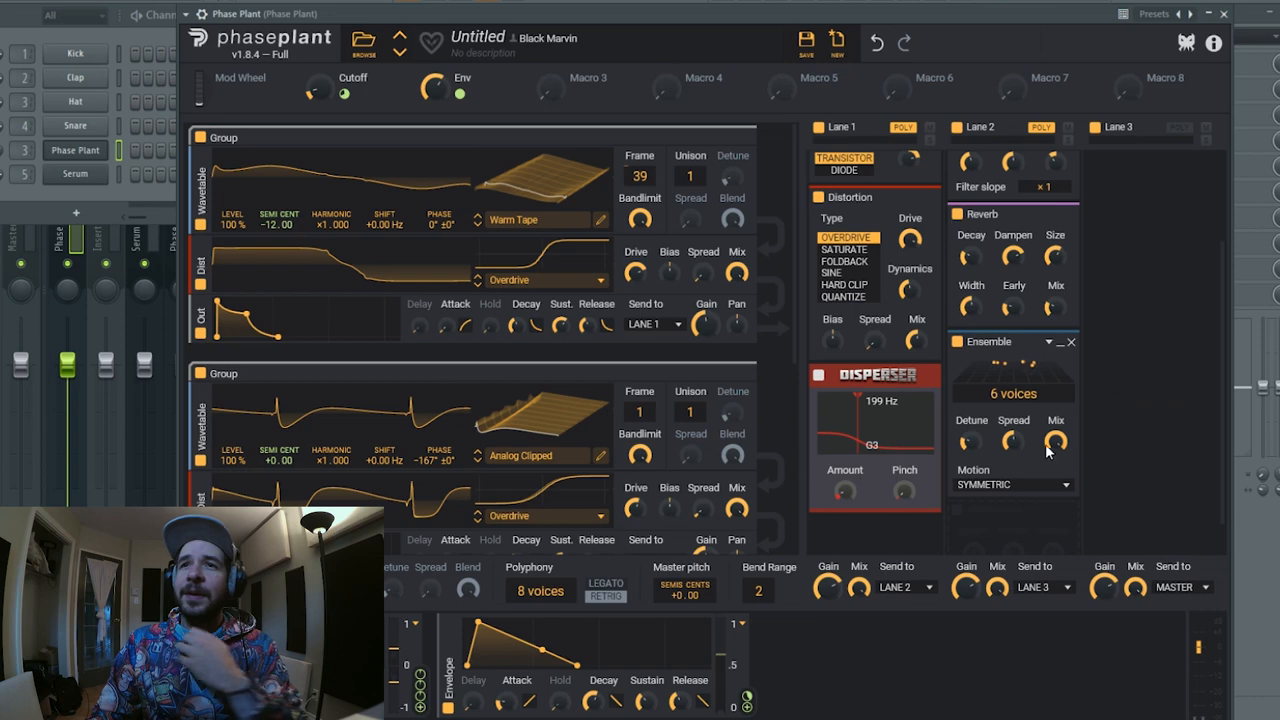
mouse_move(1048, 460)
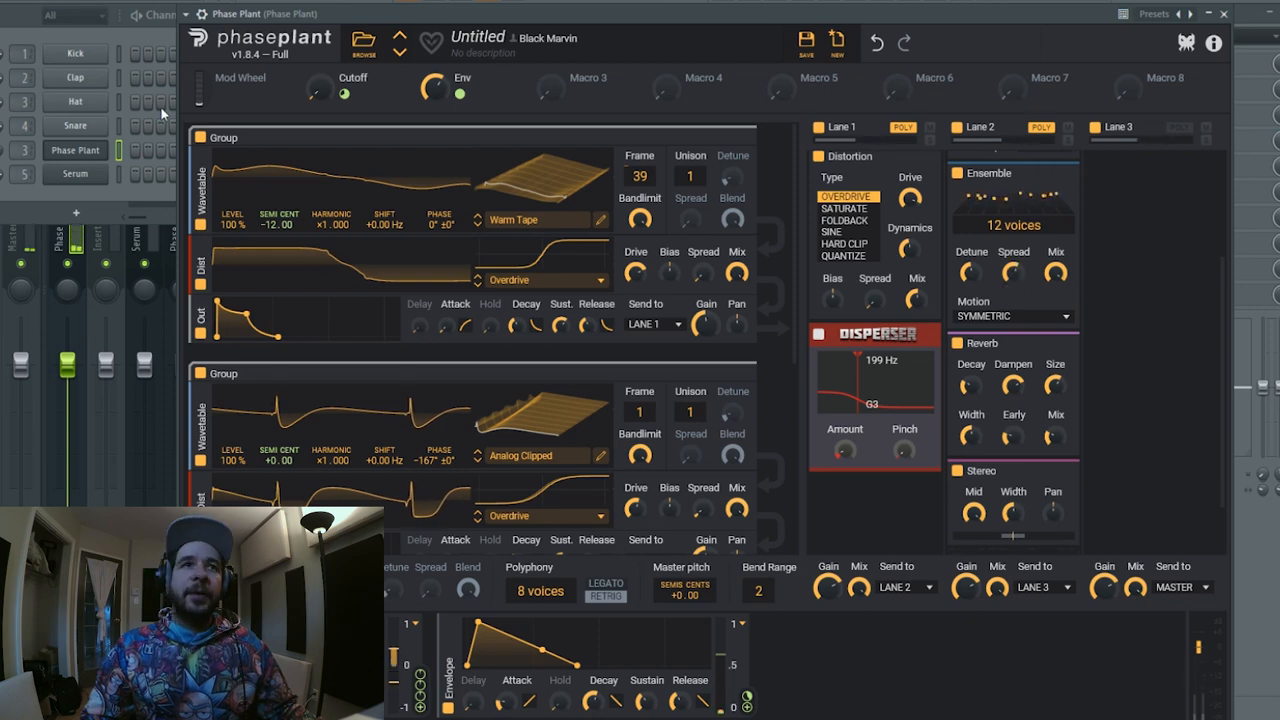
mouse_move(1256, 28)
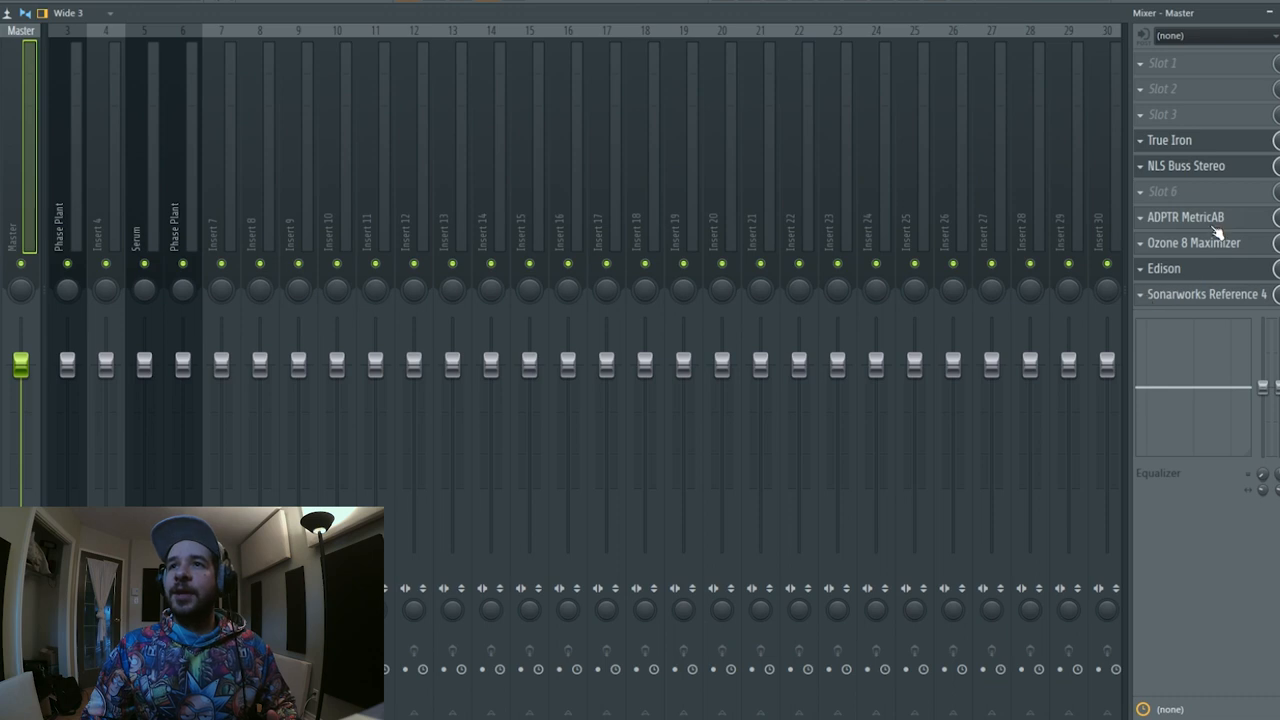
- Open ADPTR MetricAB on the FL Studio master to check stereo correlation
click(1184, 216)
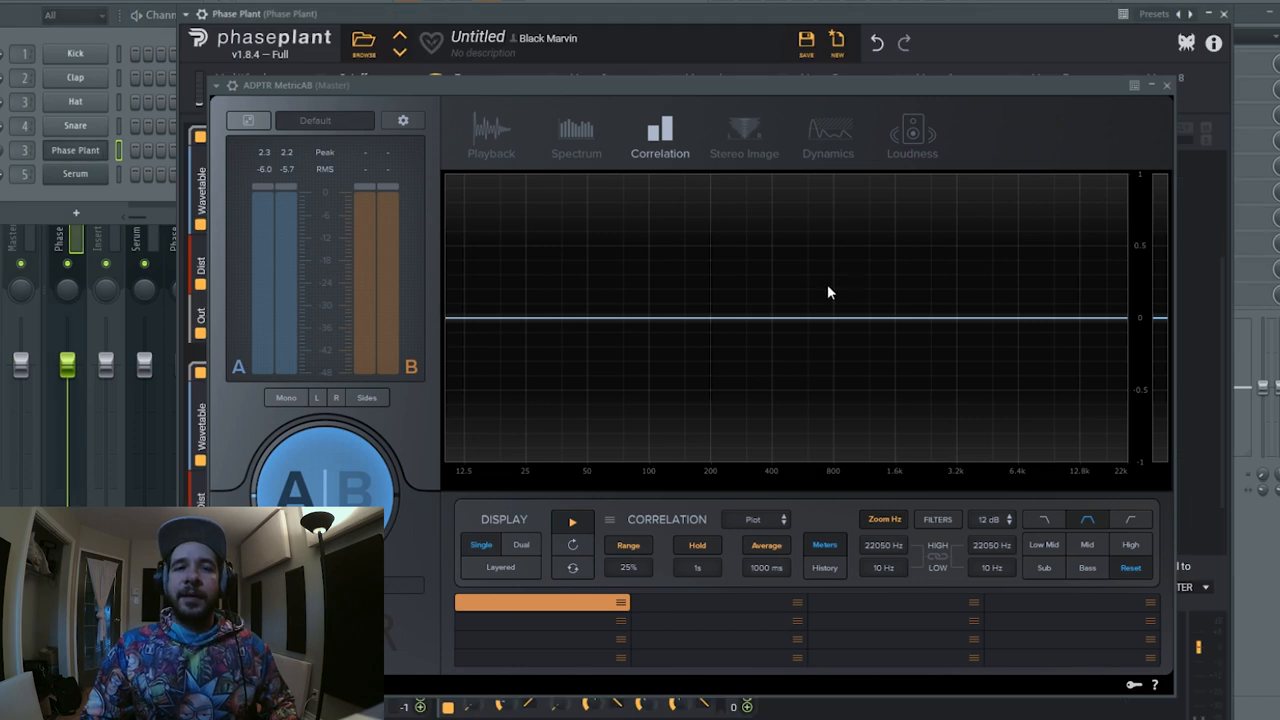
mouse_move(490, 194)
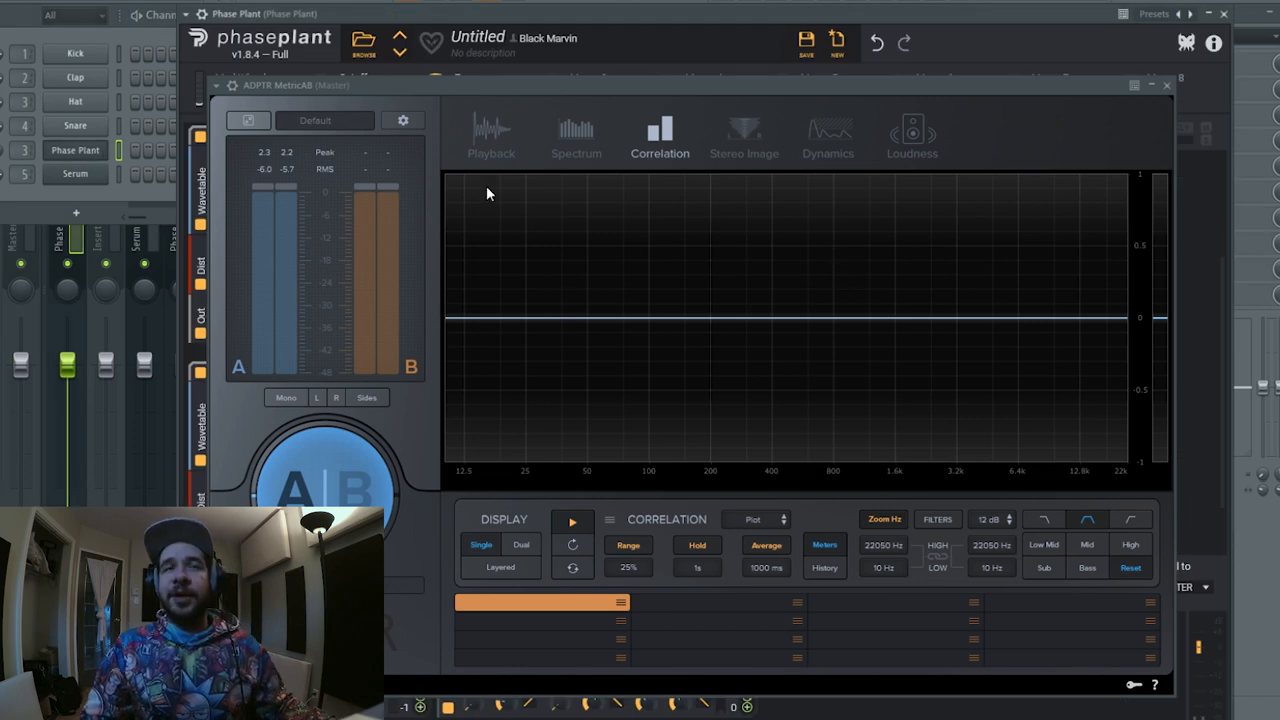
mouse_move(1170, 228)
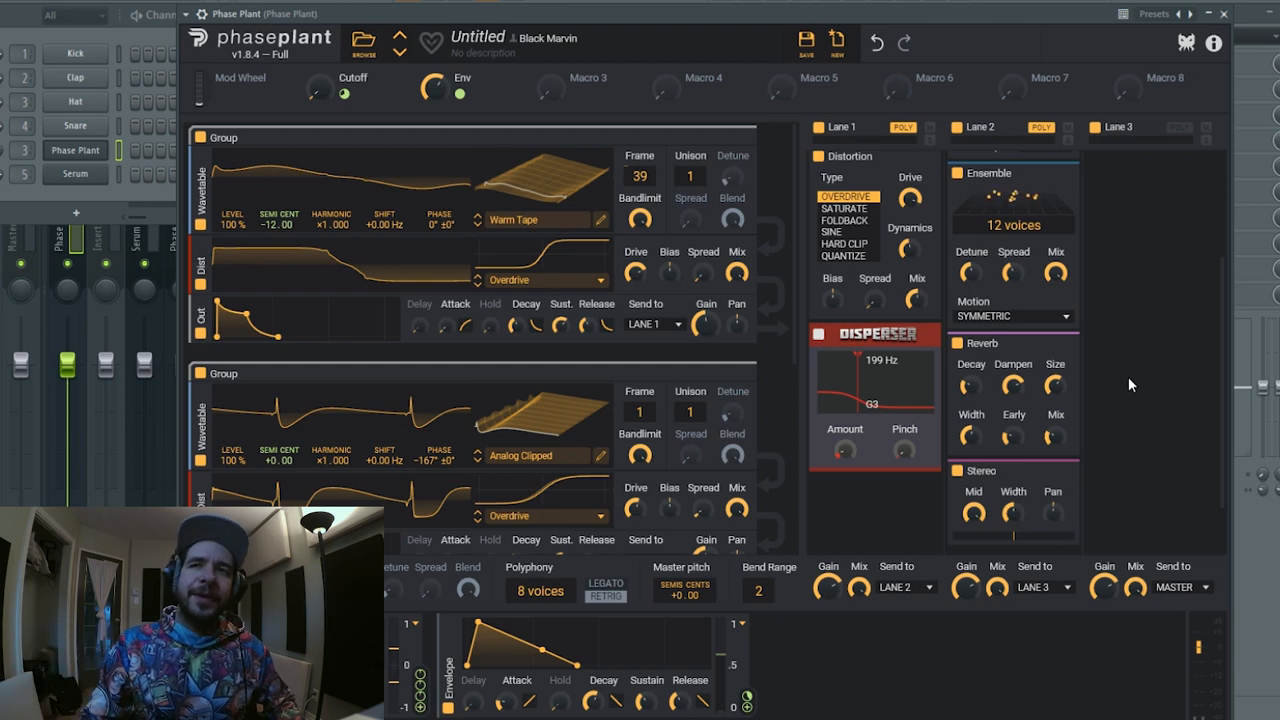
mouse_move(1082, 442)
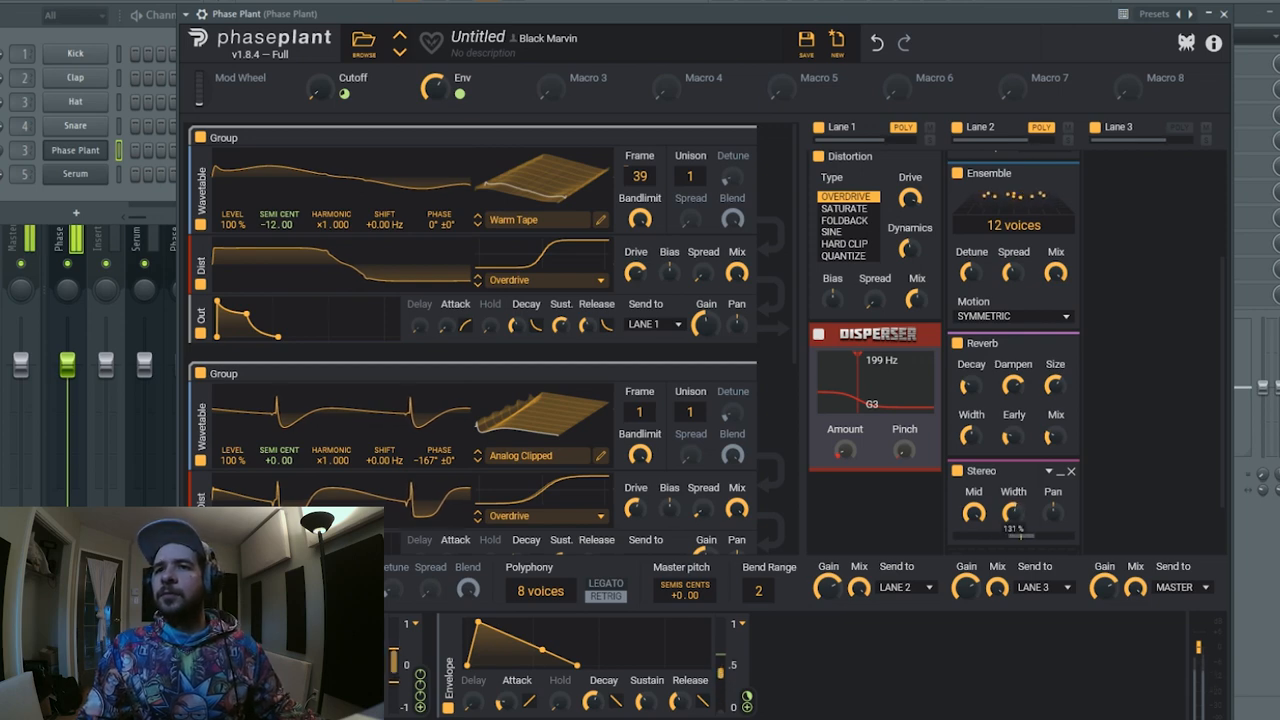
- Add a Limiter after the Stereo effect at the end of Lane 2
scroll(down, 3)
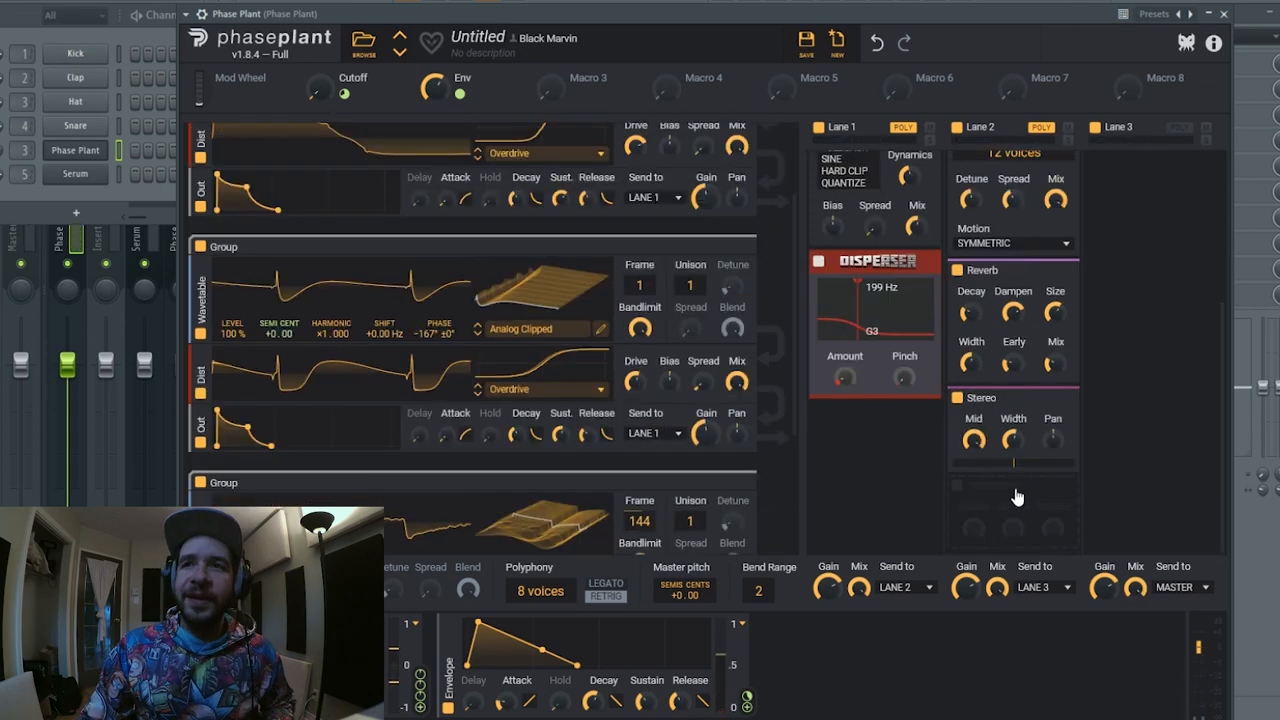
click(1016, 488)
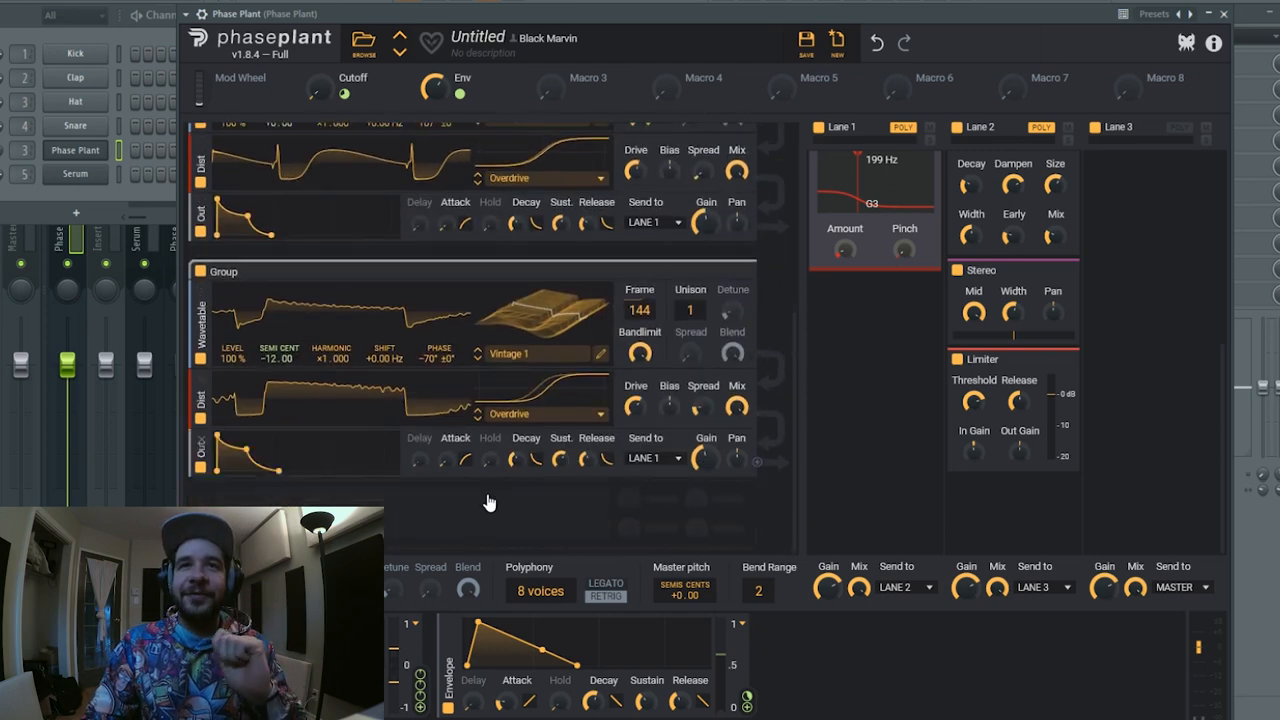
mouse_move(760, 510)
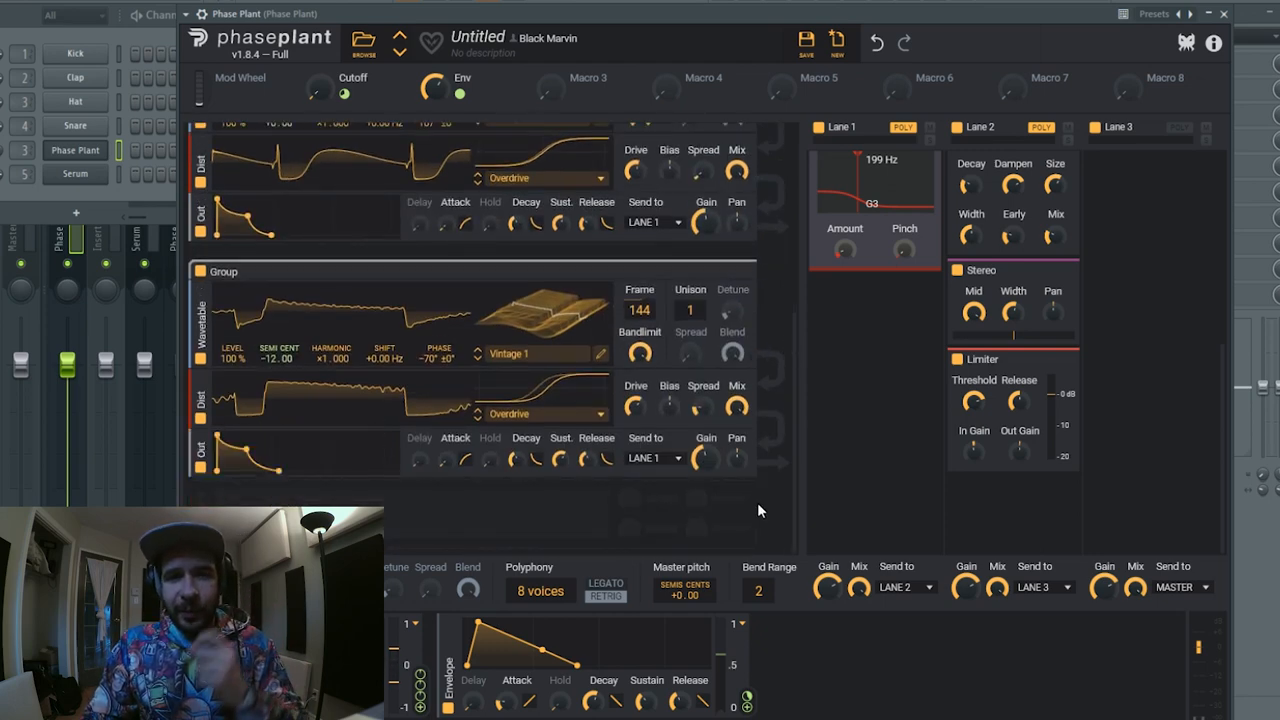
mouse_move(576, 516)
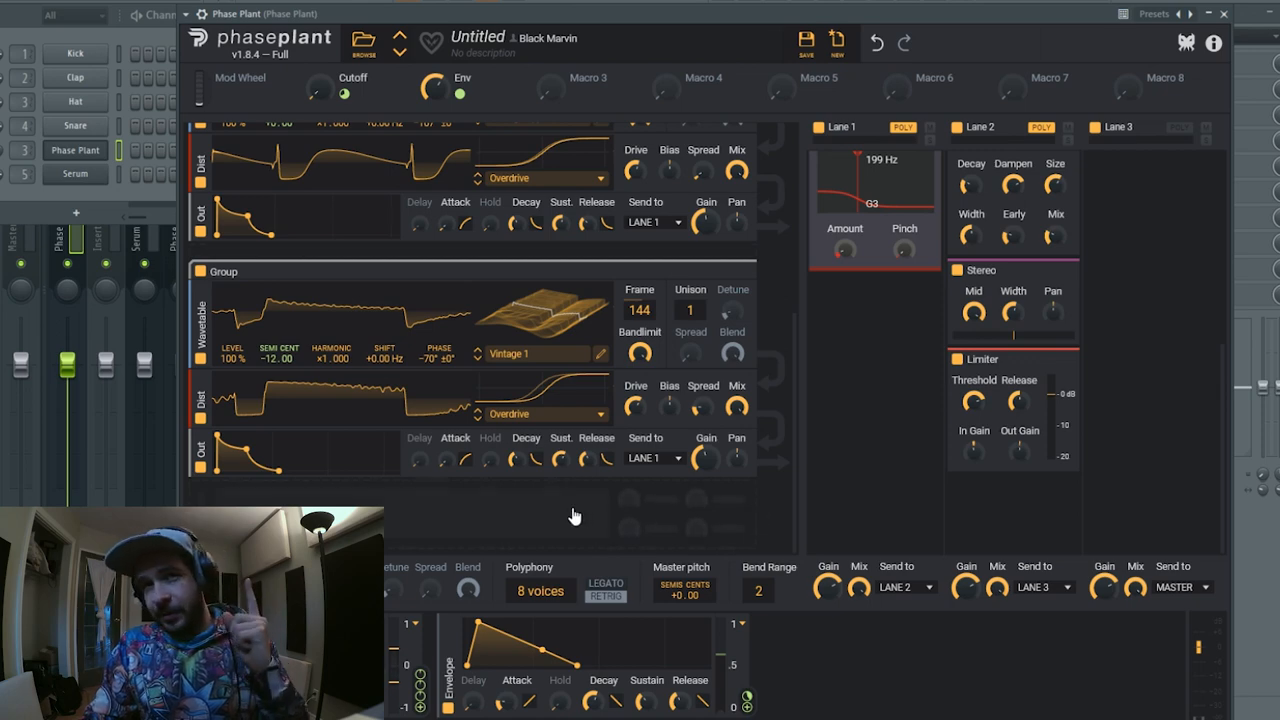
- Insert a Filter after the Noise generator in the new group and set its cutoff
scroll(down, 3)
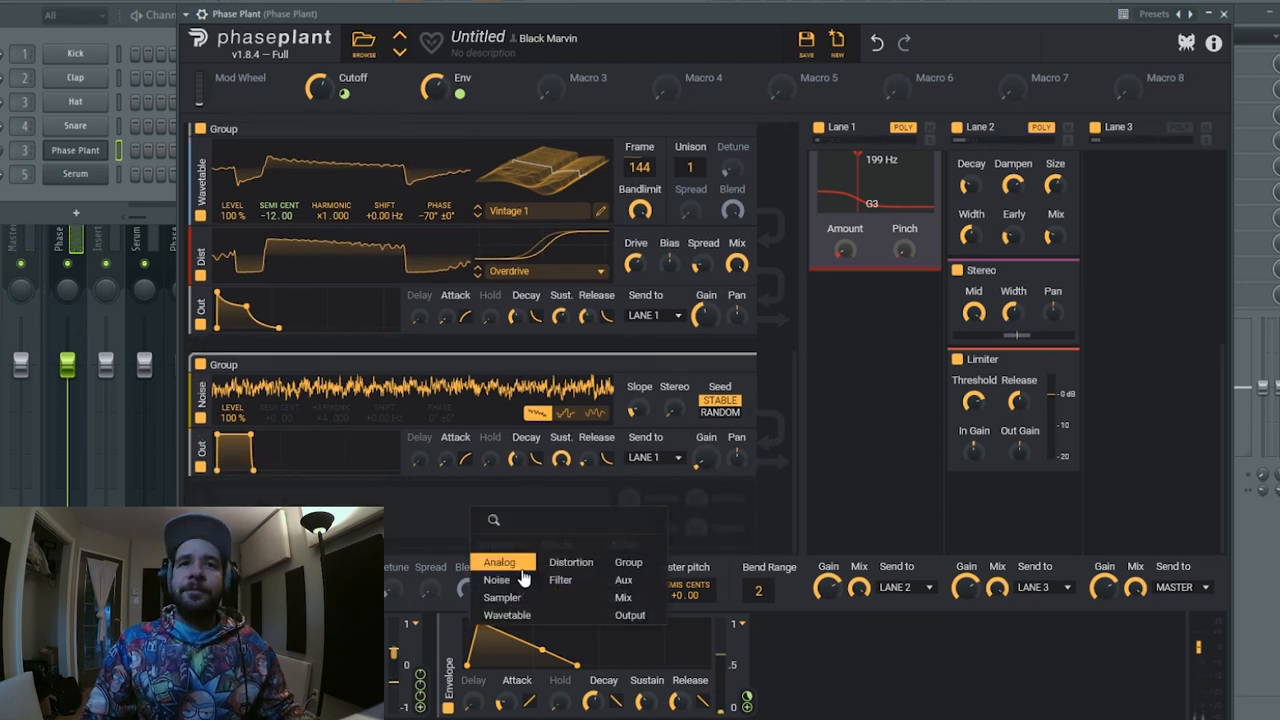
click(560, 580)
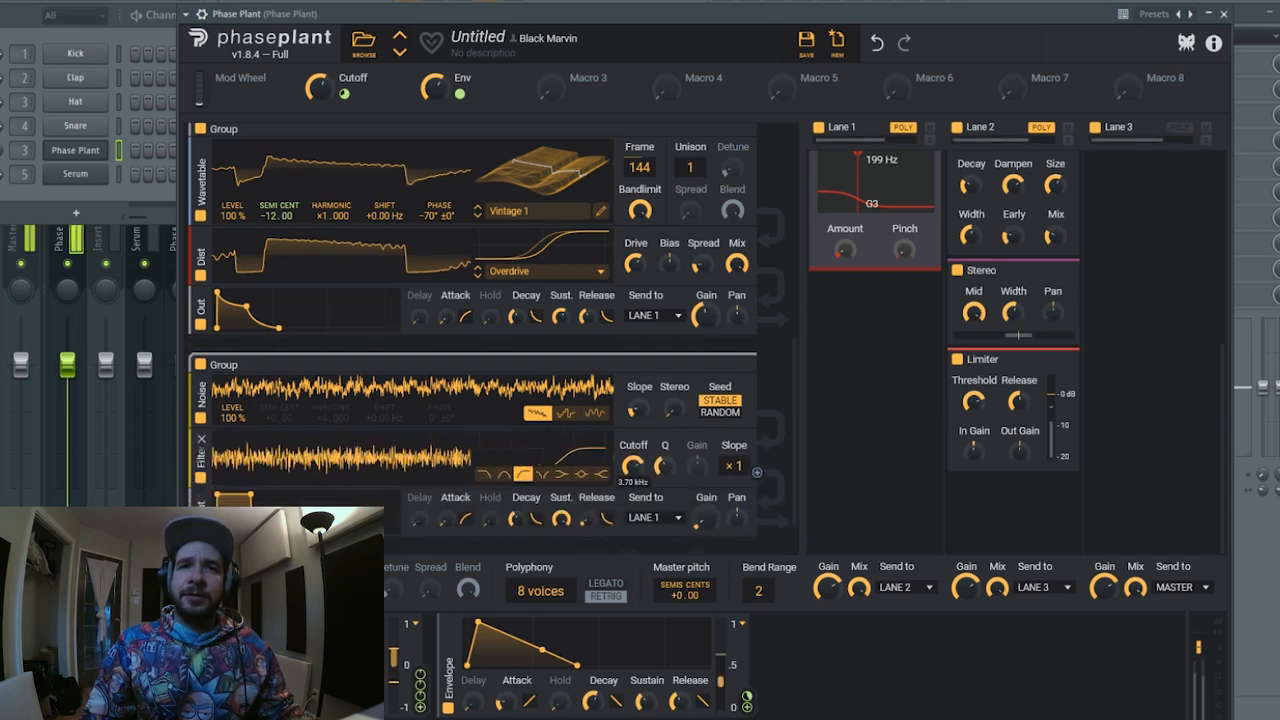
drag(632, 462, 632, 476)
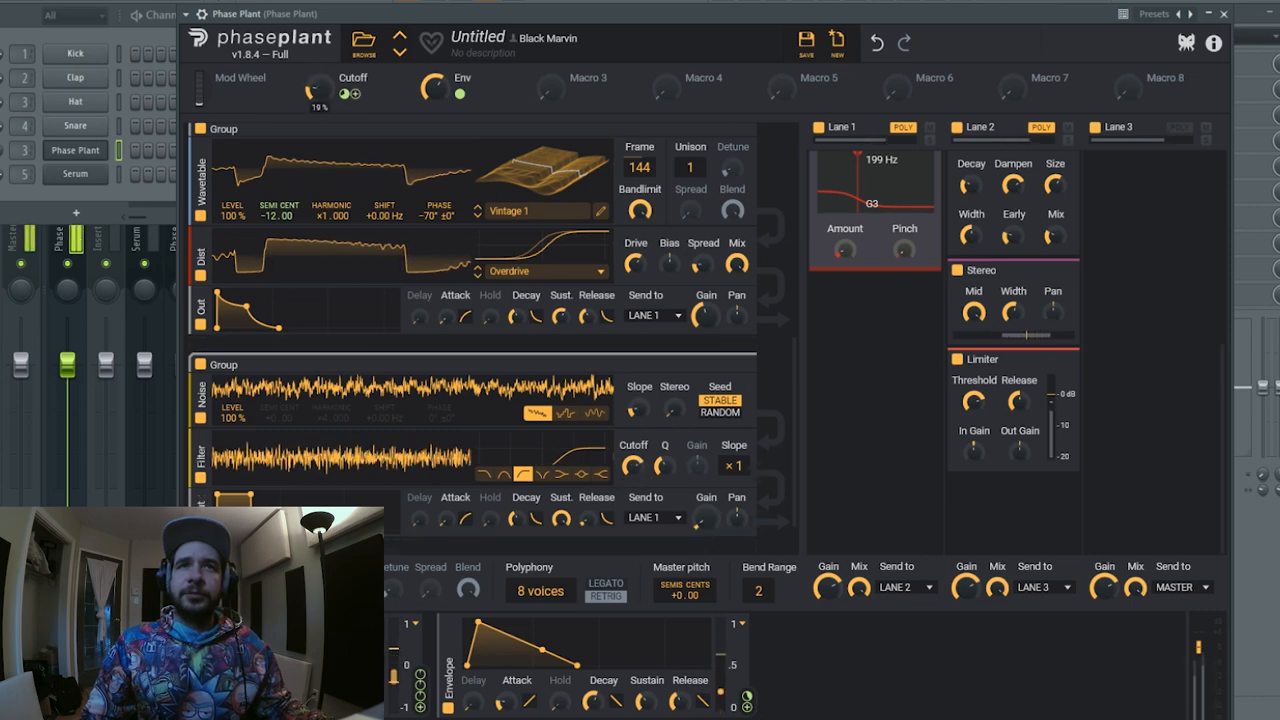
drag(318, 88, 318, 70)
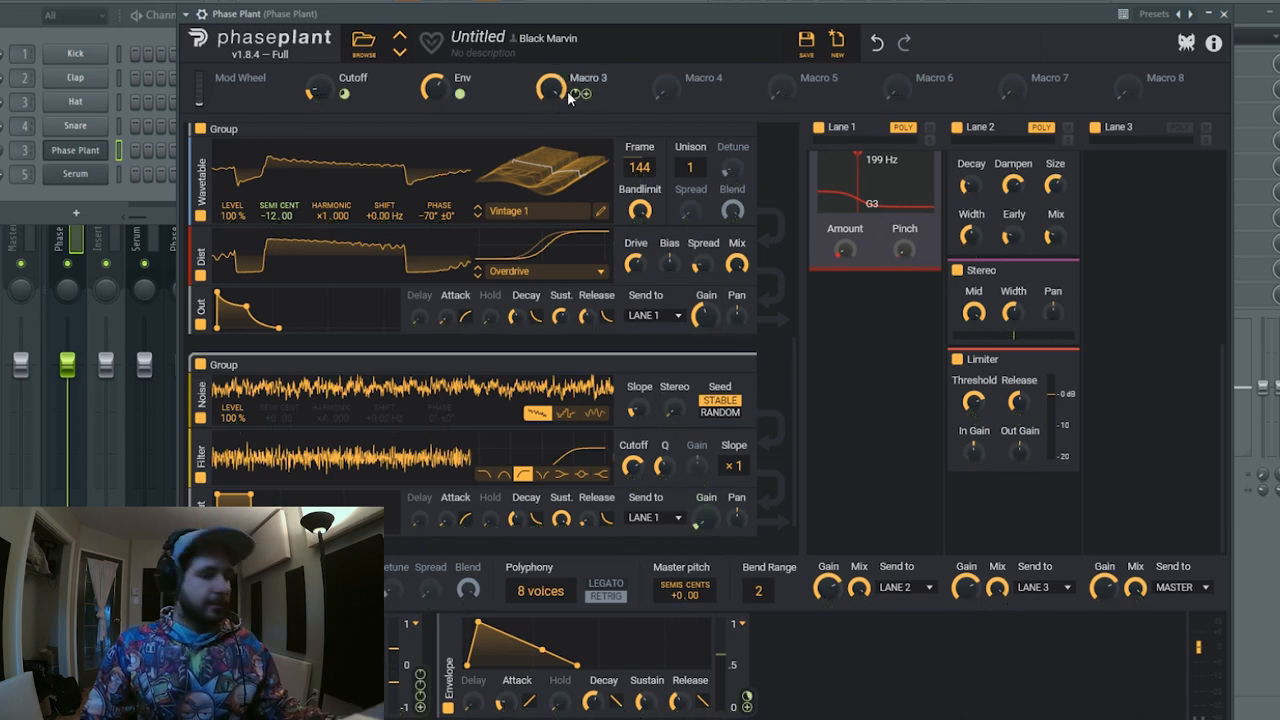
- Assign Macro 3 to the noise group's level and filter parameters, labelling it Noise
drag(316, 88, 316, 100)
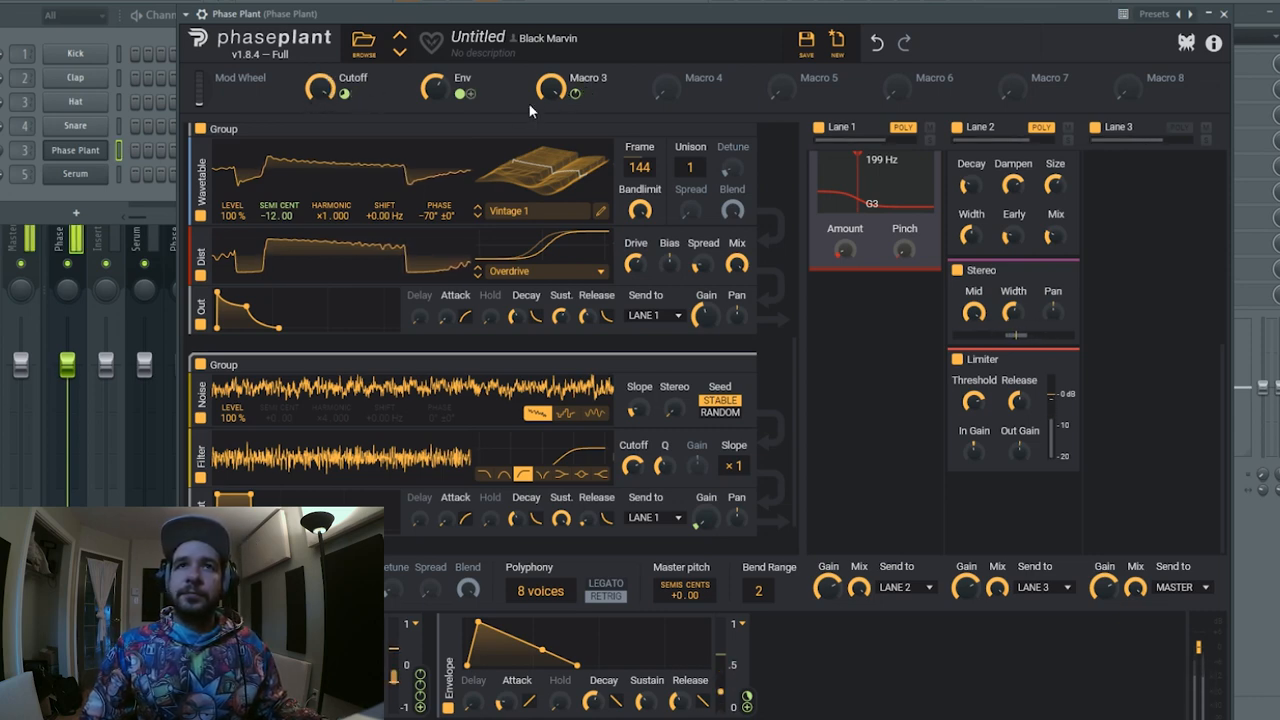
drag(318, 88, 324, 80)
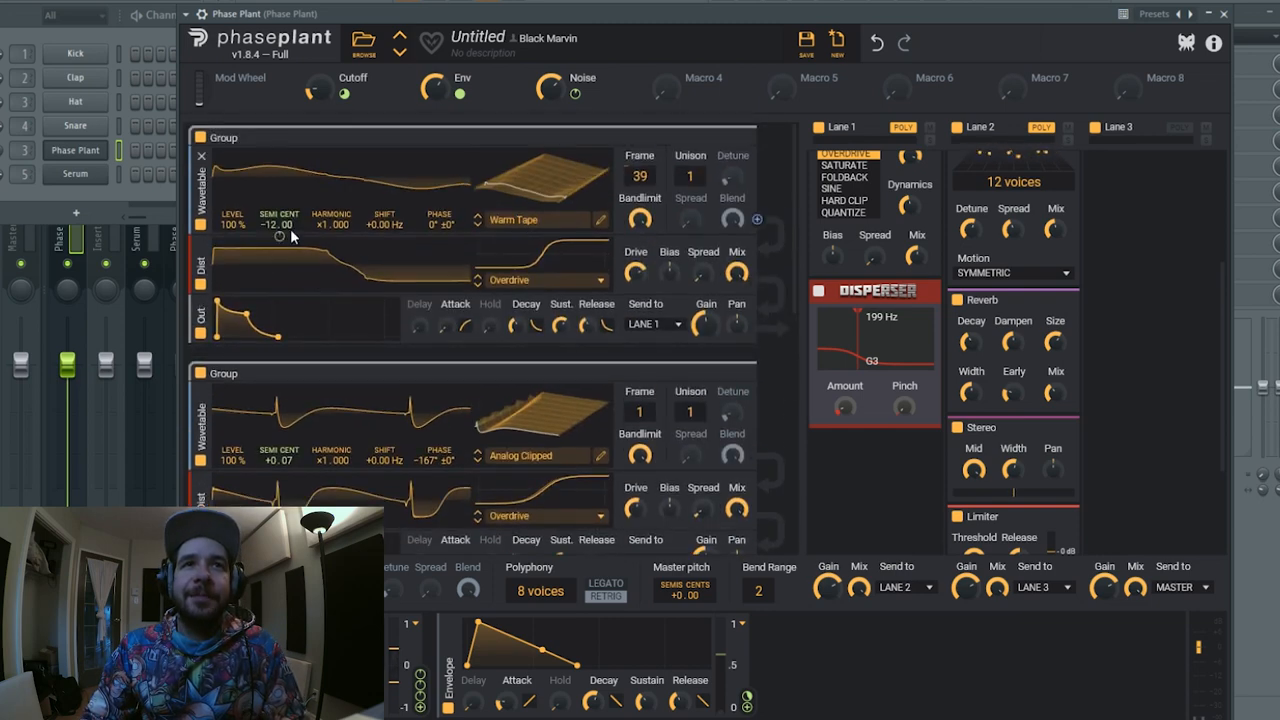
- Offset the wavetable oscillators' Cent values by a few cents across the groups
drag(280, 224, 280, 228)
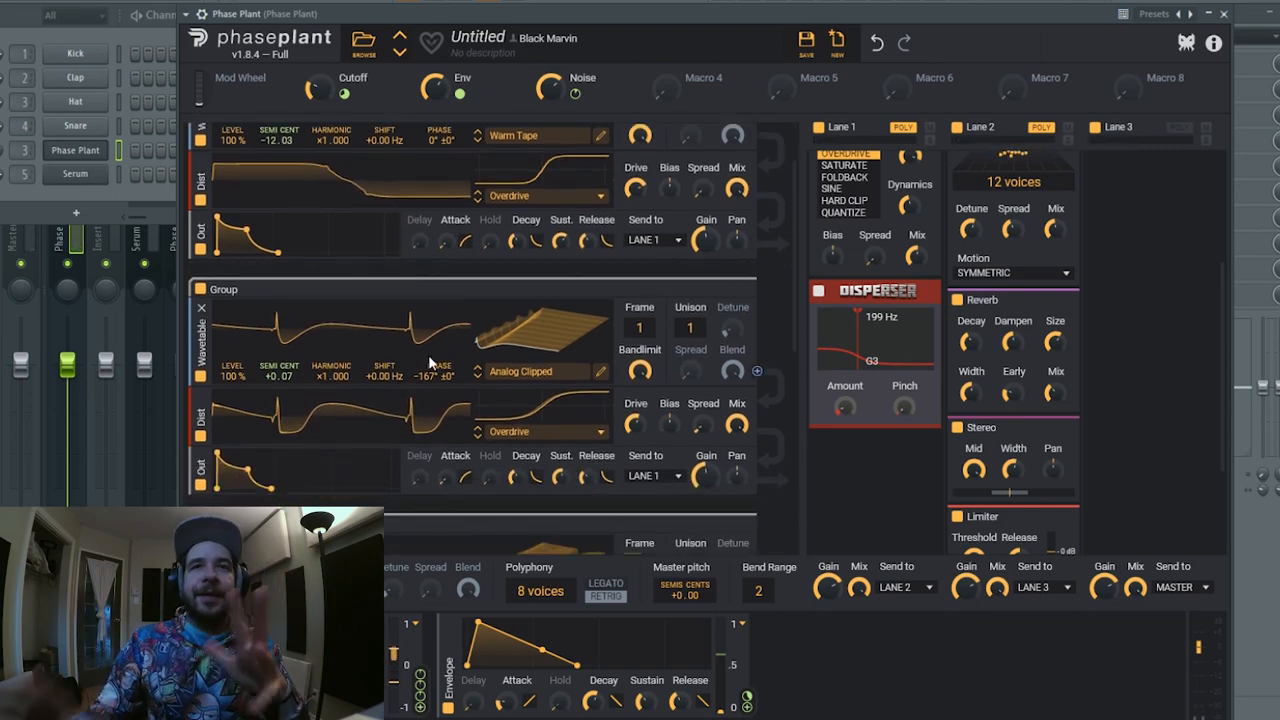
scroll(down, 3)
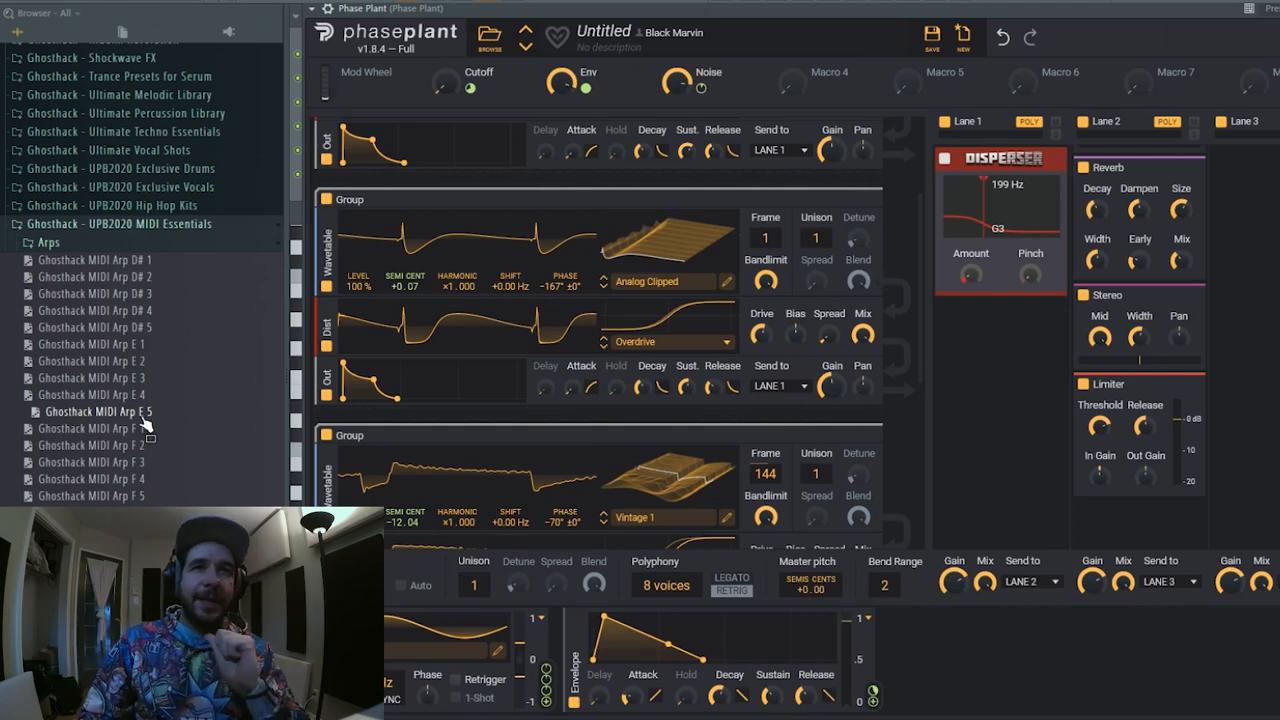
mouse_move(328, 376)
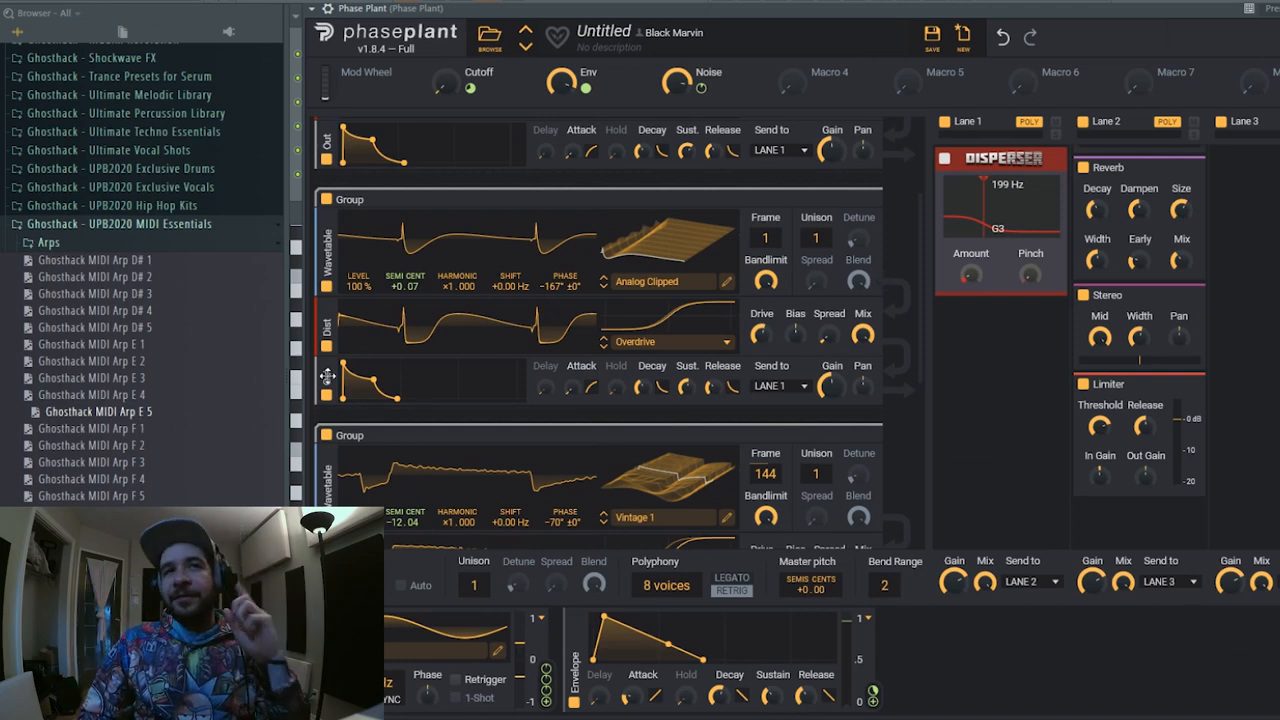
mouse_move(150, 238)
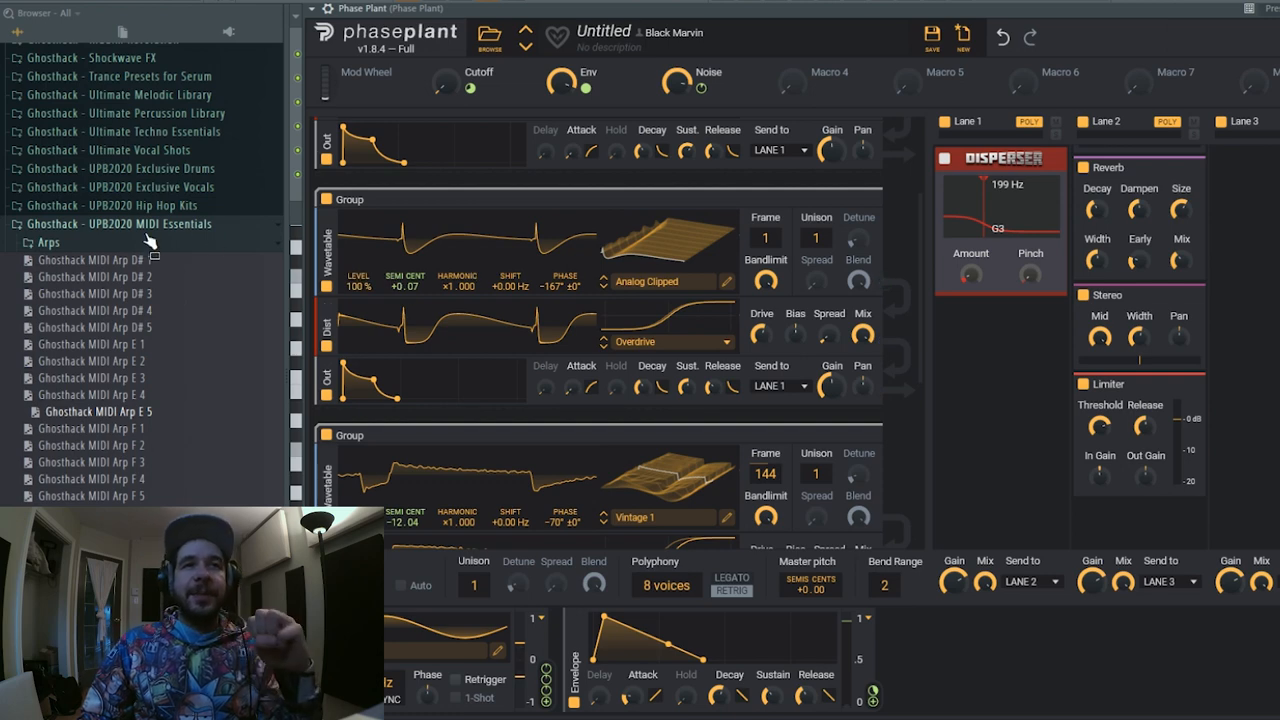
mouse_move(164, 392)
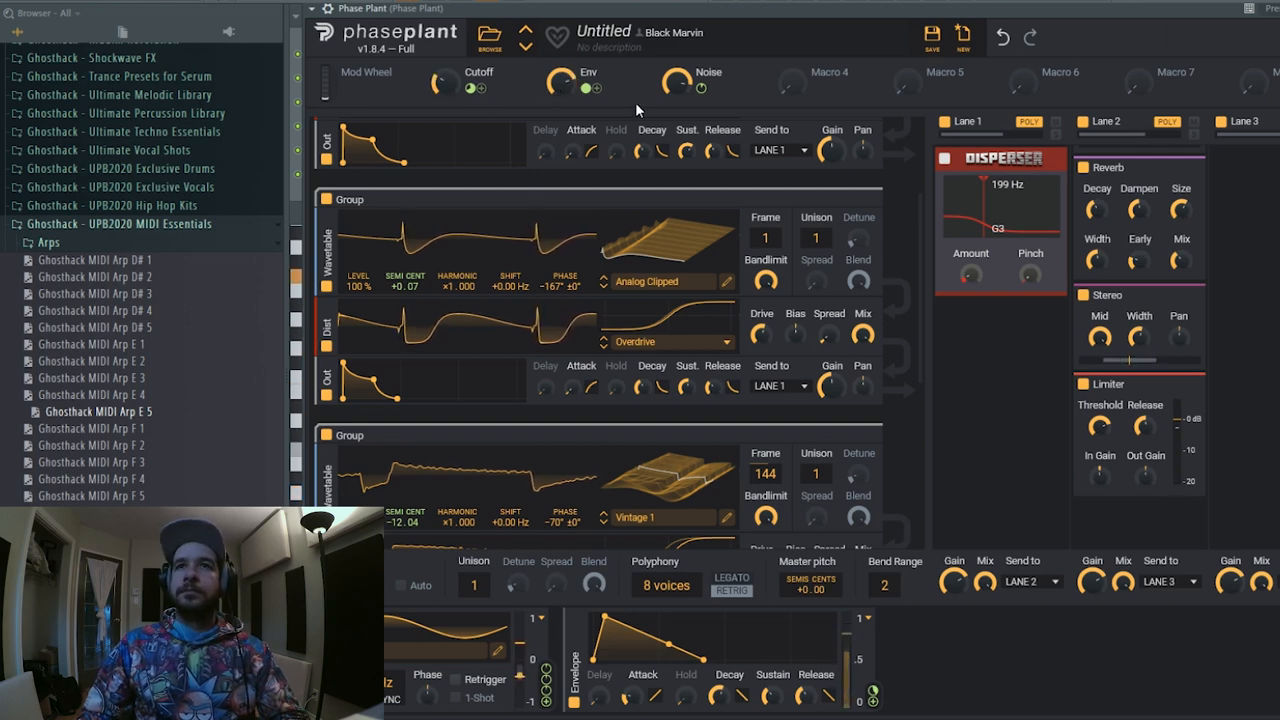
- Turn up the Cutoff macro while the Ghosthack MIDI Arp E 5 plays the patch
drag(436, 82, 436, 96)
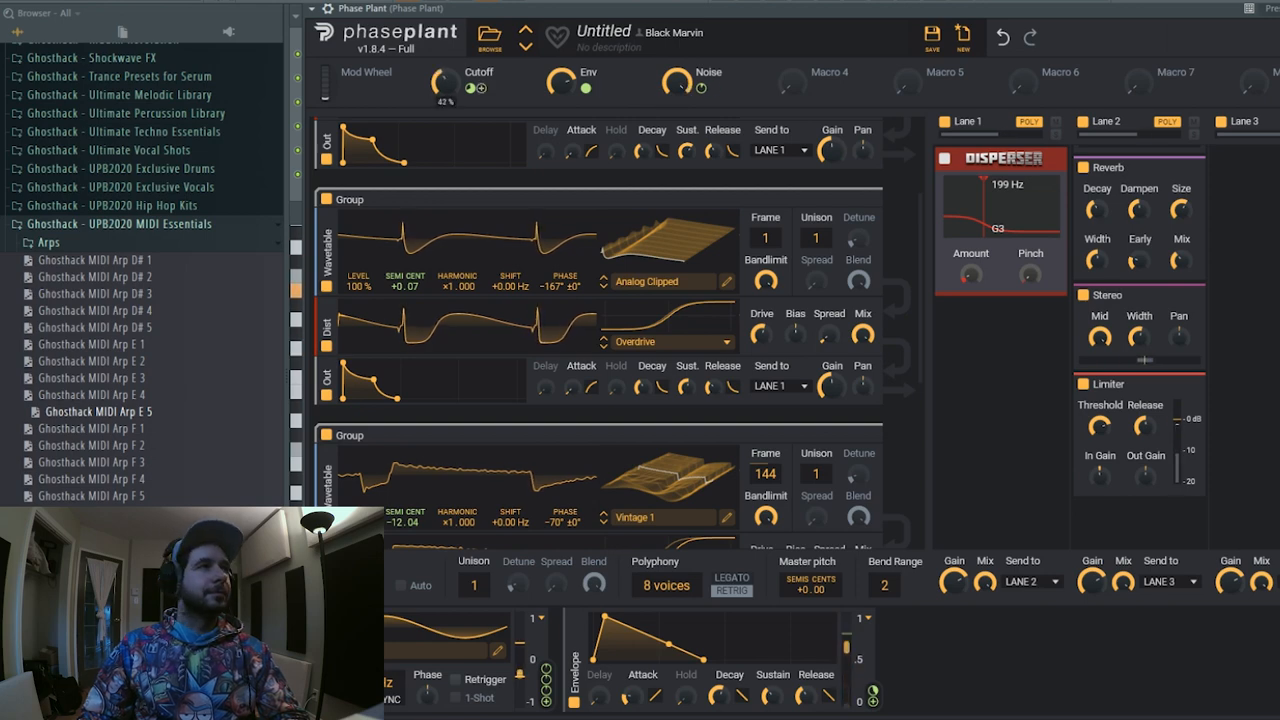
drag(472, 82, 472, 60)
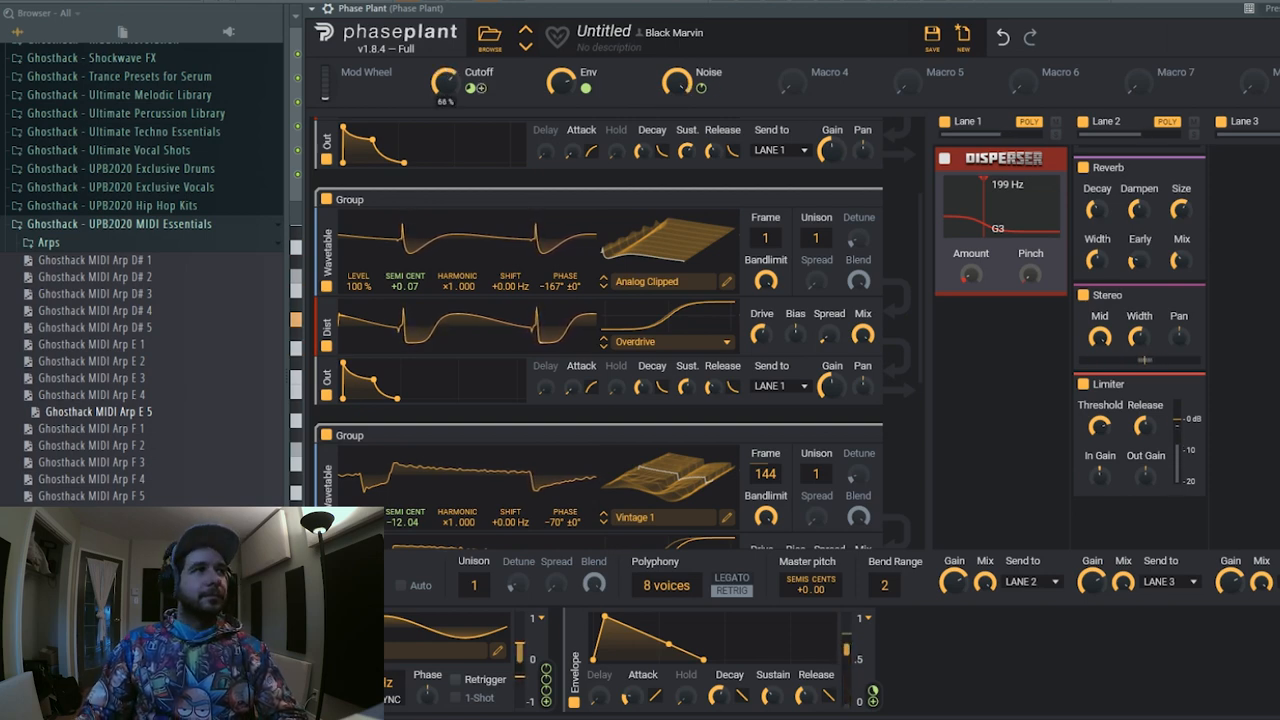